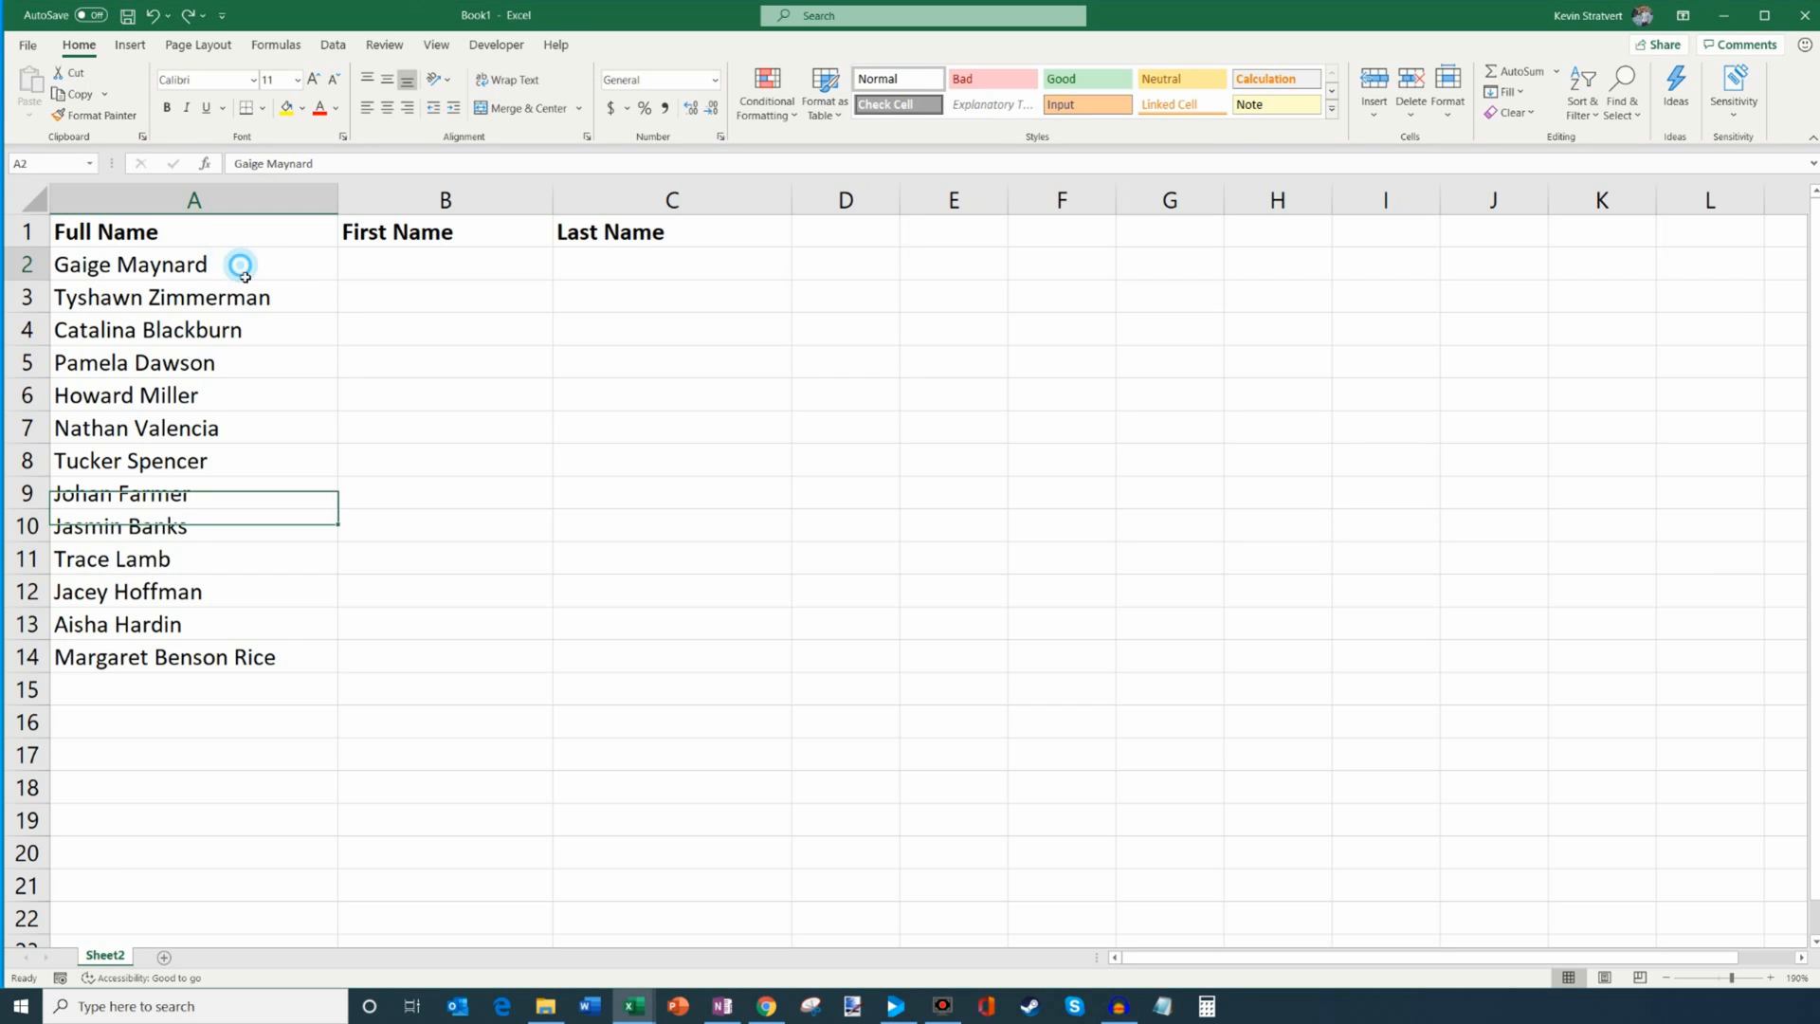
# Review the Full Name list and the empty First Name and Last Name cells in row 2.
pyautogui.moveTo(193, 264); pyautogui.dragTo(194, 656)
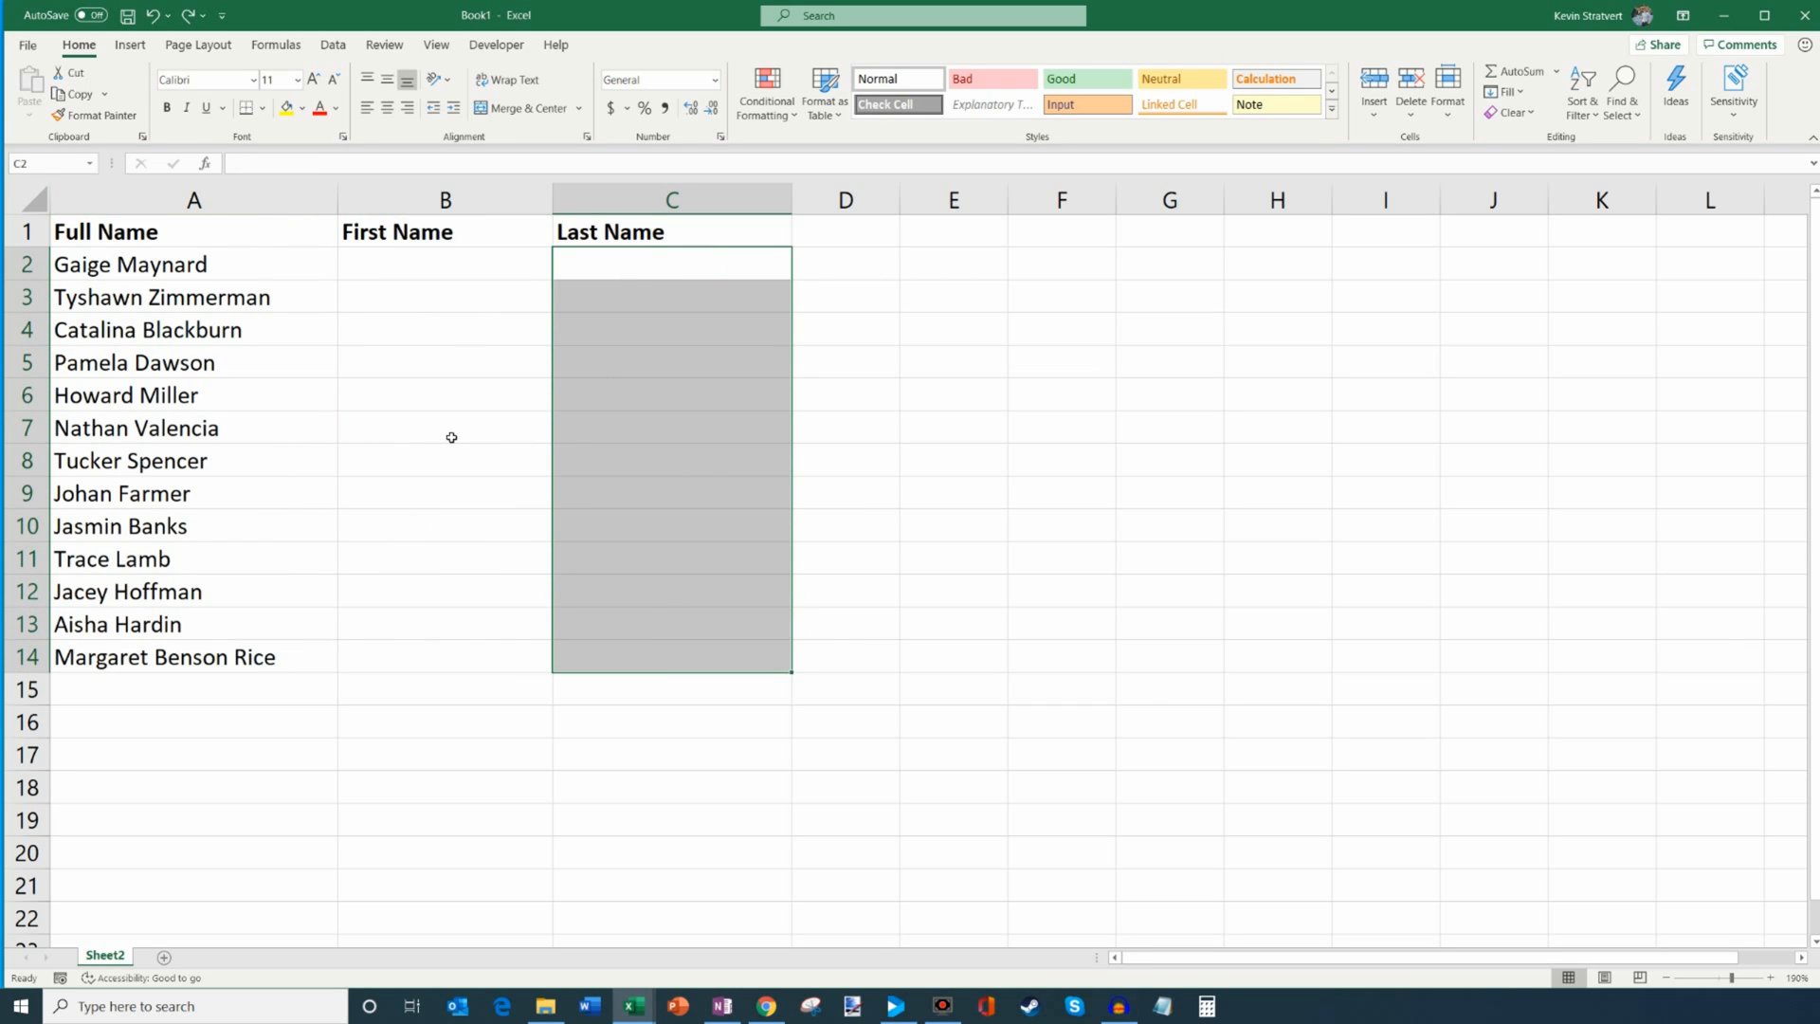
pyautogui.moveTo(292, 309)
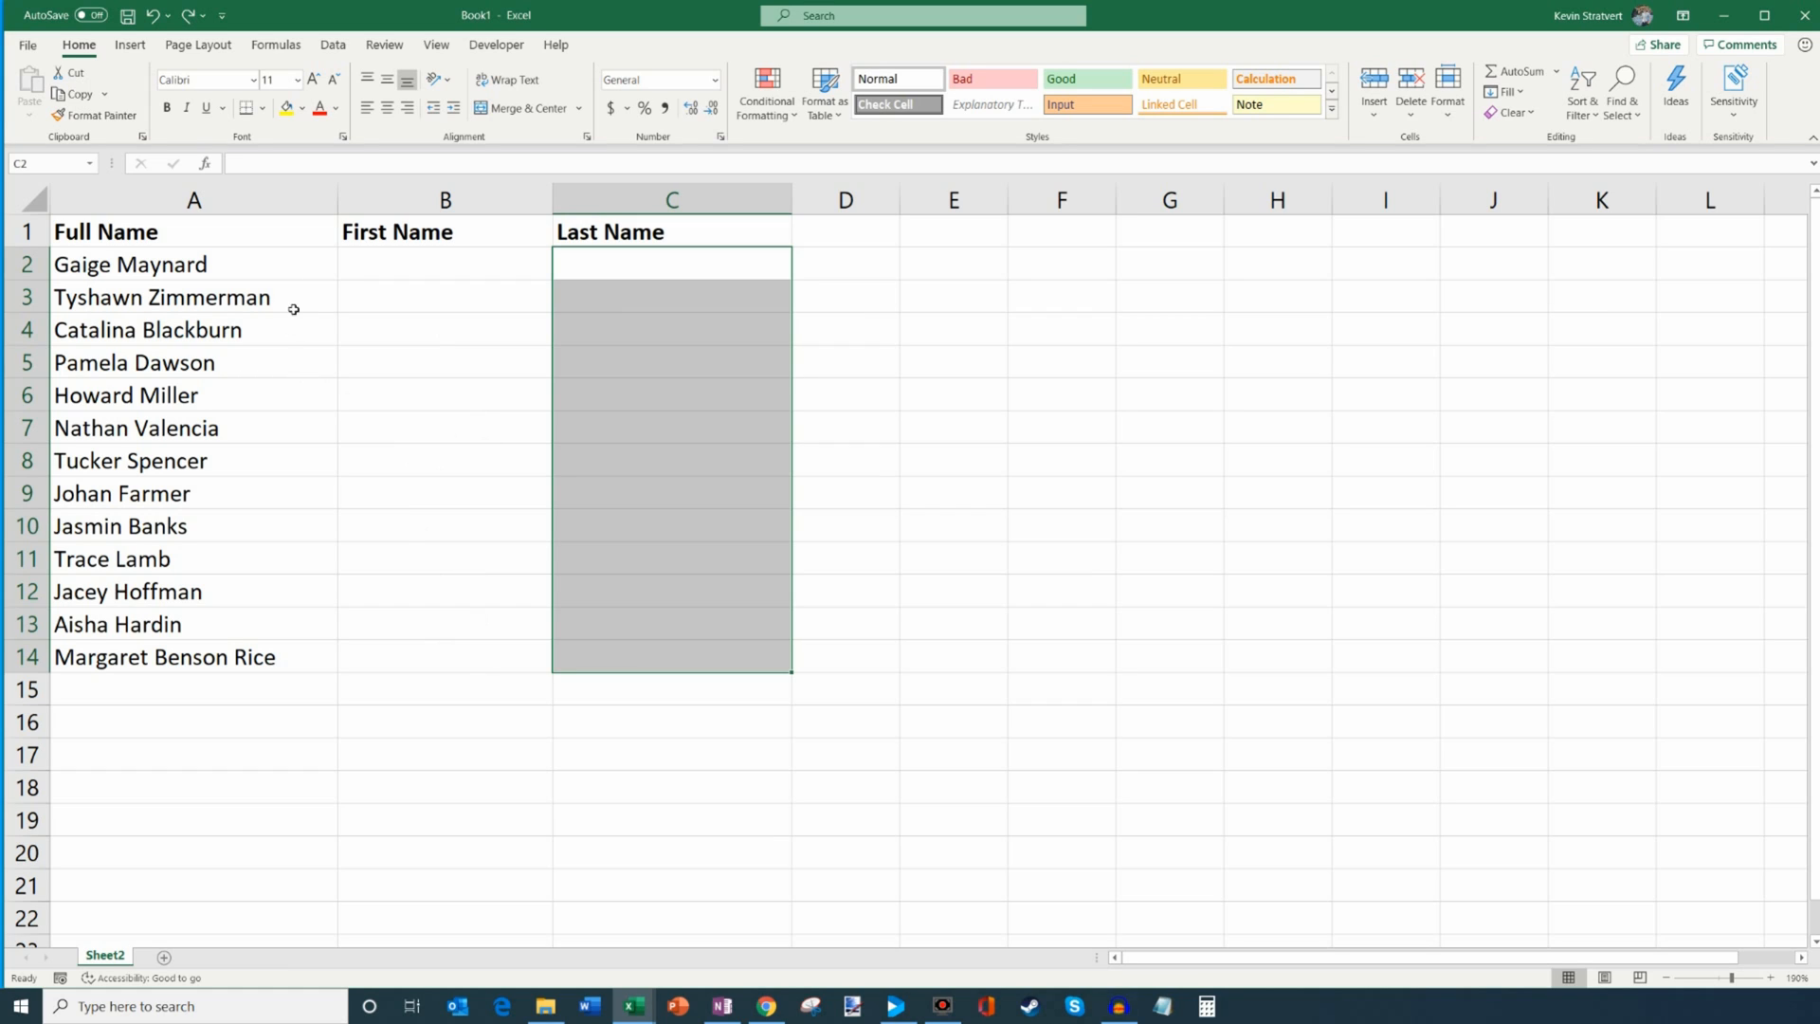
pyautogui.click(193, 264)
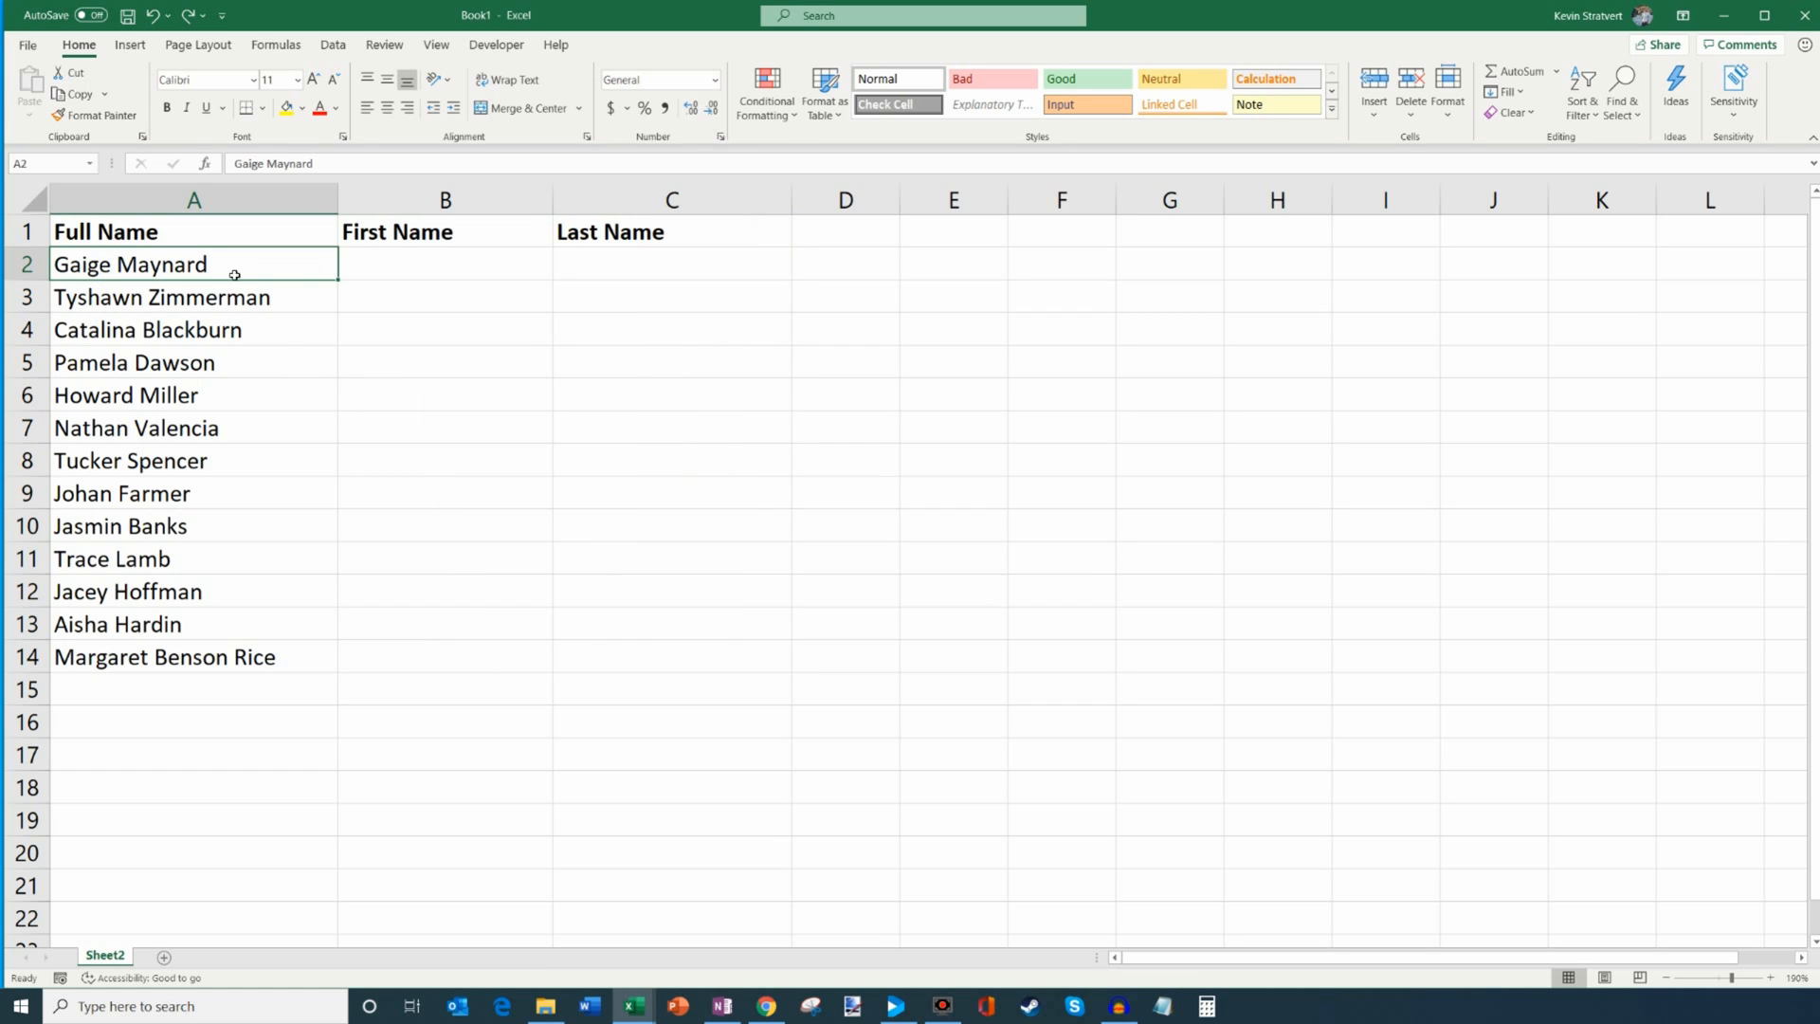
pyautogui.moveTo(253, 269)
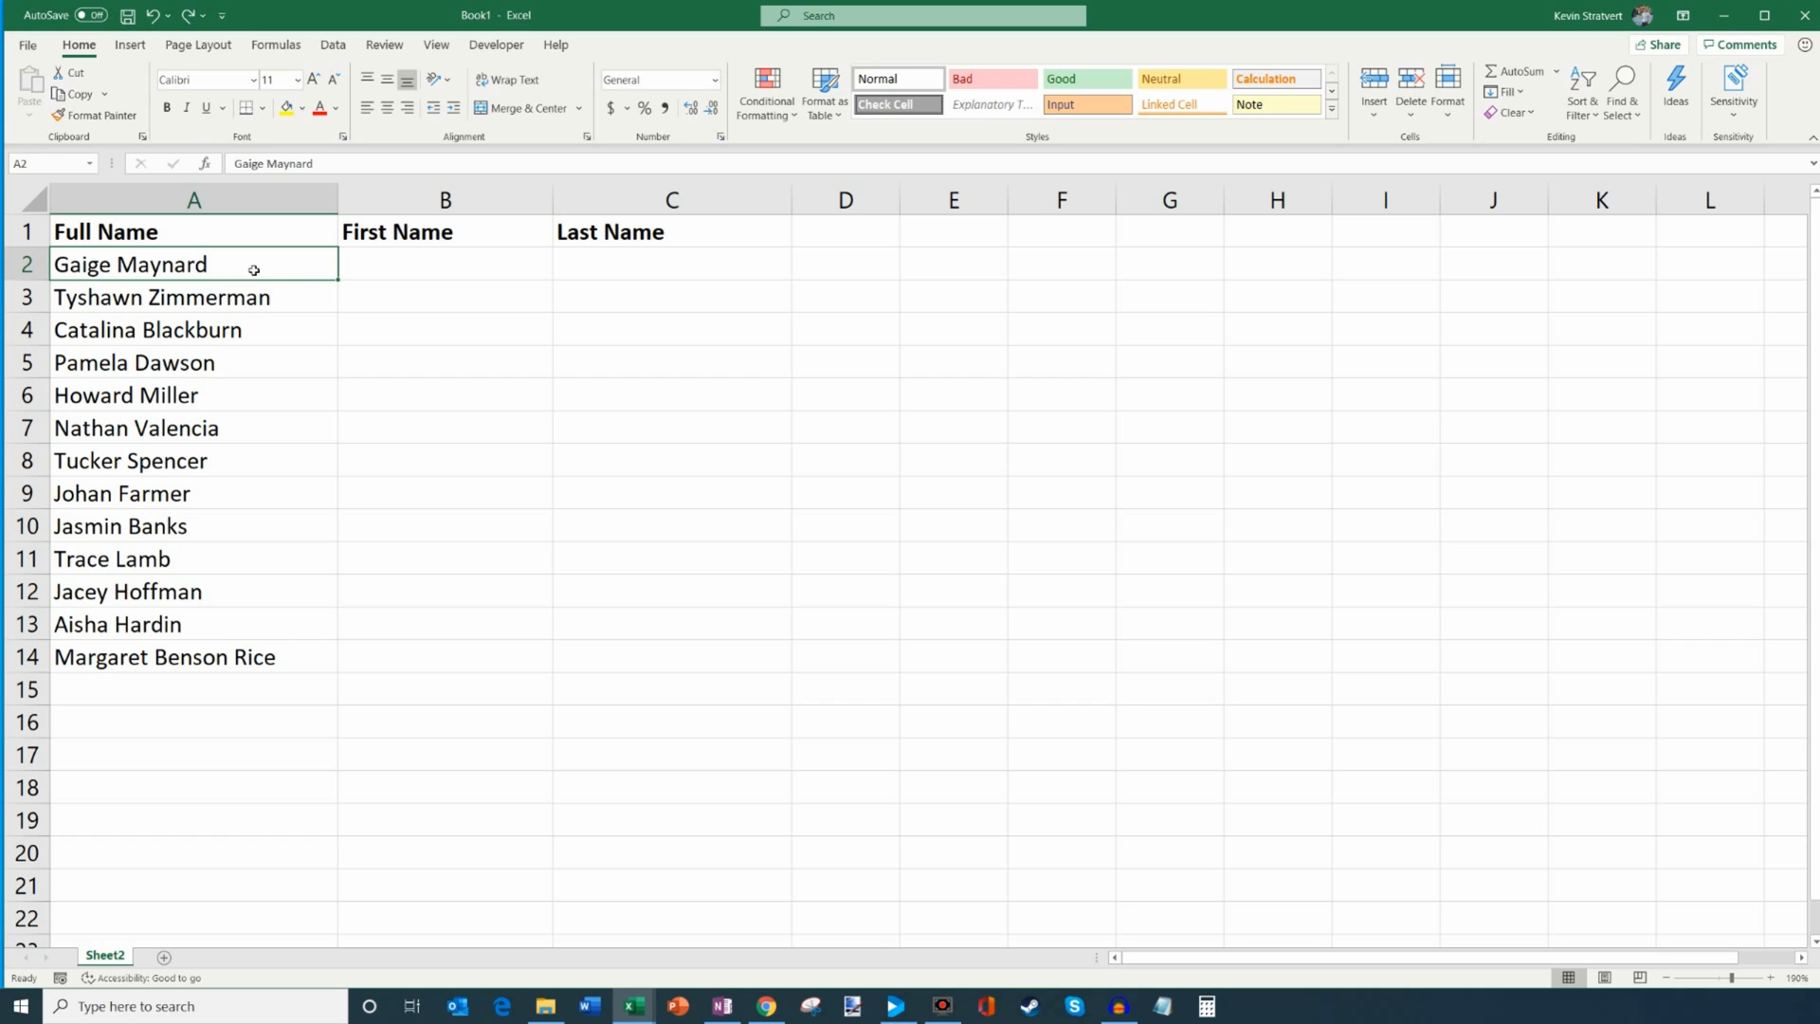
pyautogui.moveTo(193, 263); pyautogui.dragTo(193, 592)
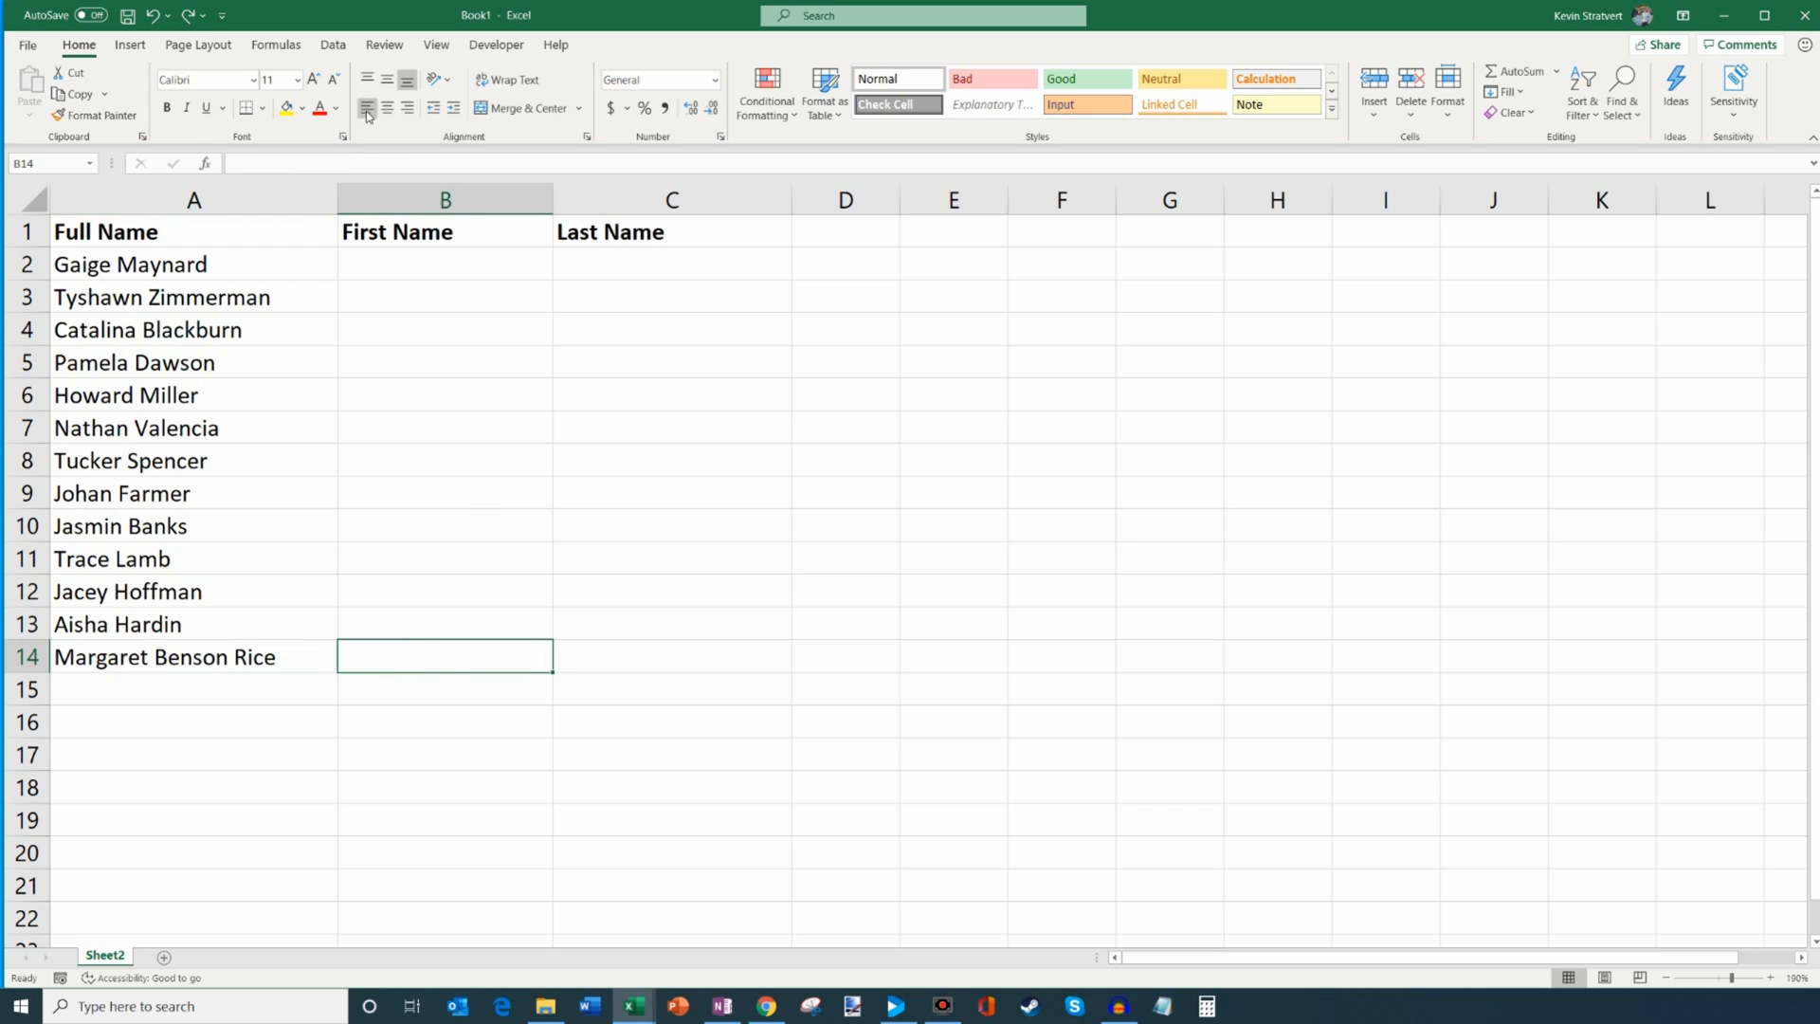
pyautogui.click(443, 264)
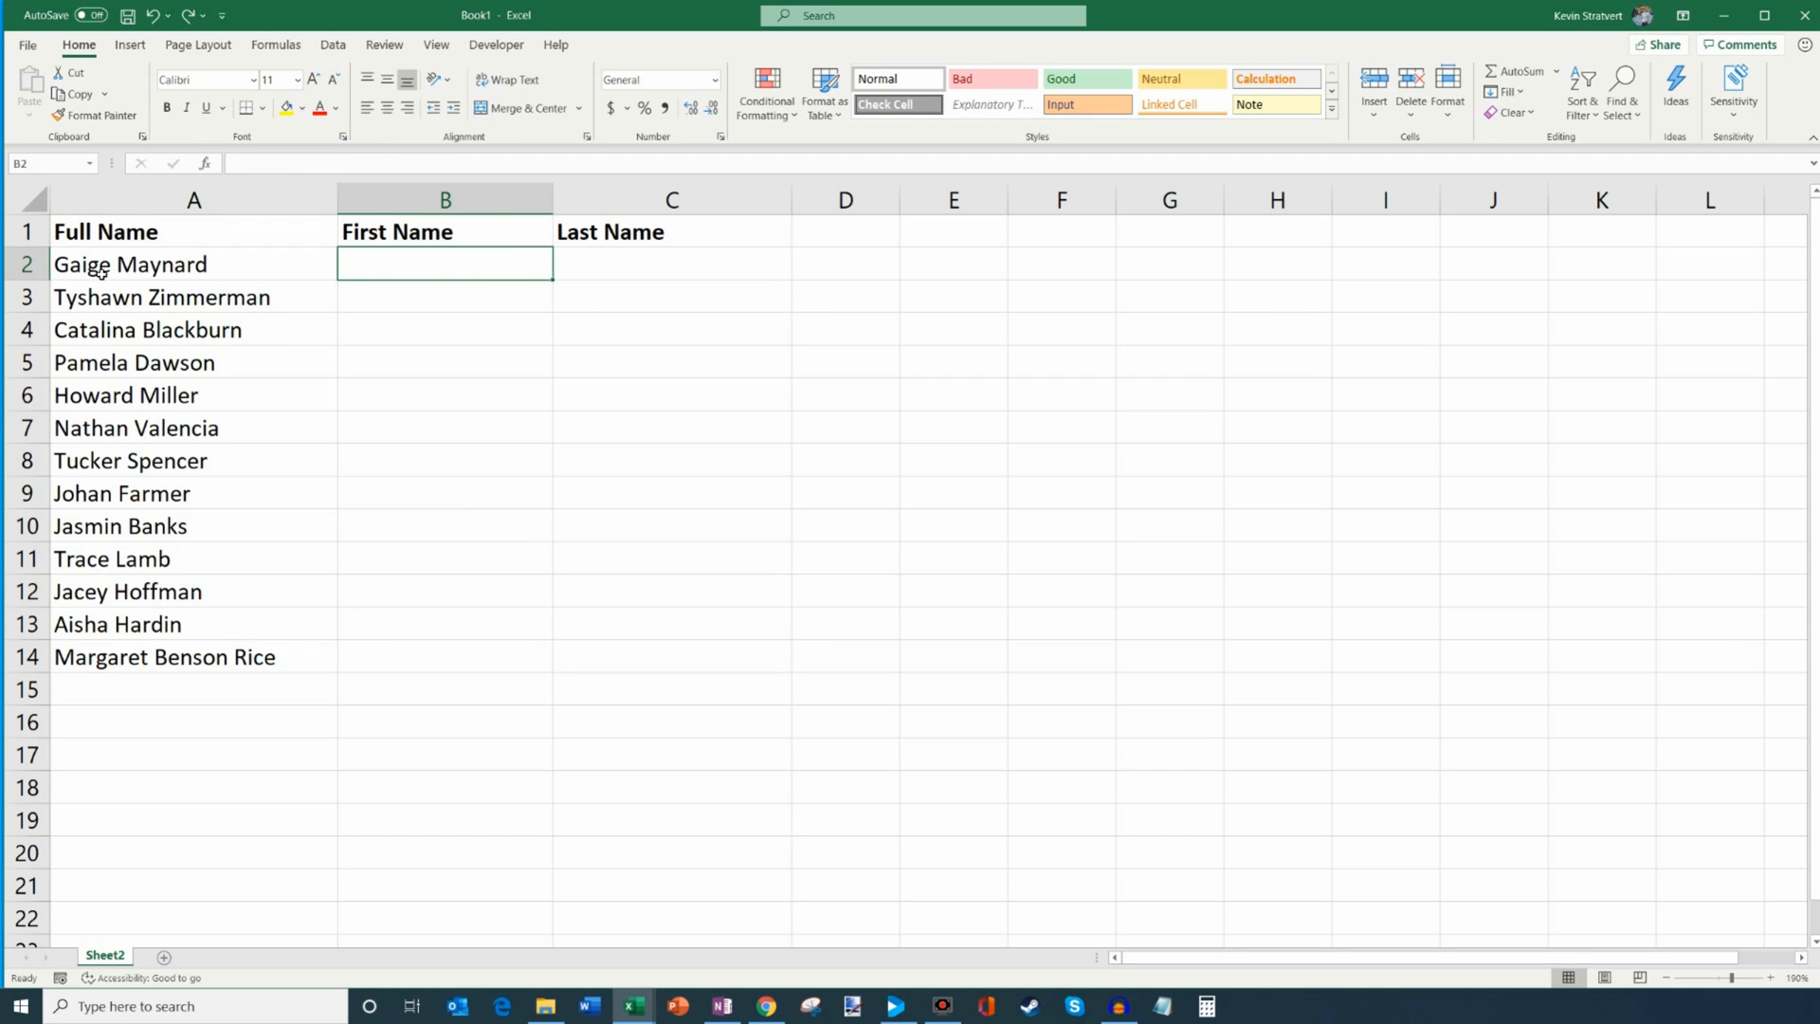
pyautogui.click(671, 264)
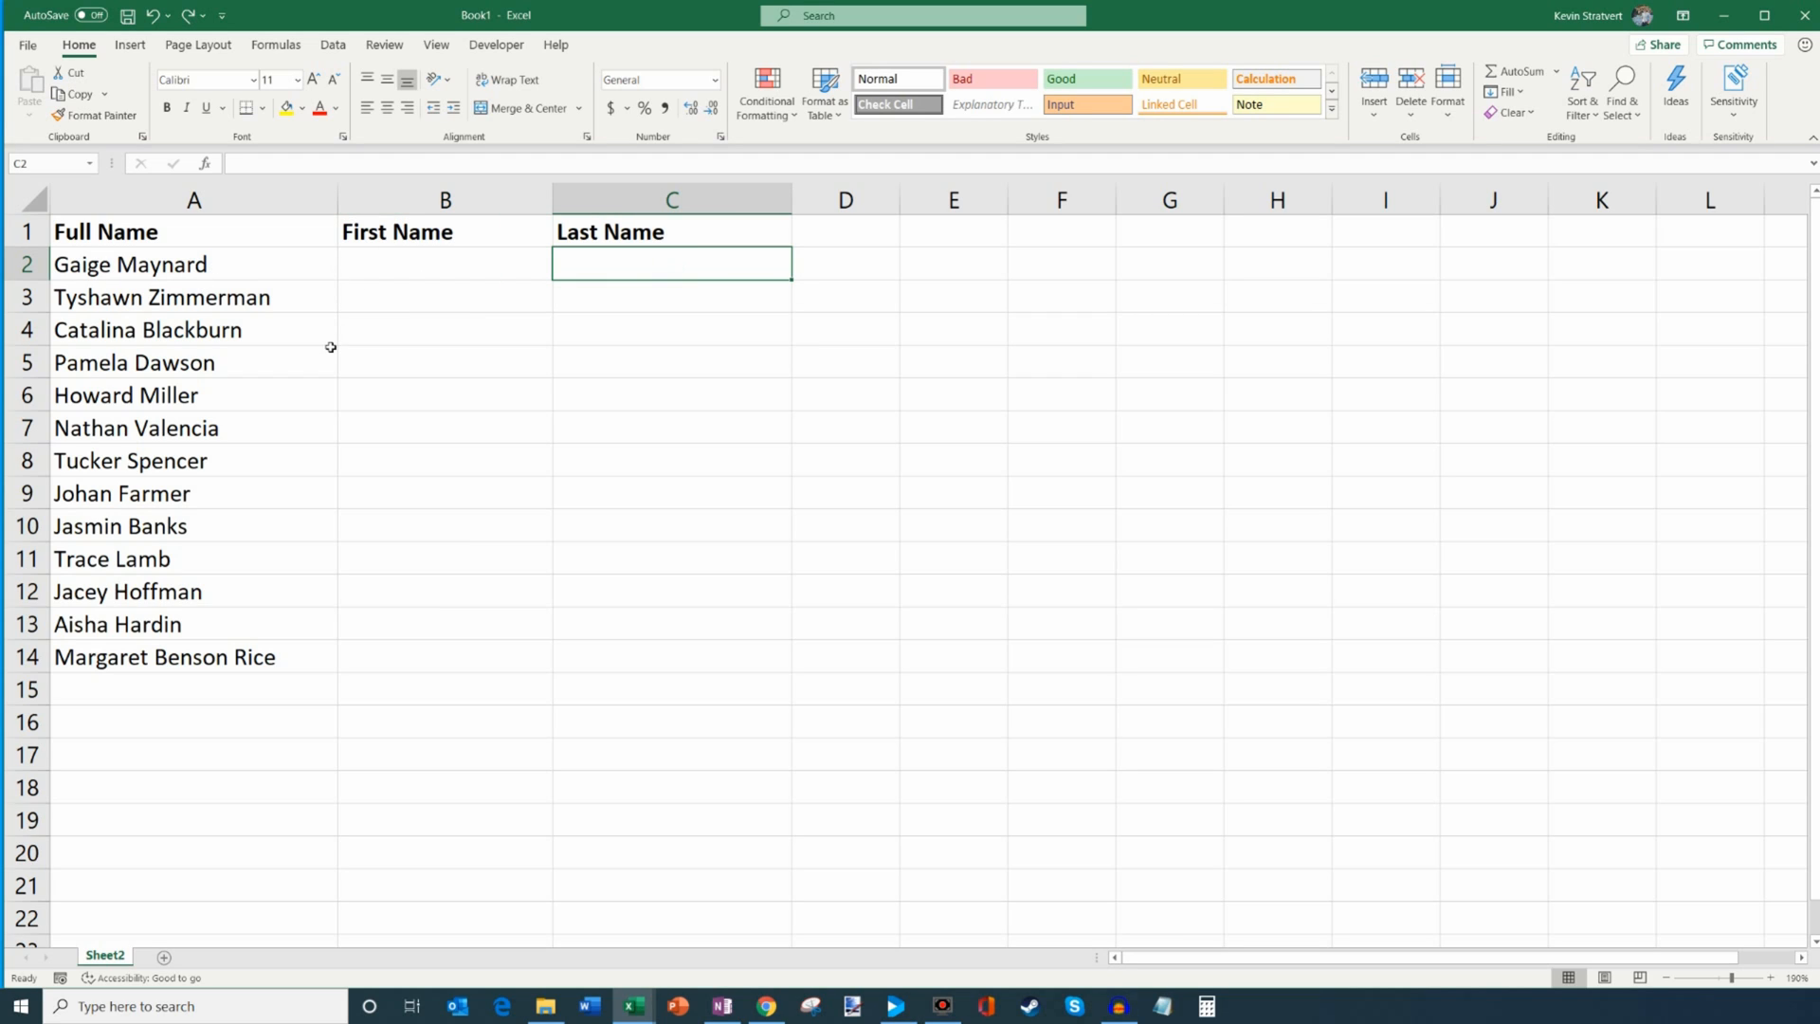
pyautogui.moveTo(317, 364)
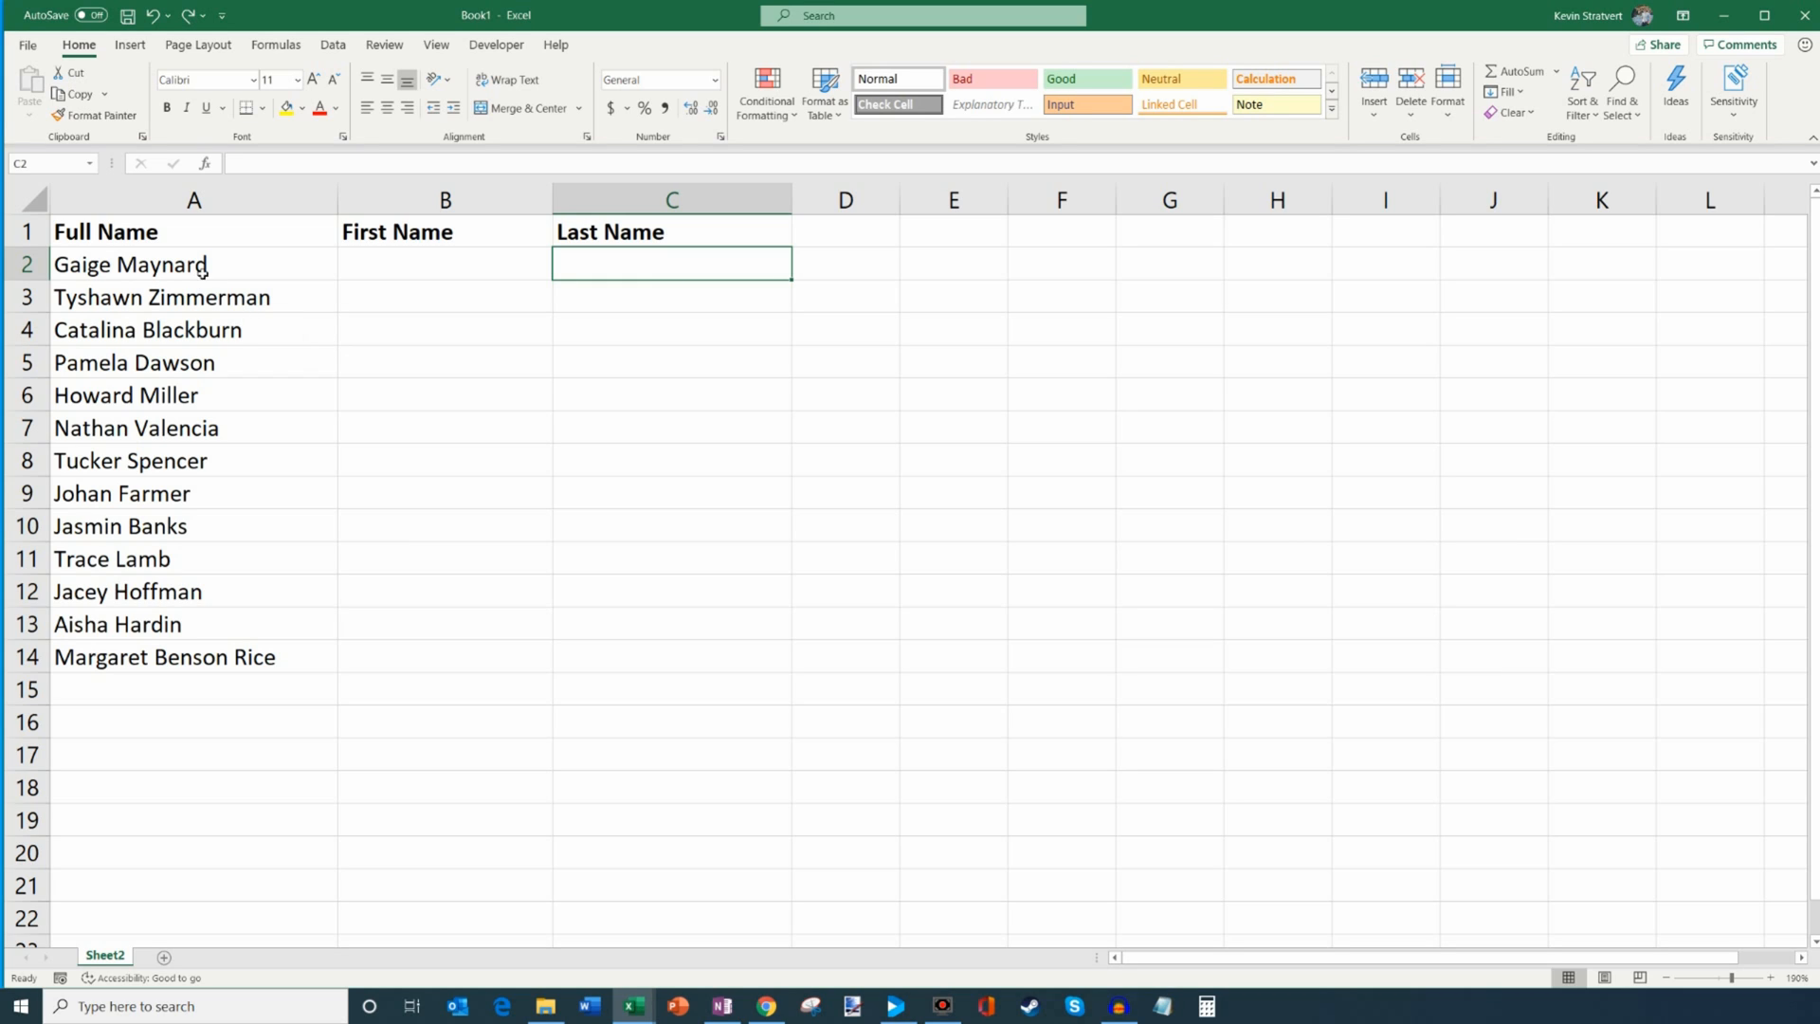
pyautogui.moveTo(252, 278)
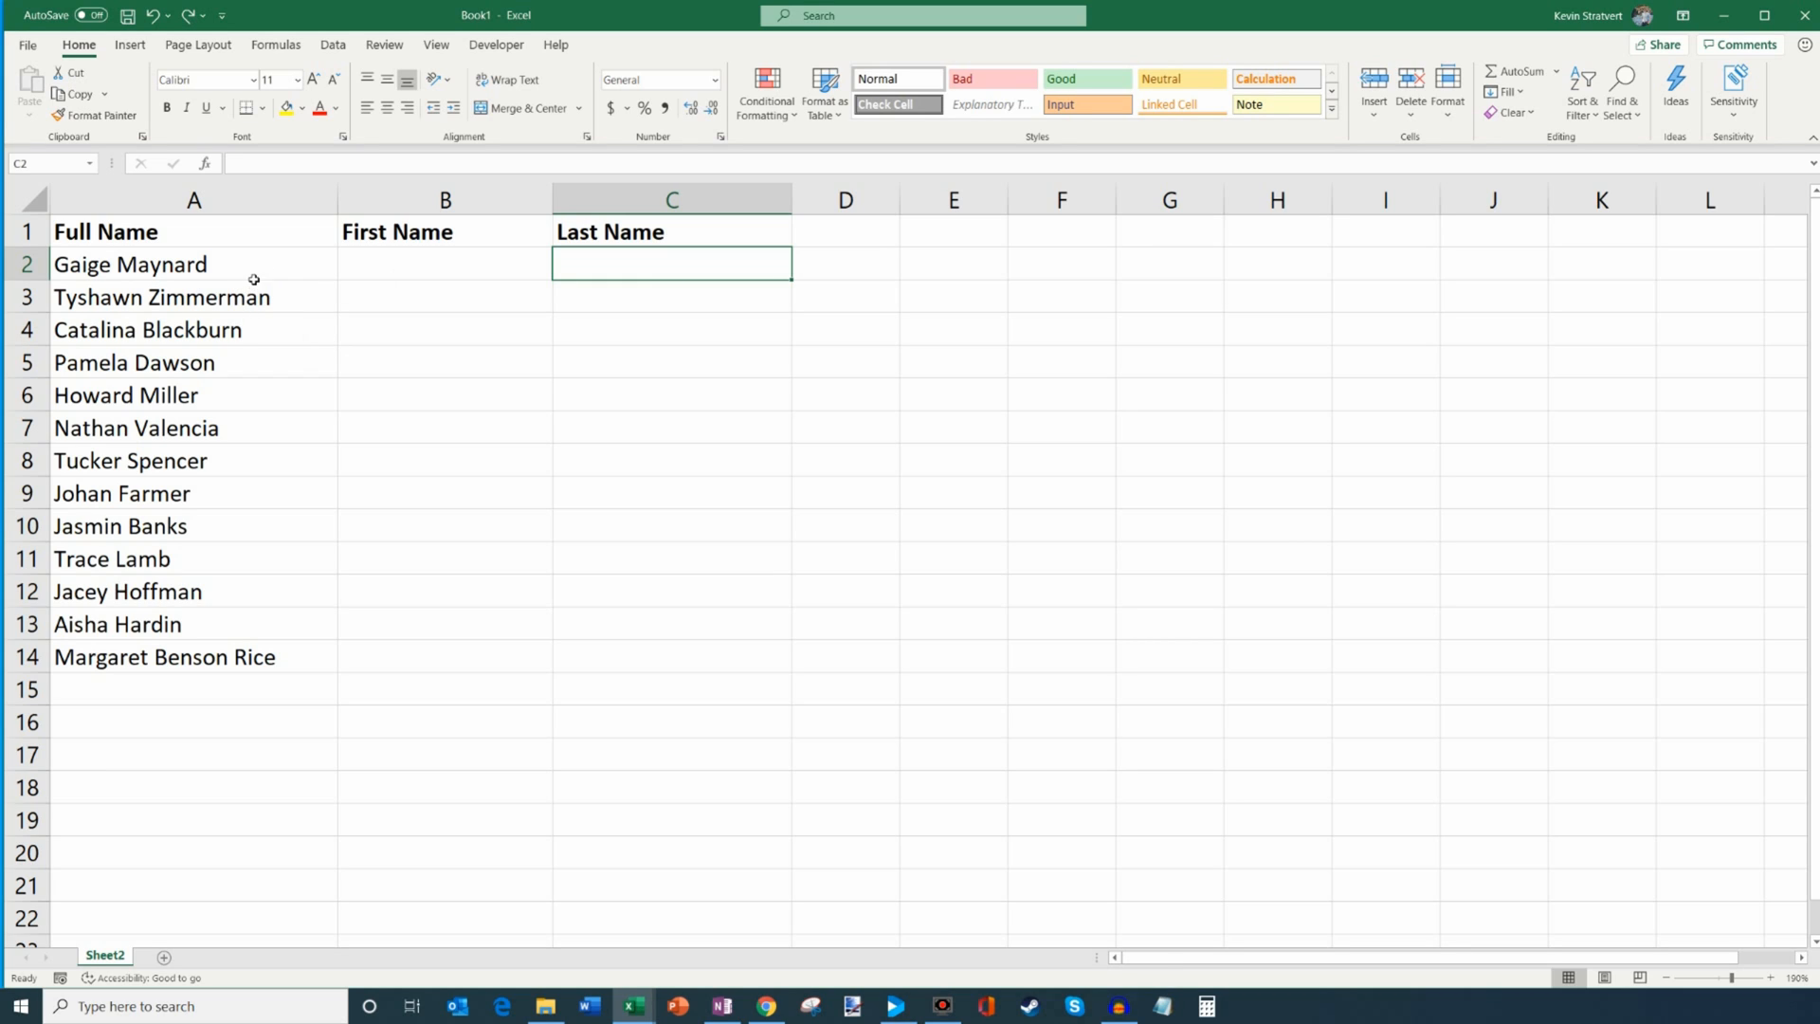
pyautogui.moveTo(259, 235)
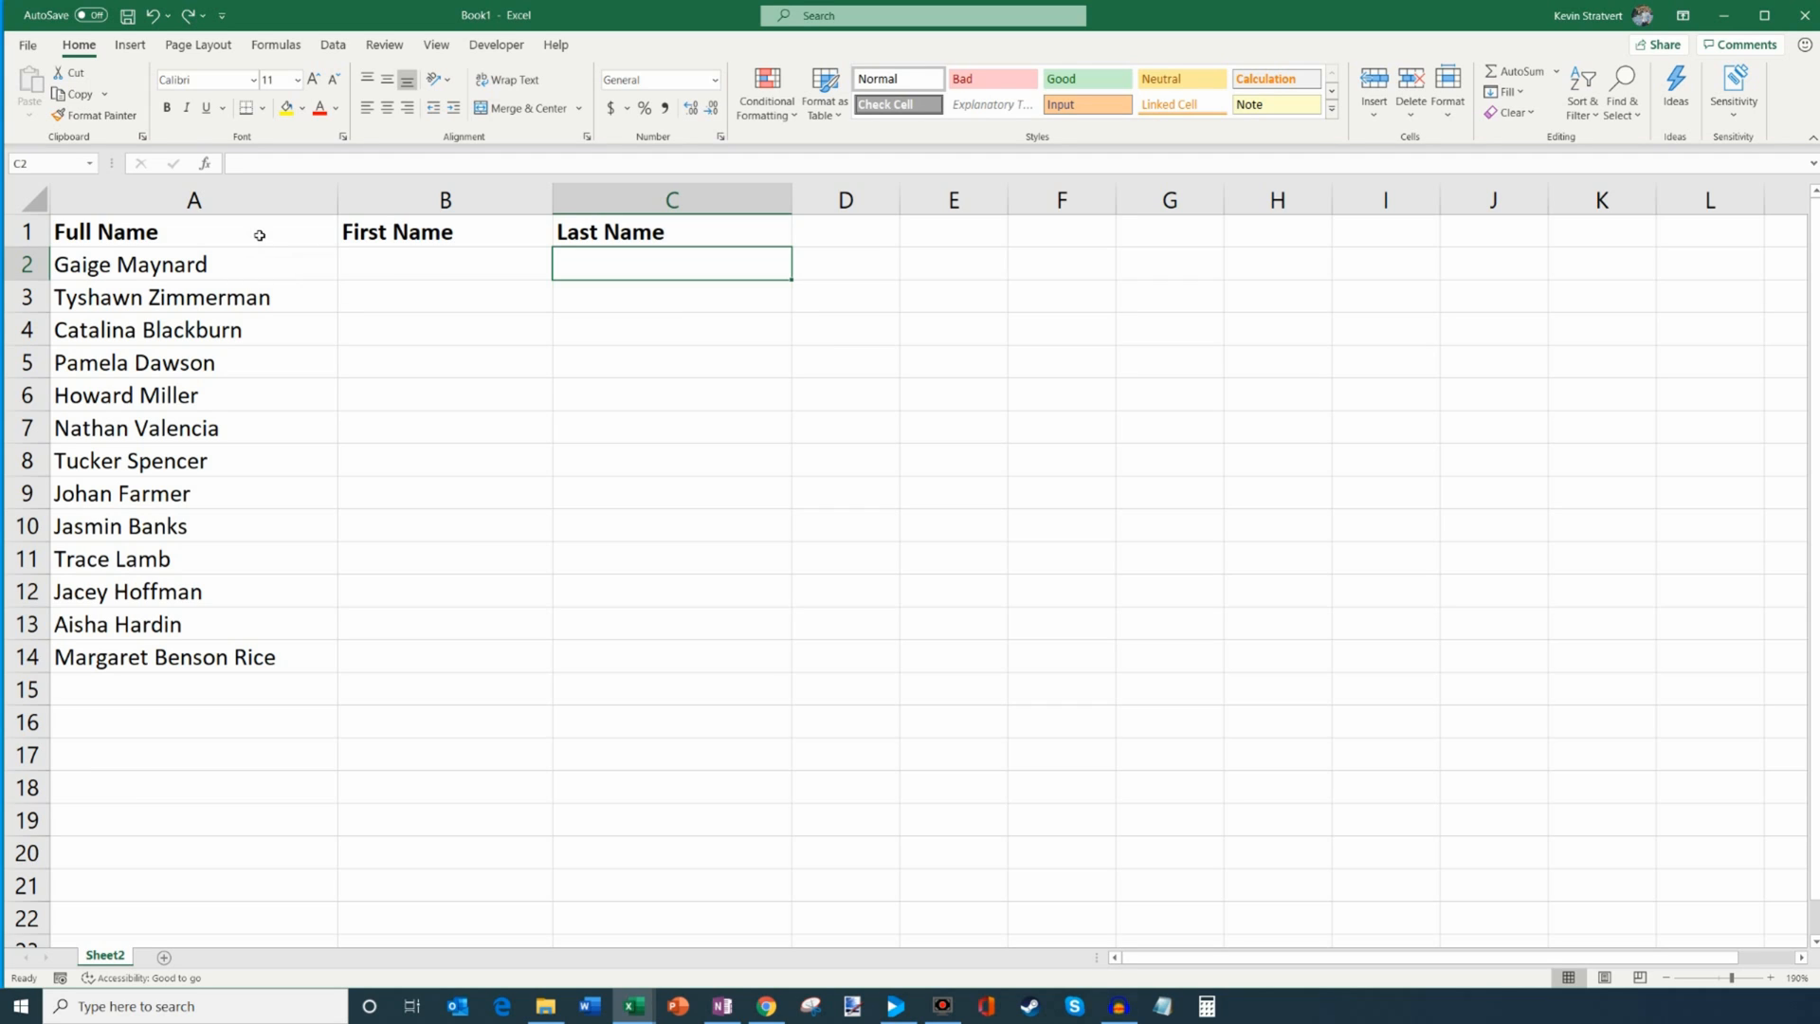
# Convert the name range A1:C14 into a table with headers.
pyautogui.moveTo(193, 231); pyautogui.dragTo(444, 295)
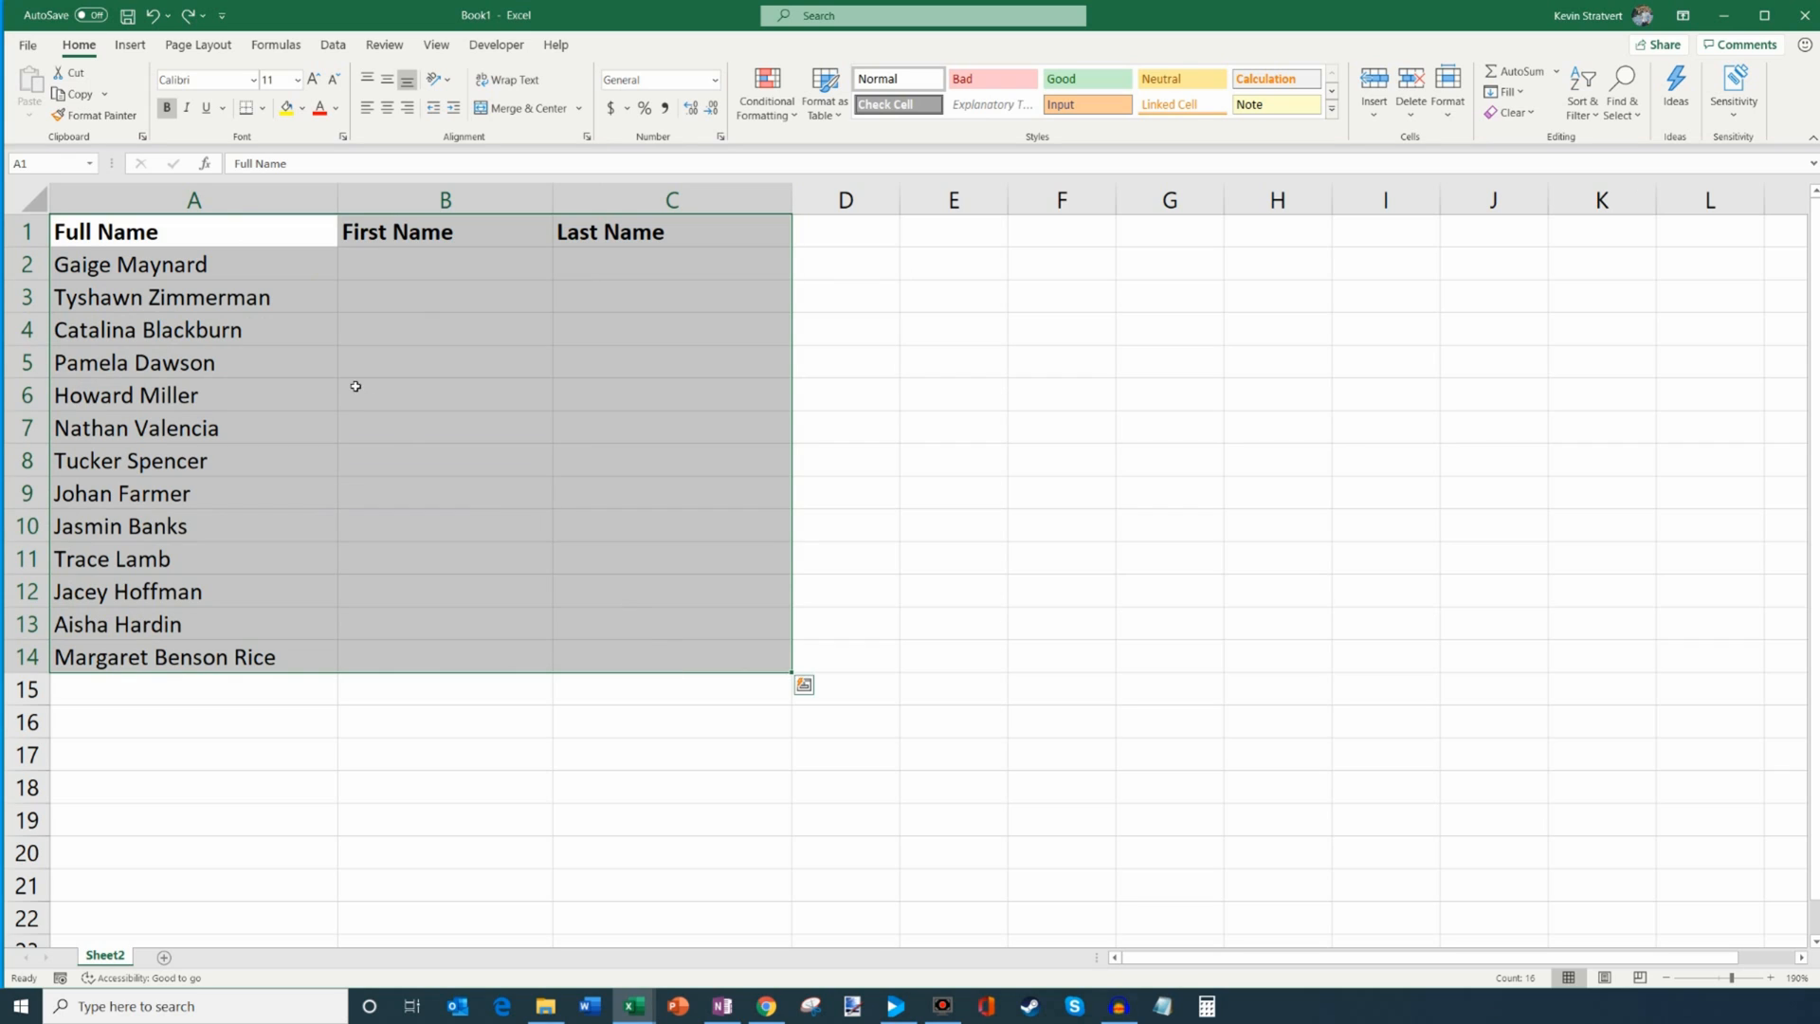
pyautogui.click(129, 43)
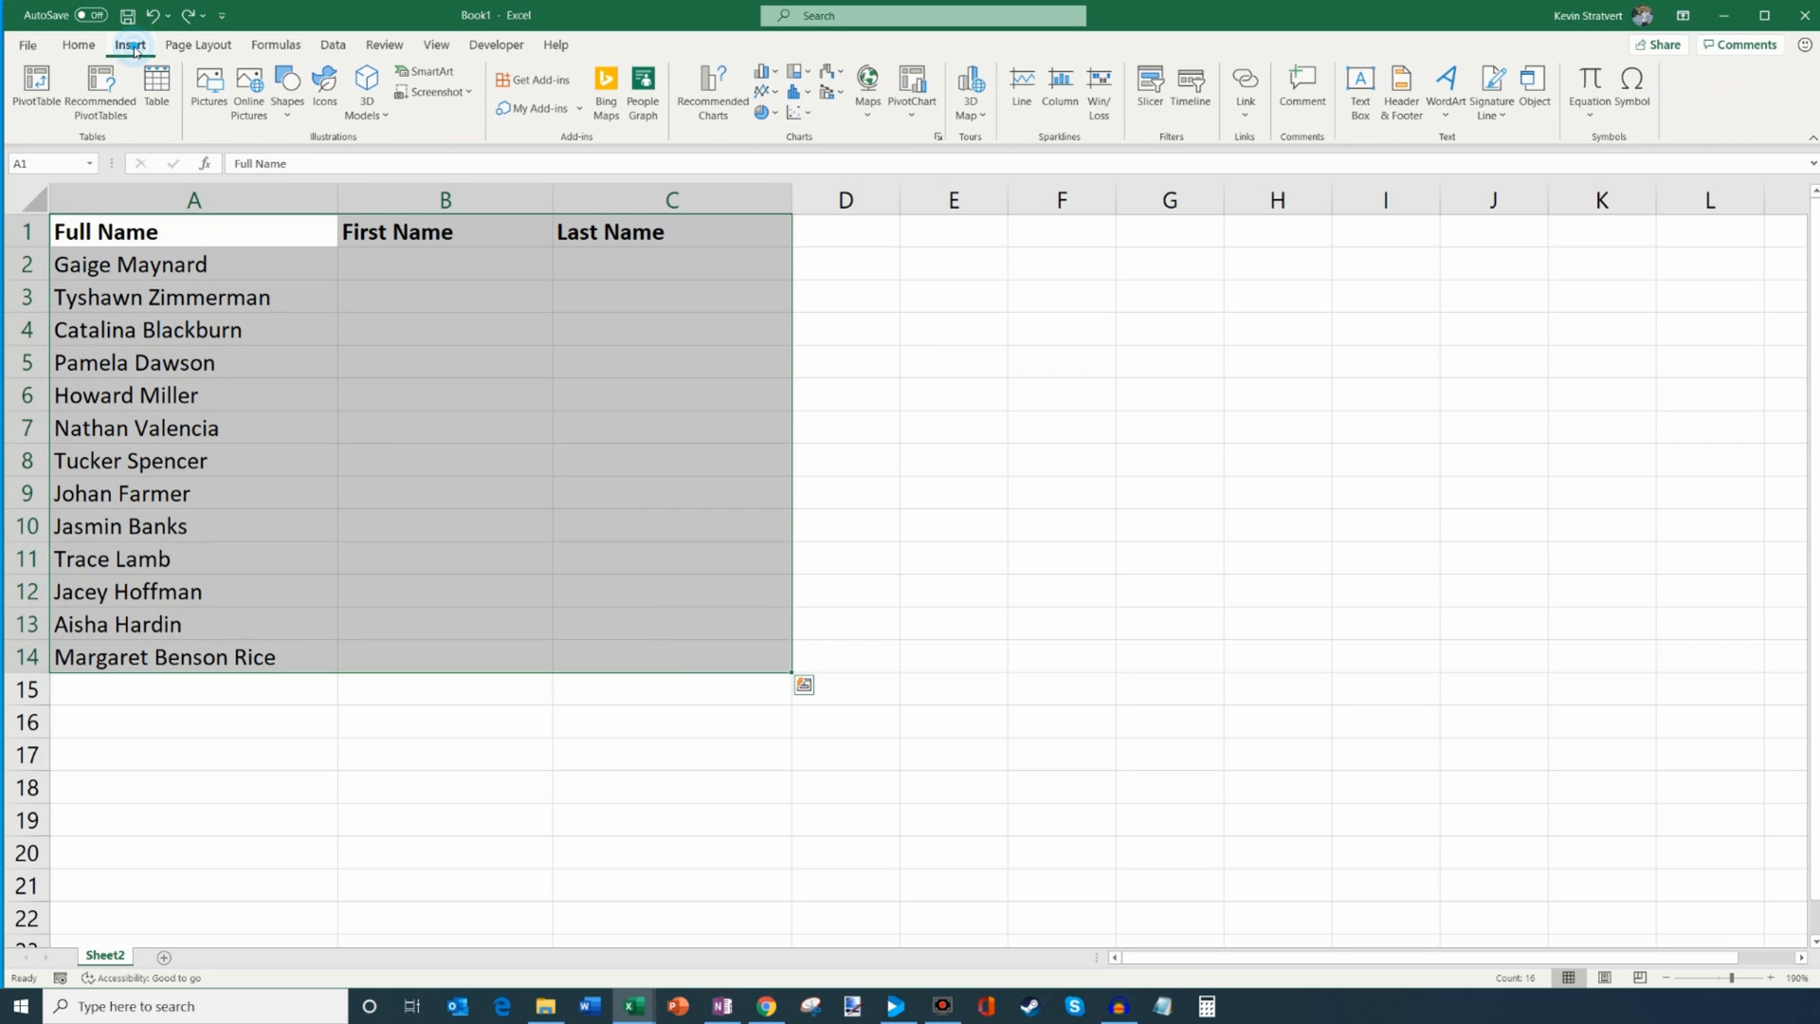
pyautogui.moveTo(156, 91)
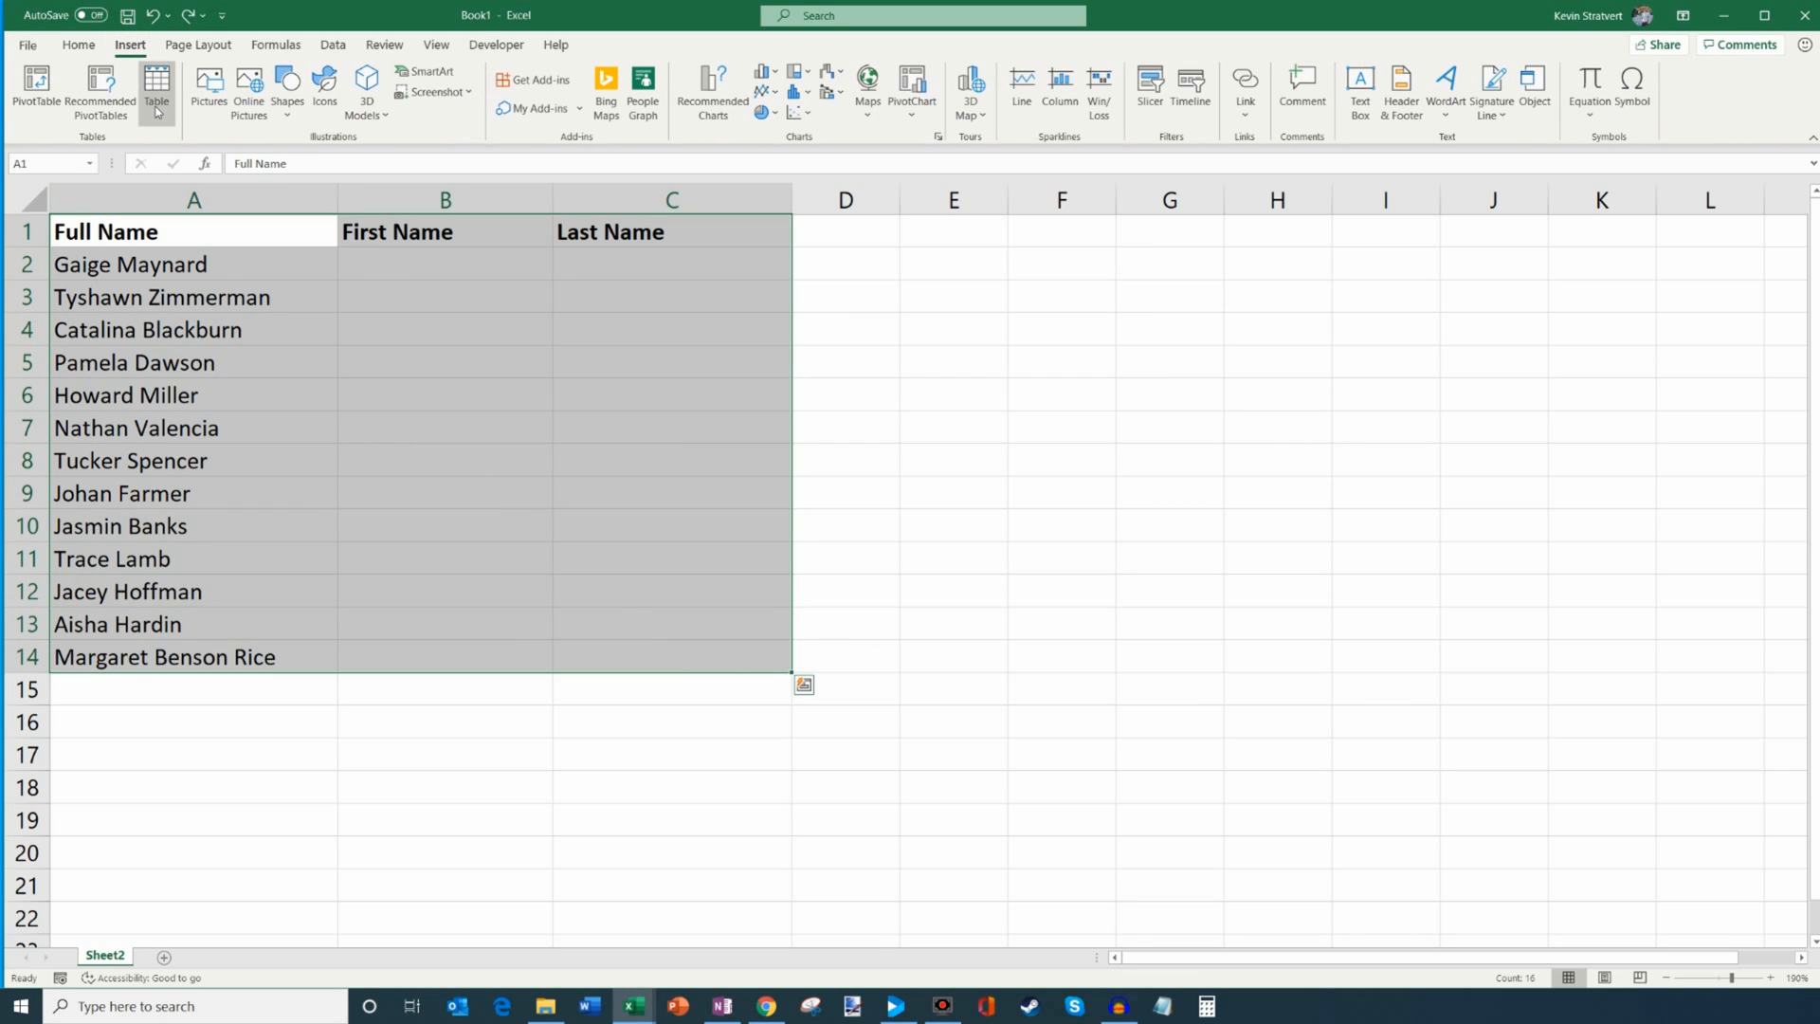
pyautogui.moveTo(154, 91)
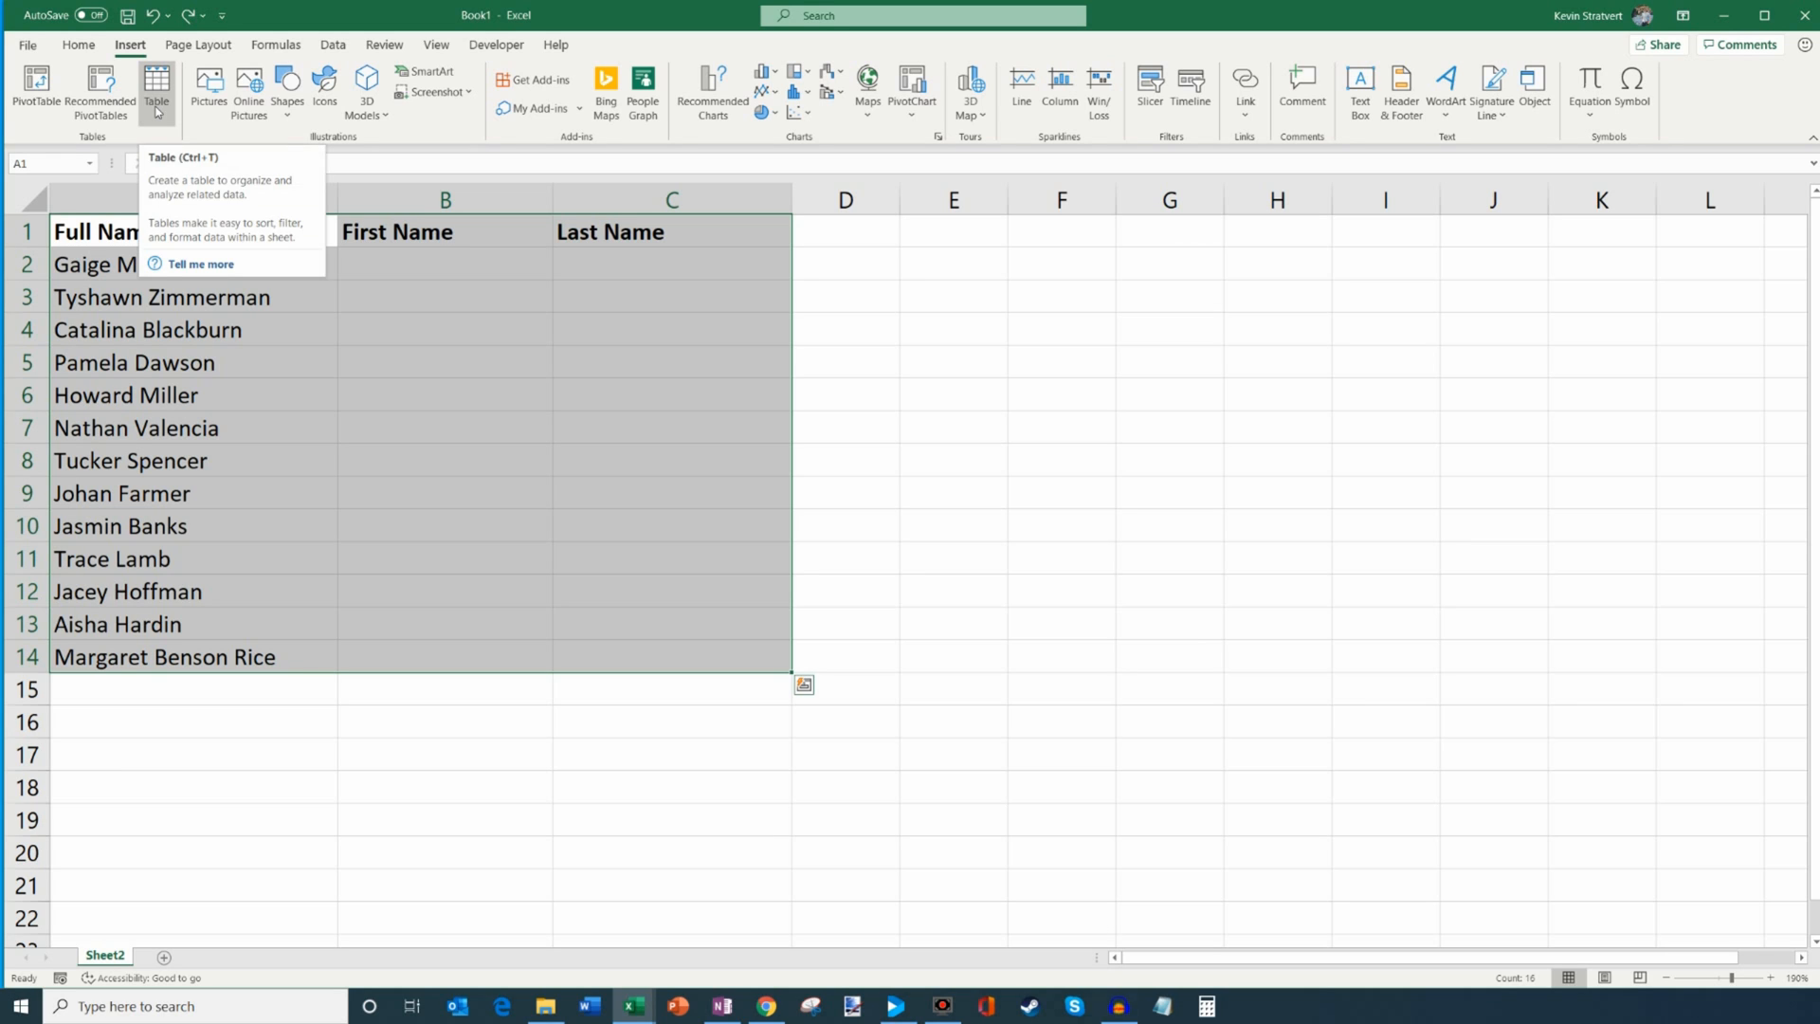
pyautogui.click(156, 91)
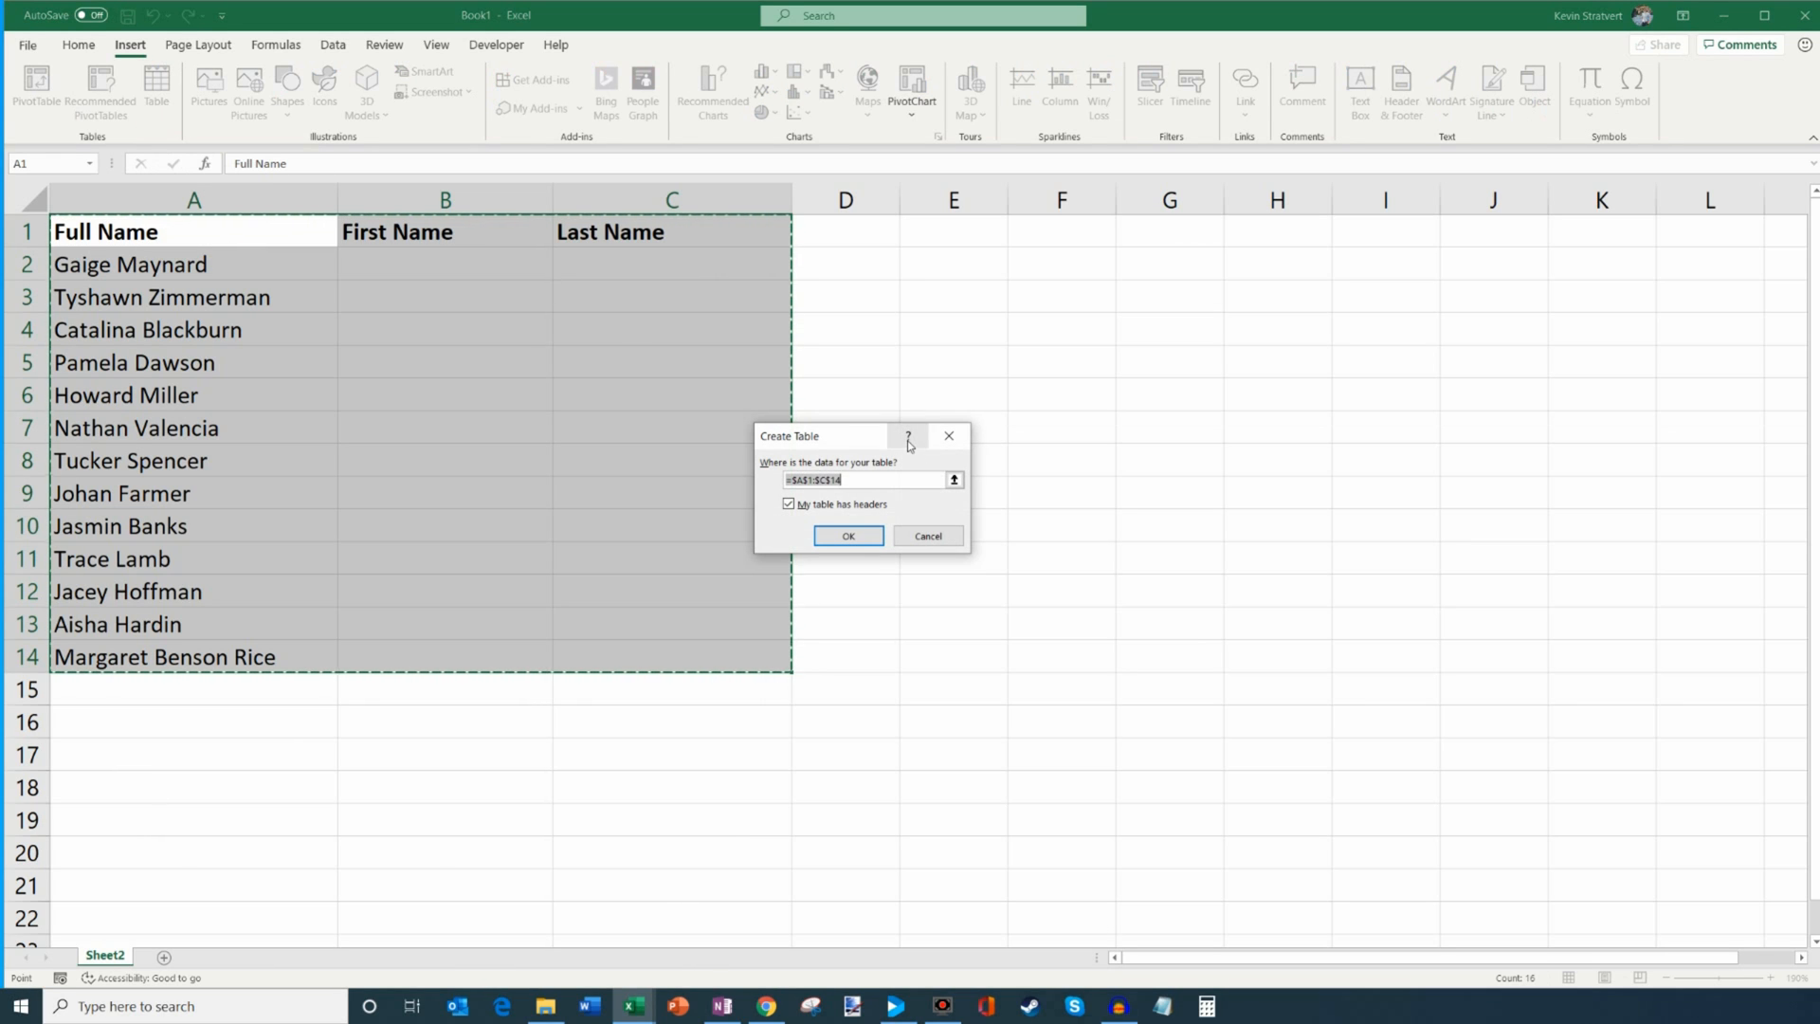
pyautogui.moveTo(819, 474)
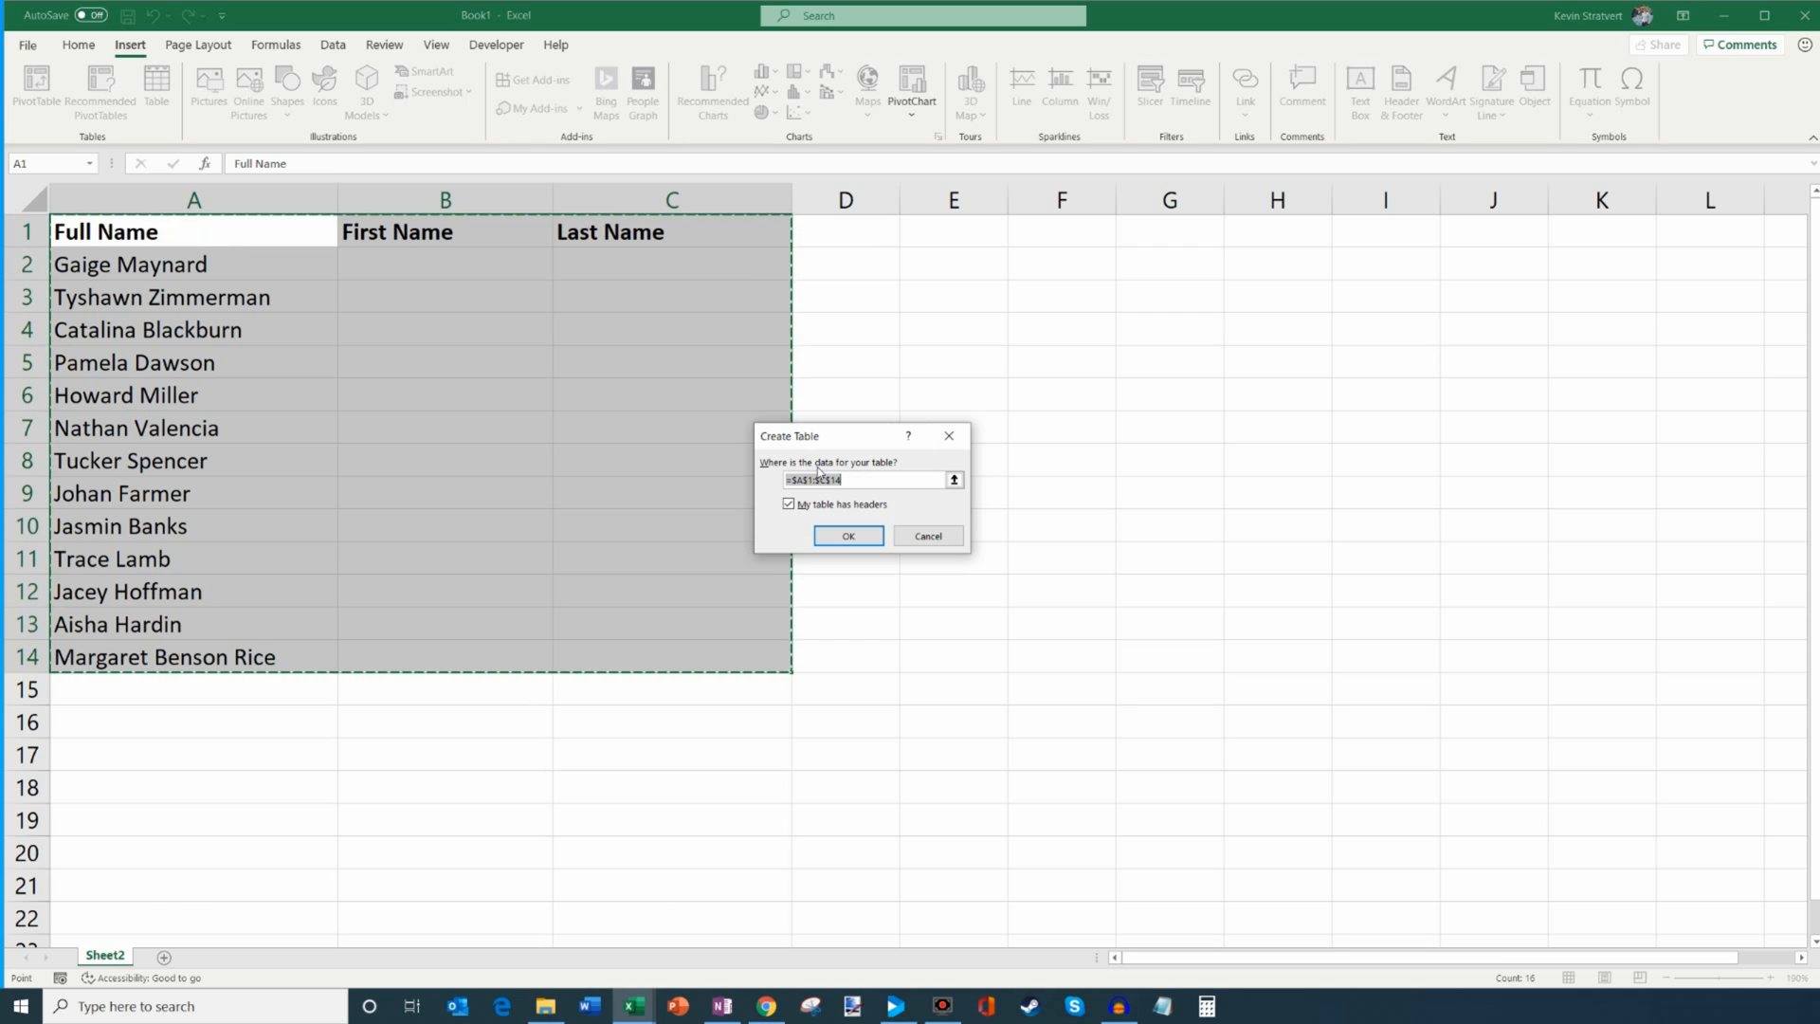
pyautogui.moveTo(585, 548)
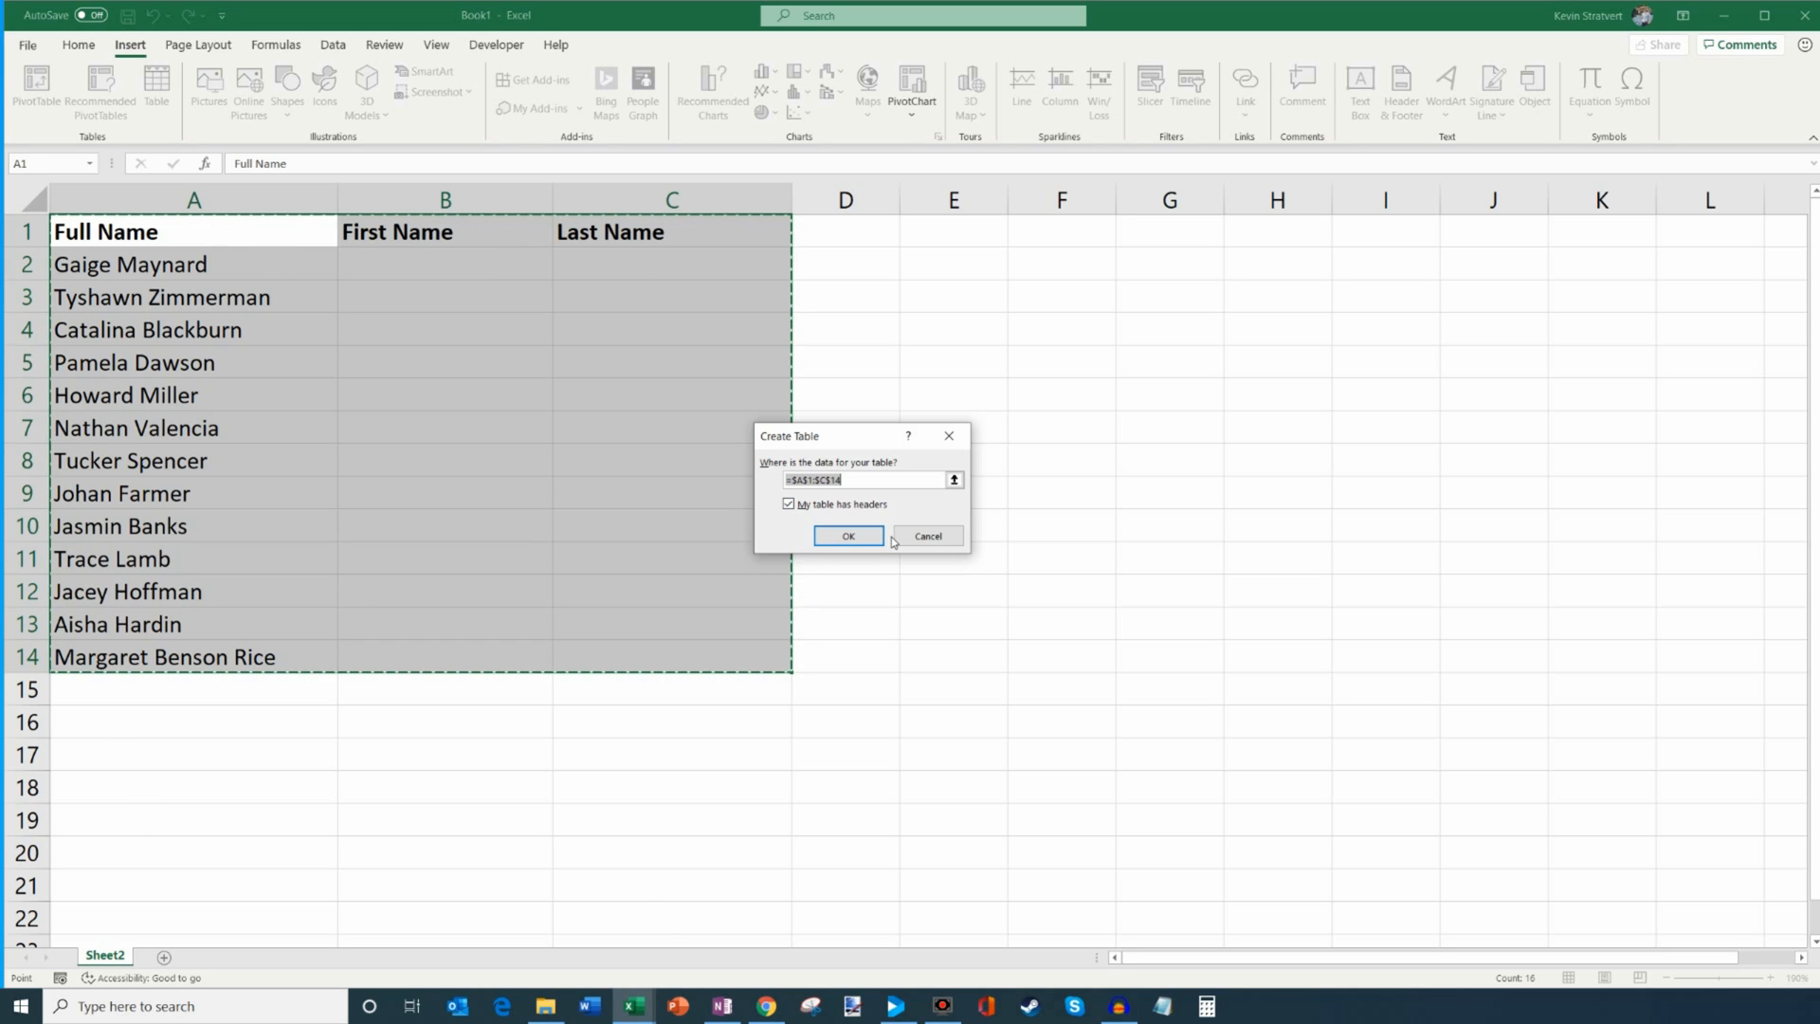
pyautogui.click(845, 535)
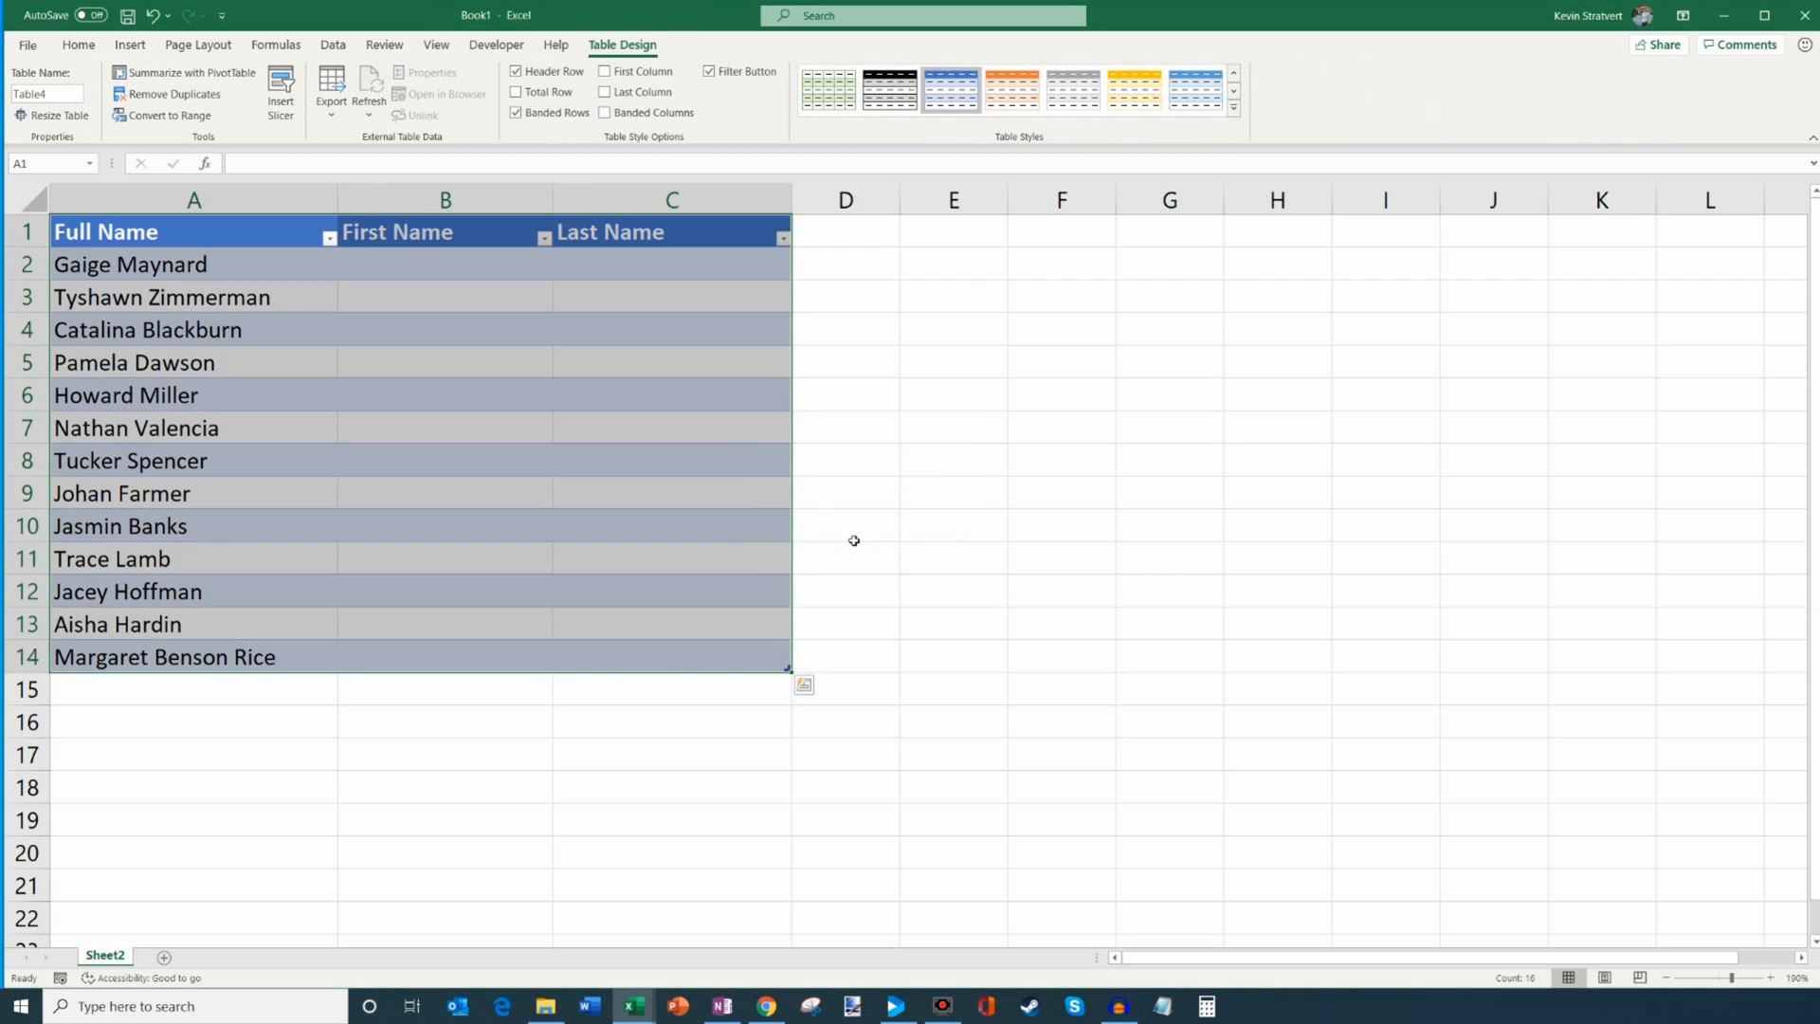
pyautogui.click(444, 263)
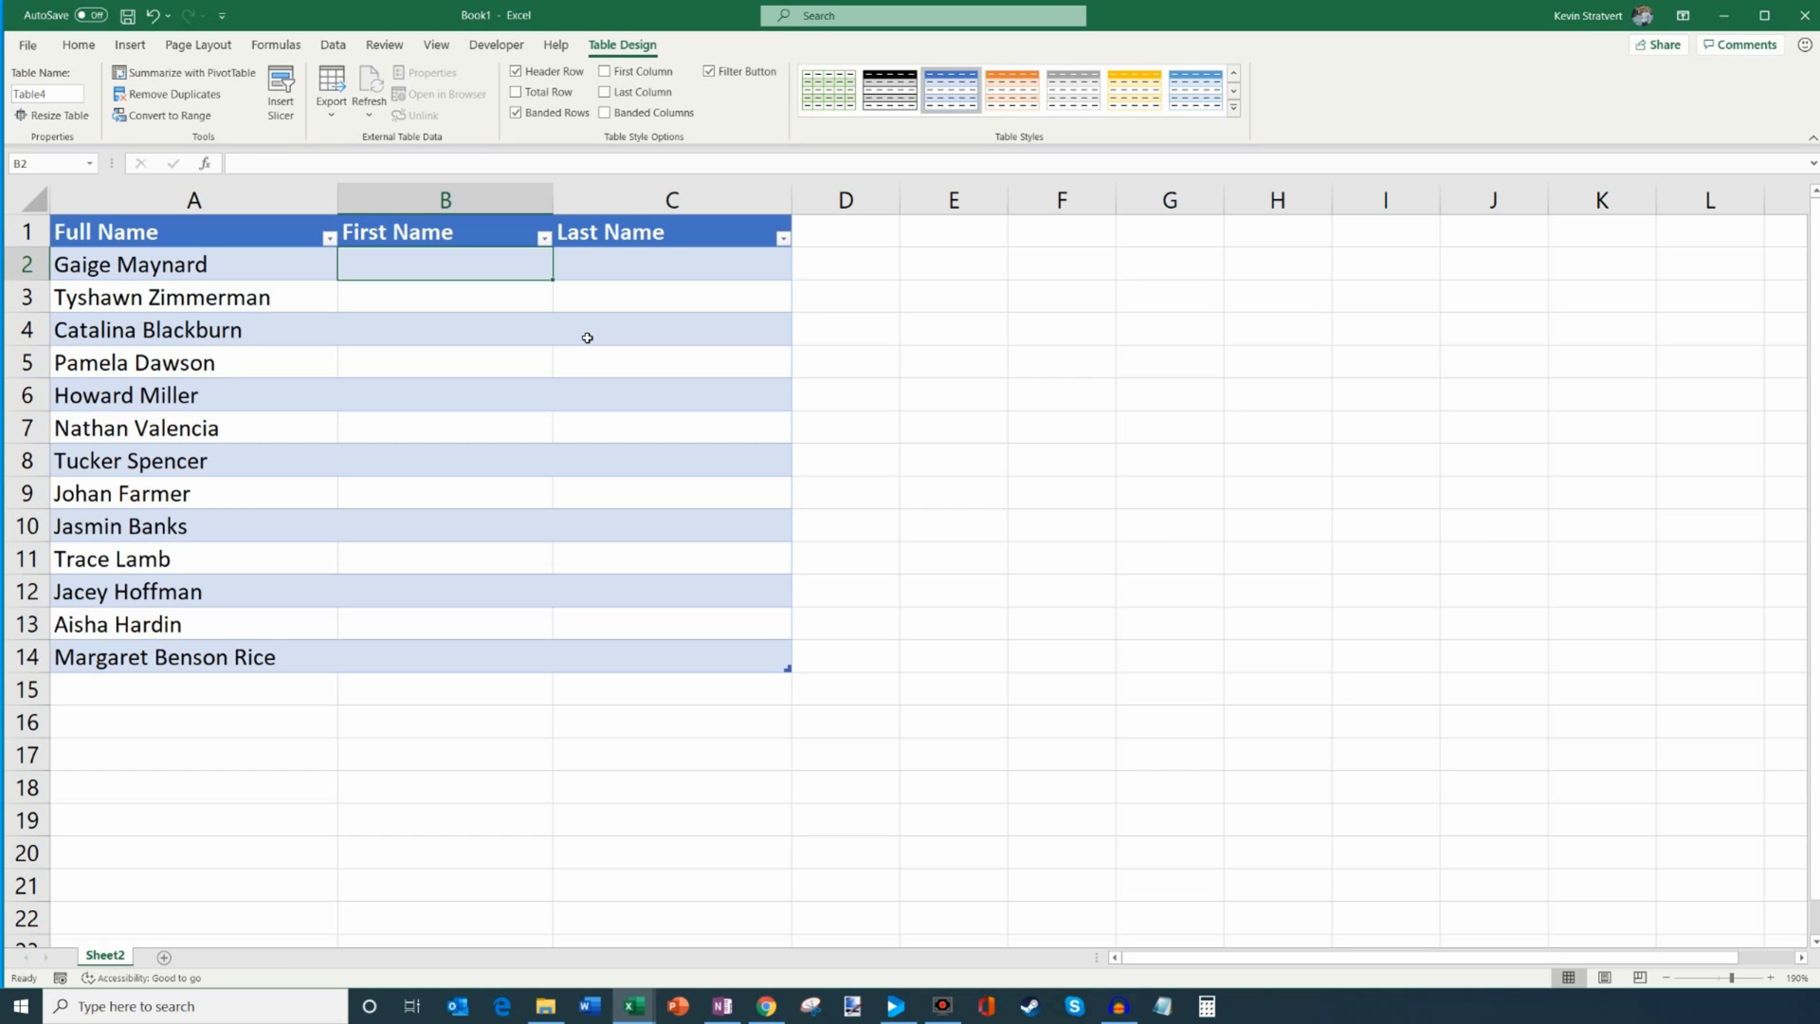
# Enter Gaige in B2, start Tyshawn, and accept Flash Fill for all first names.
pyautogui.write('Gaige')
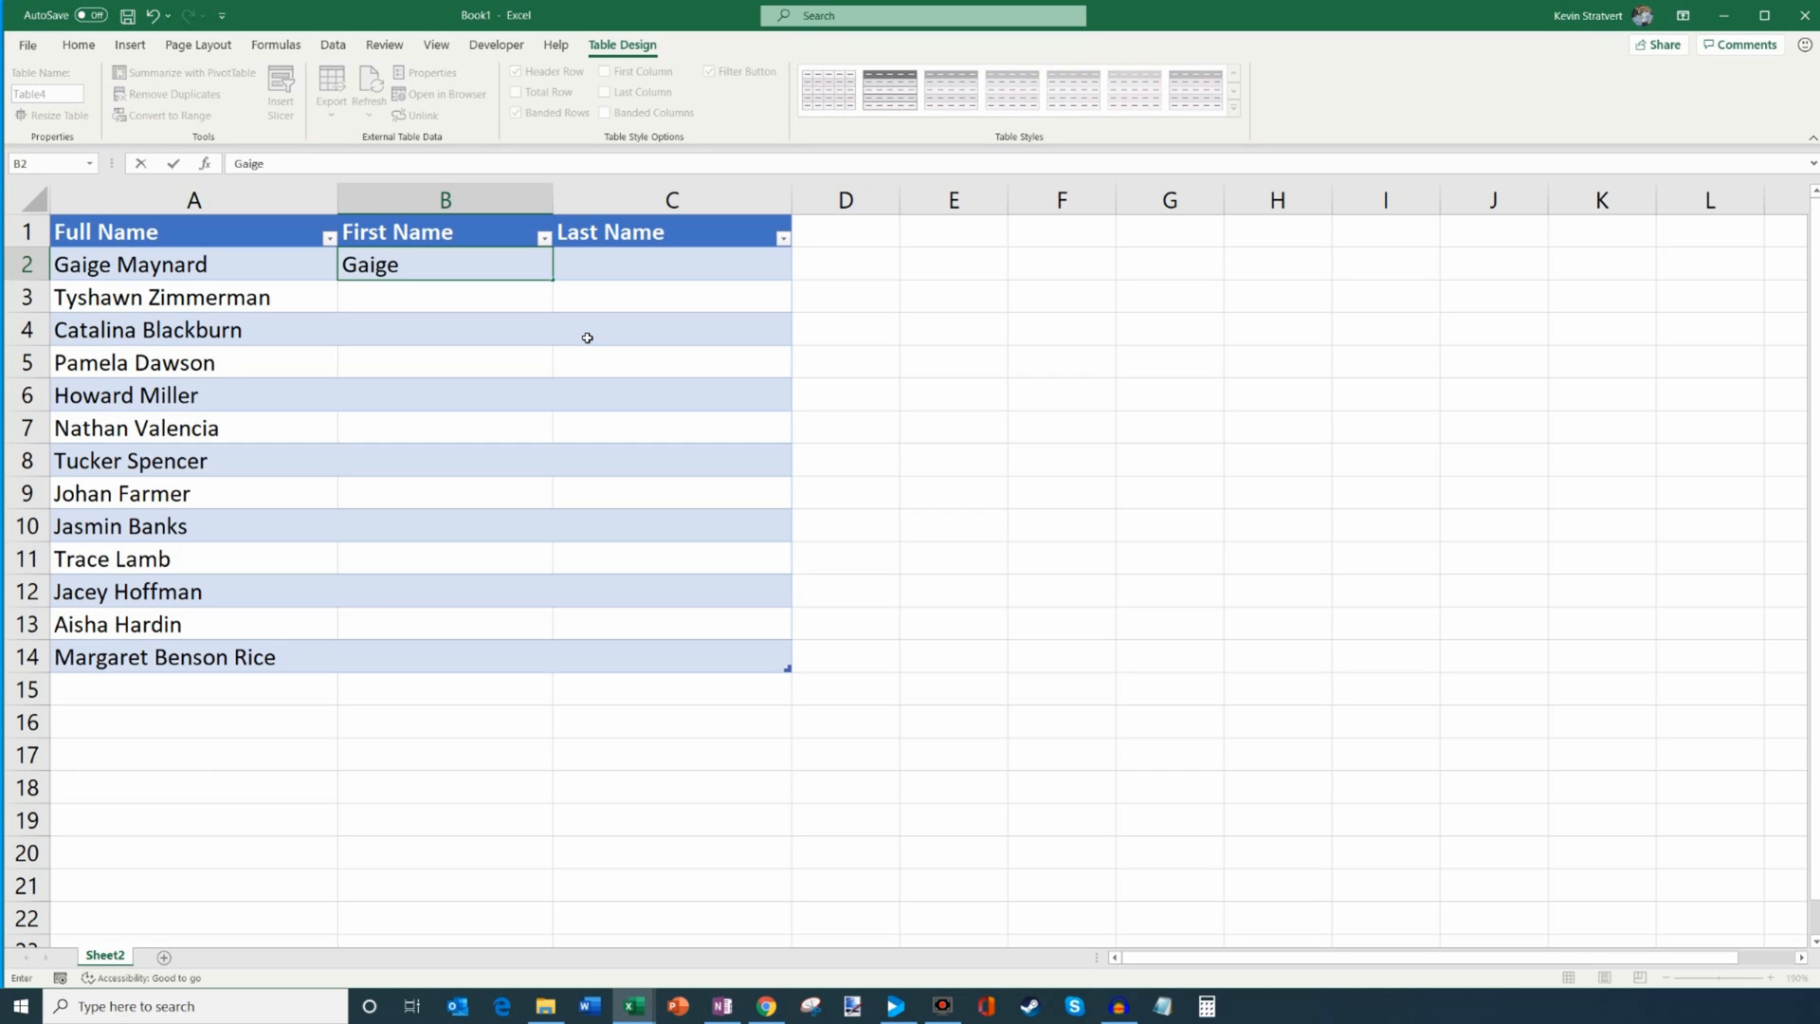
pyautogui.press('enter')
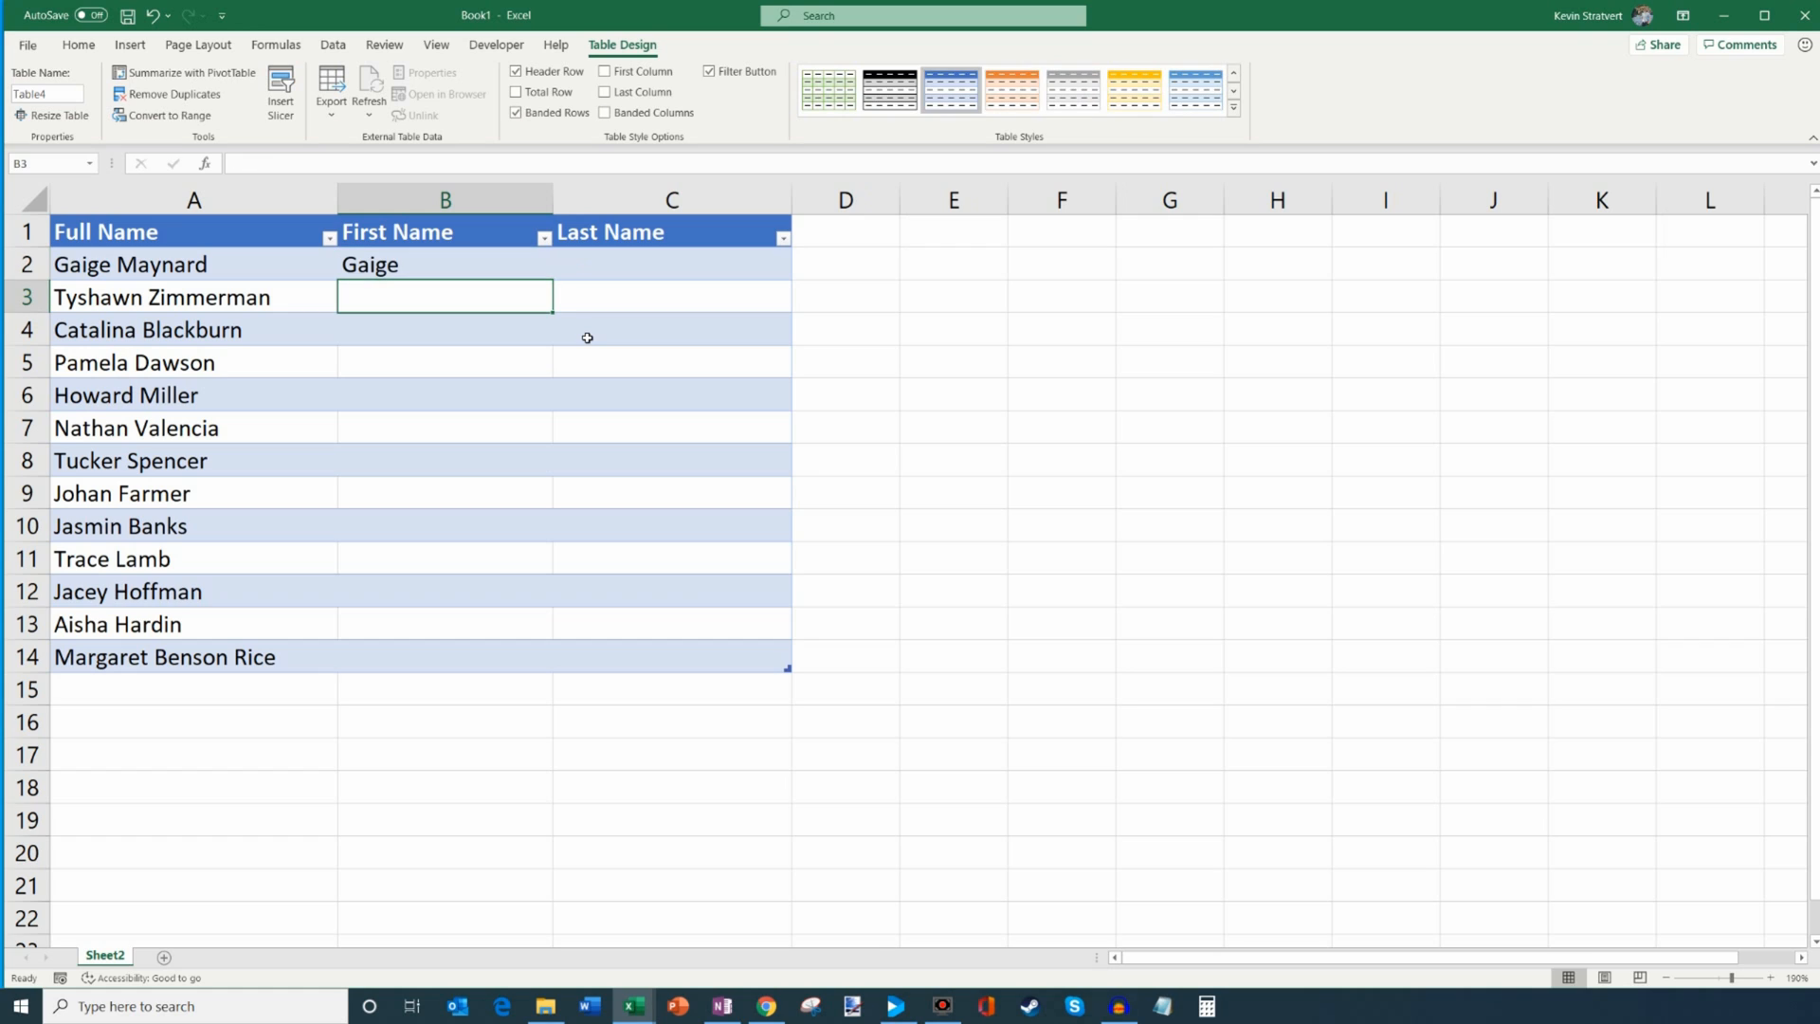
pyautogui.write('Tyshawn')
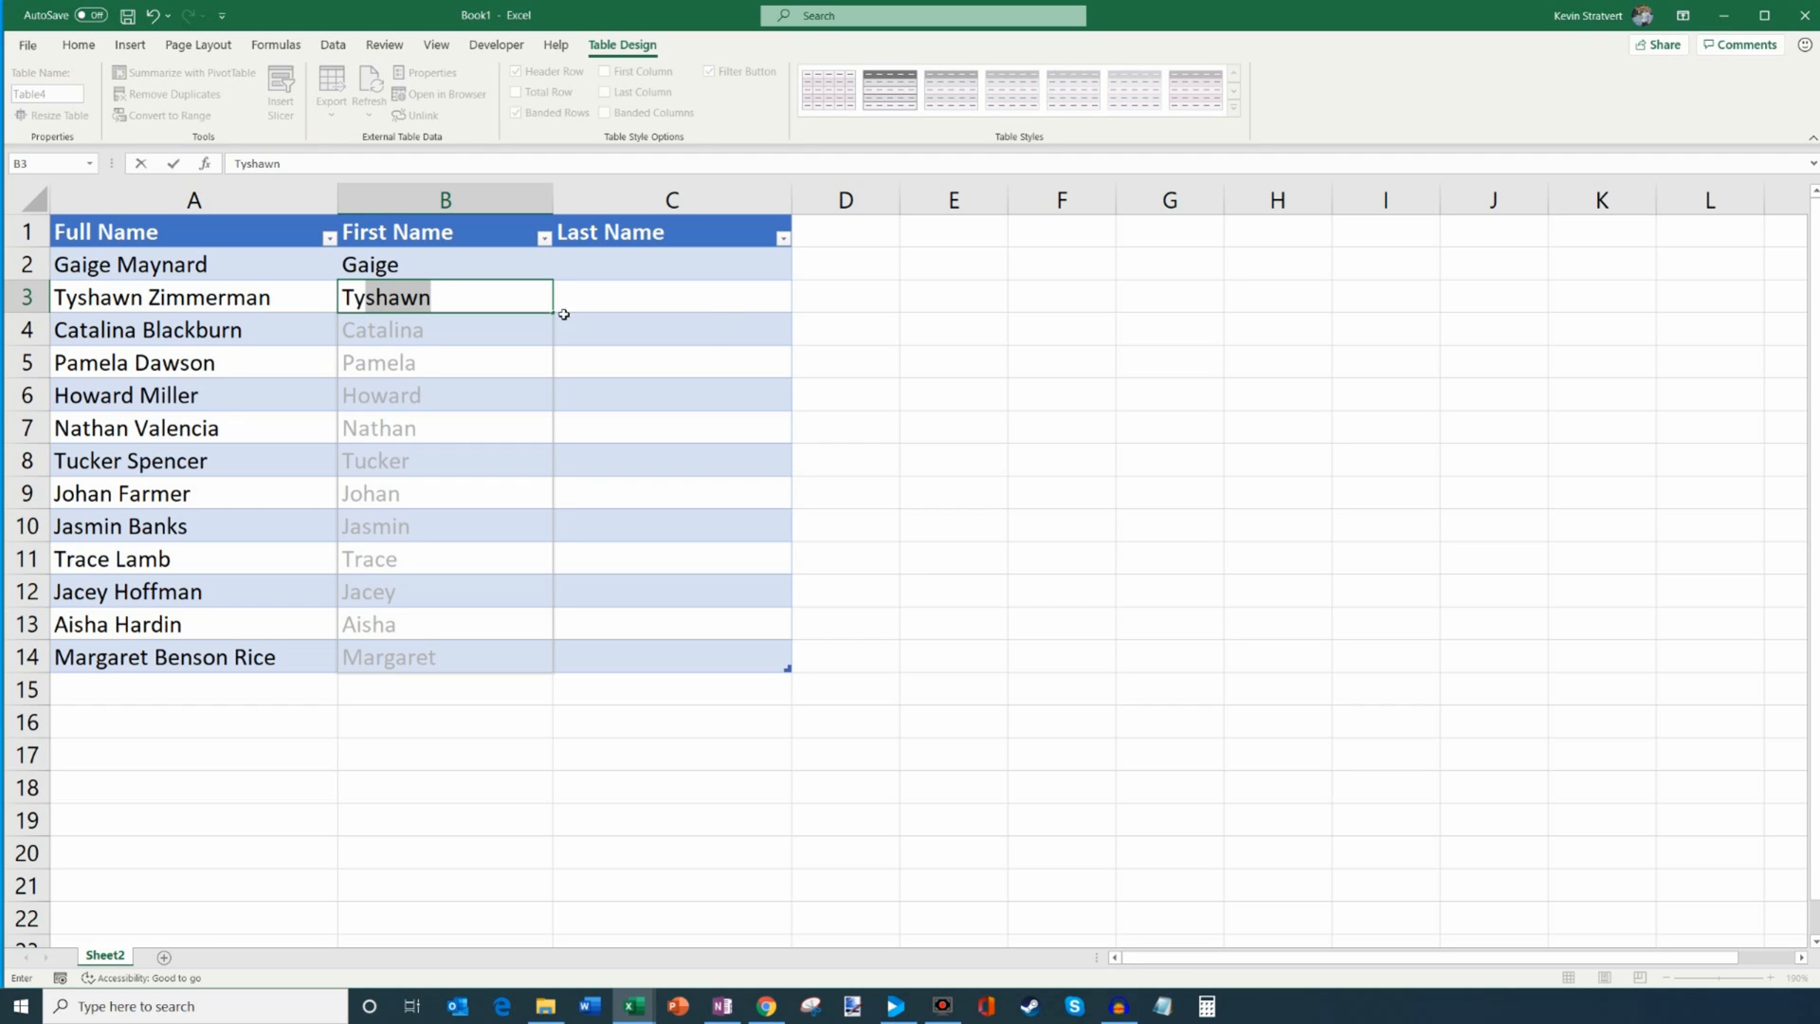
pyautogui.press('Enter')
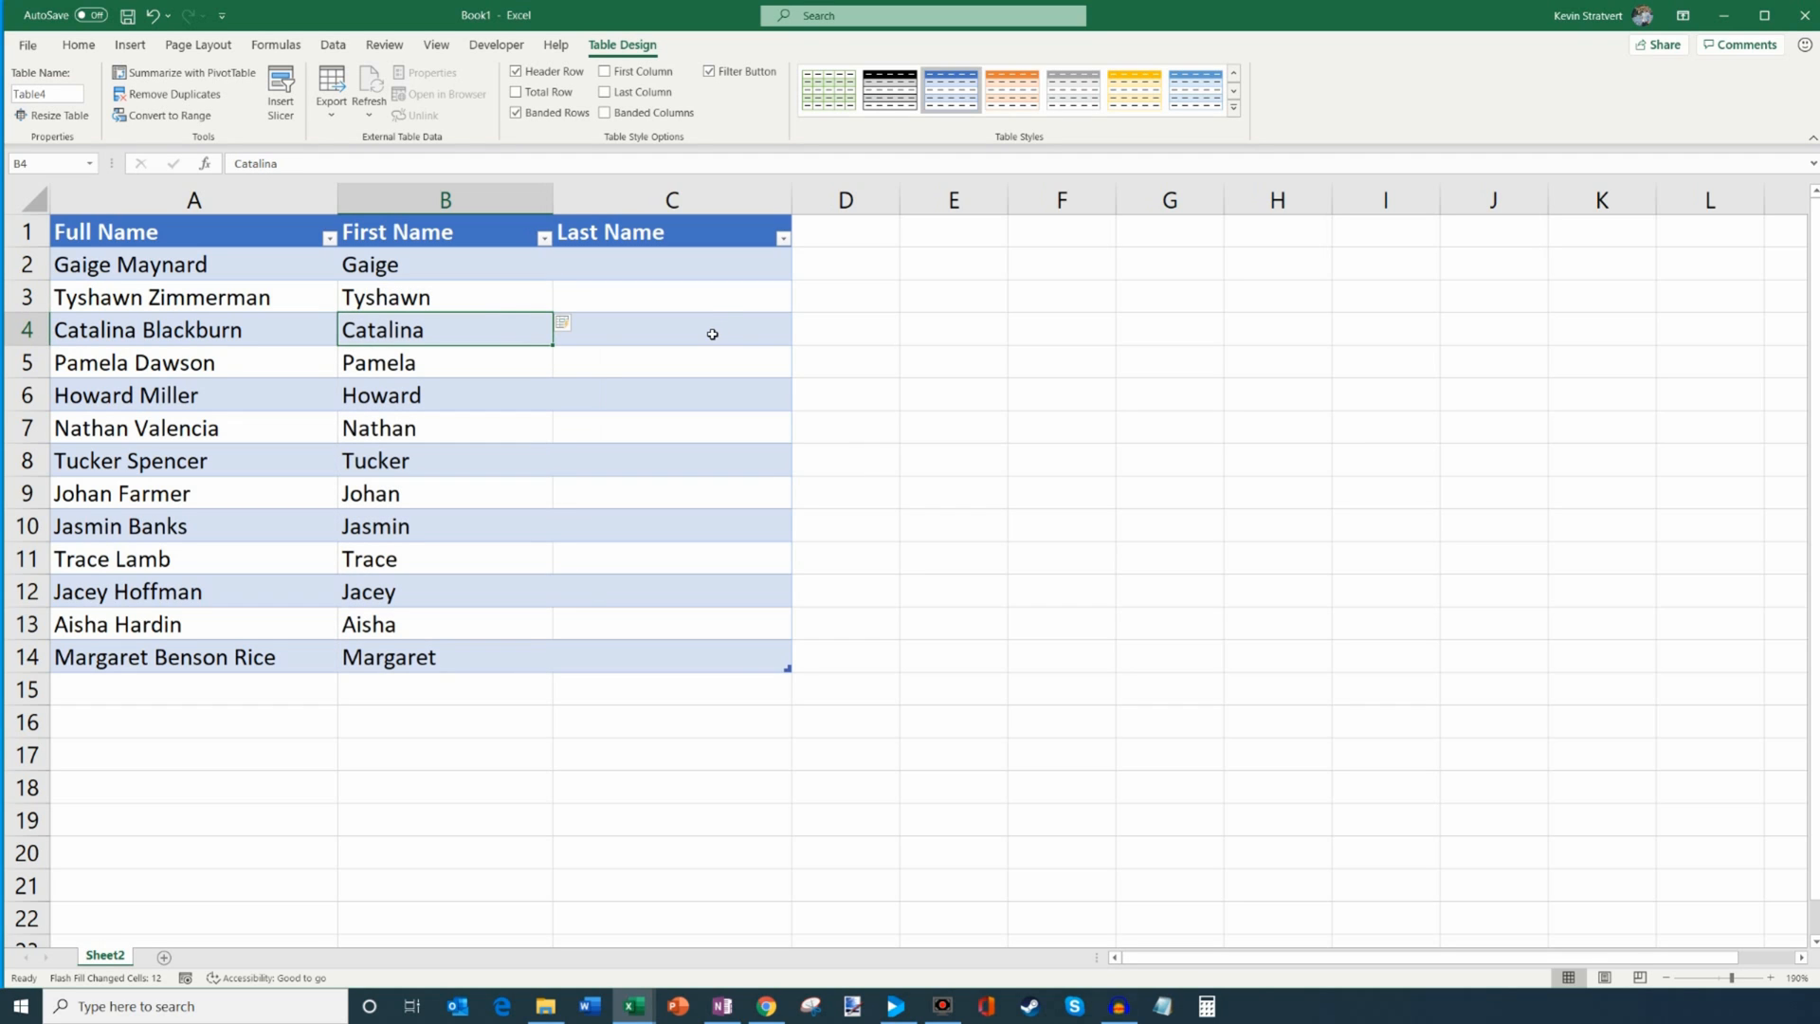
pyautogui.moveTo(405, 593)
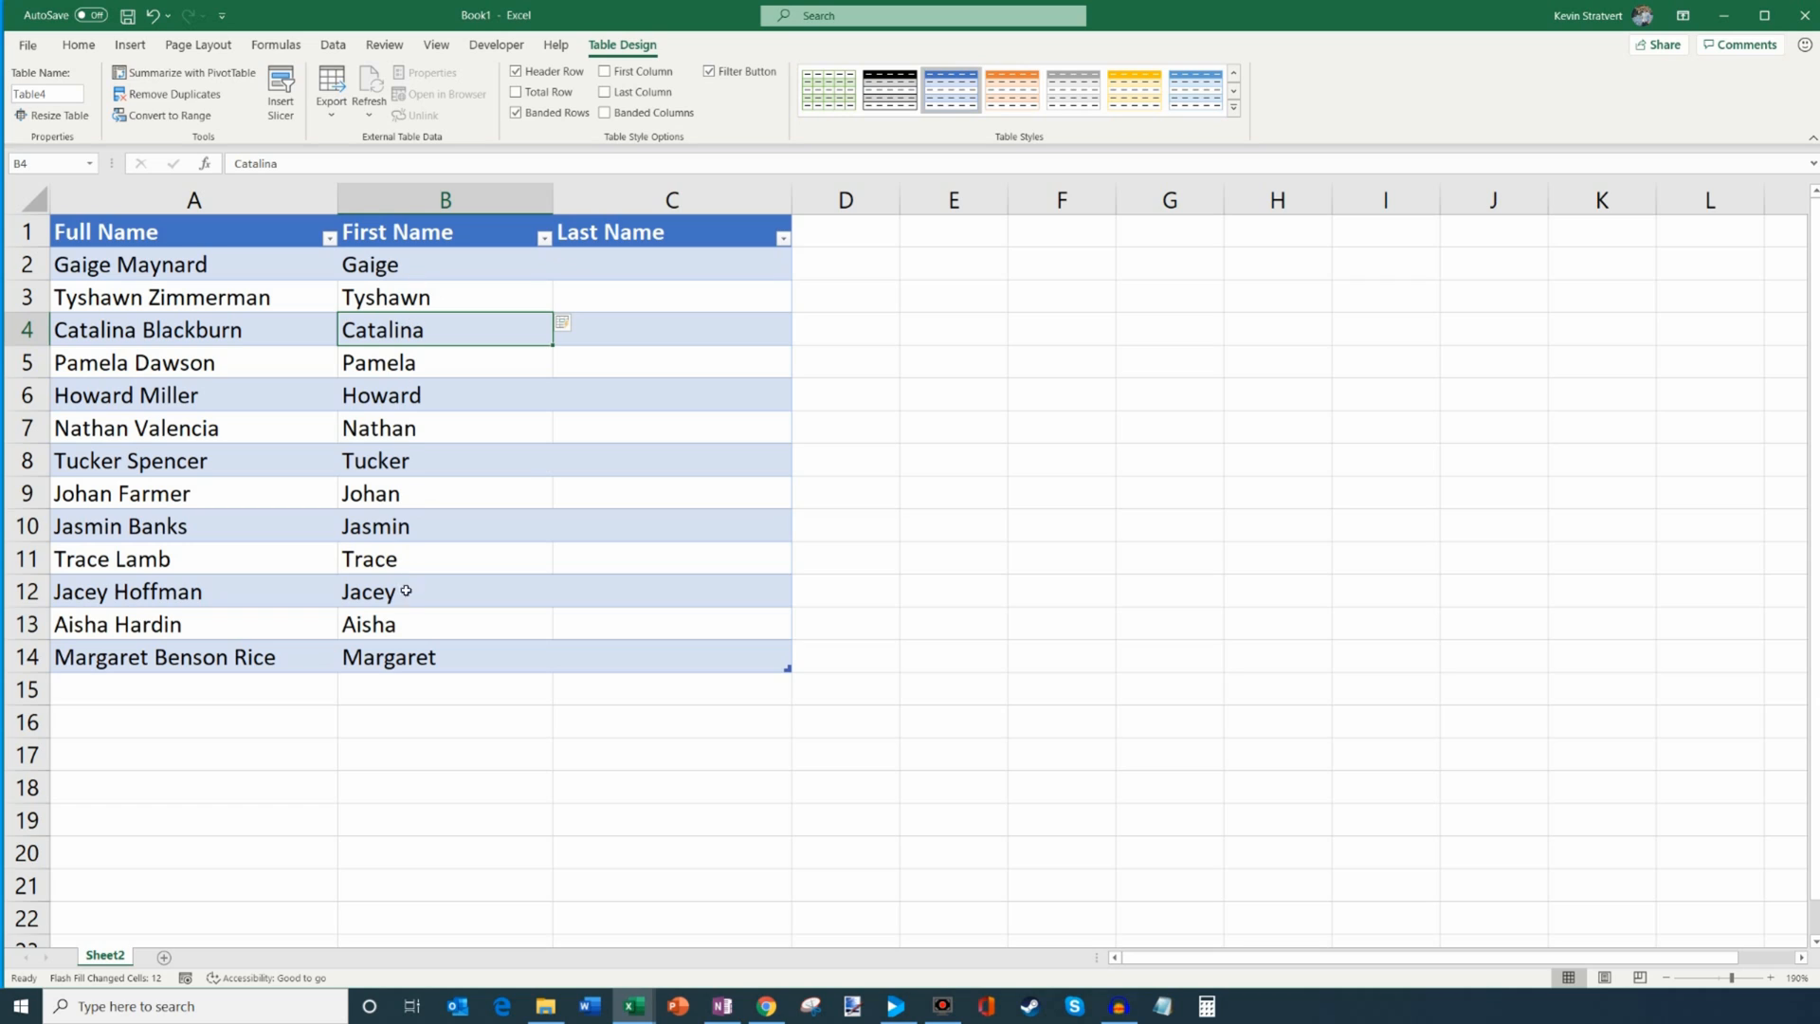
pyautogui.moveTo(416, 585)
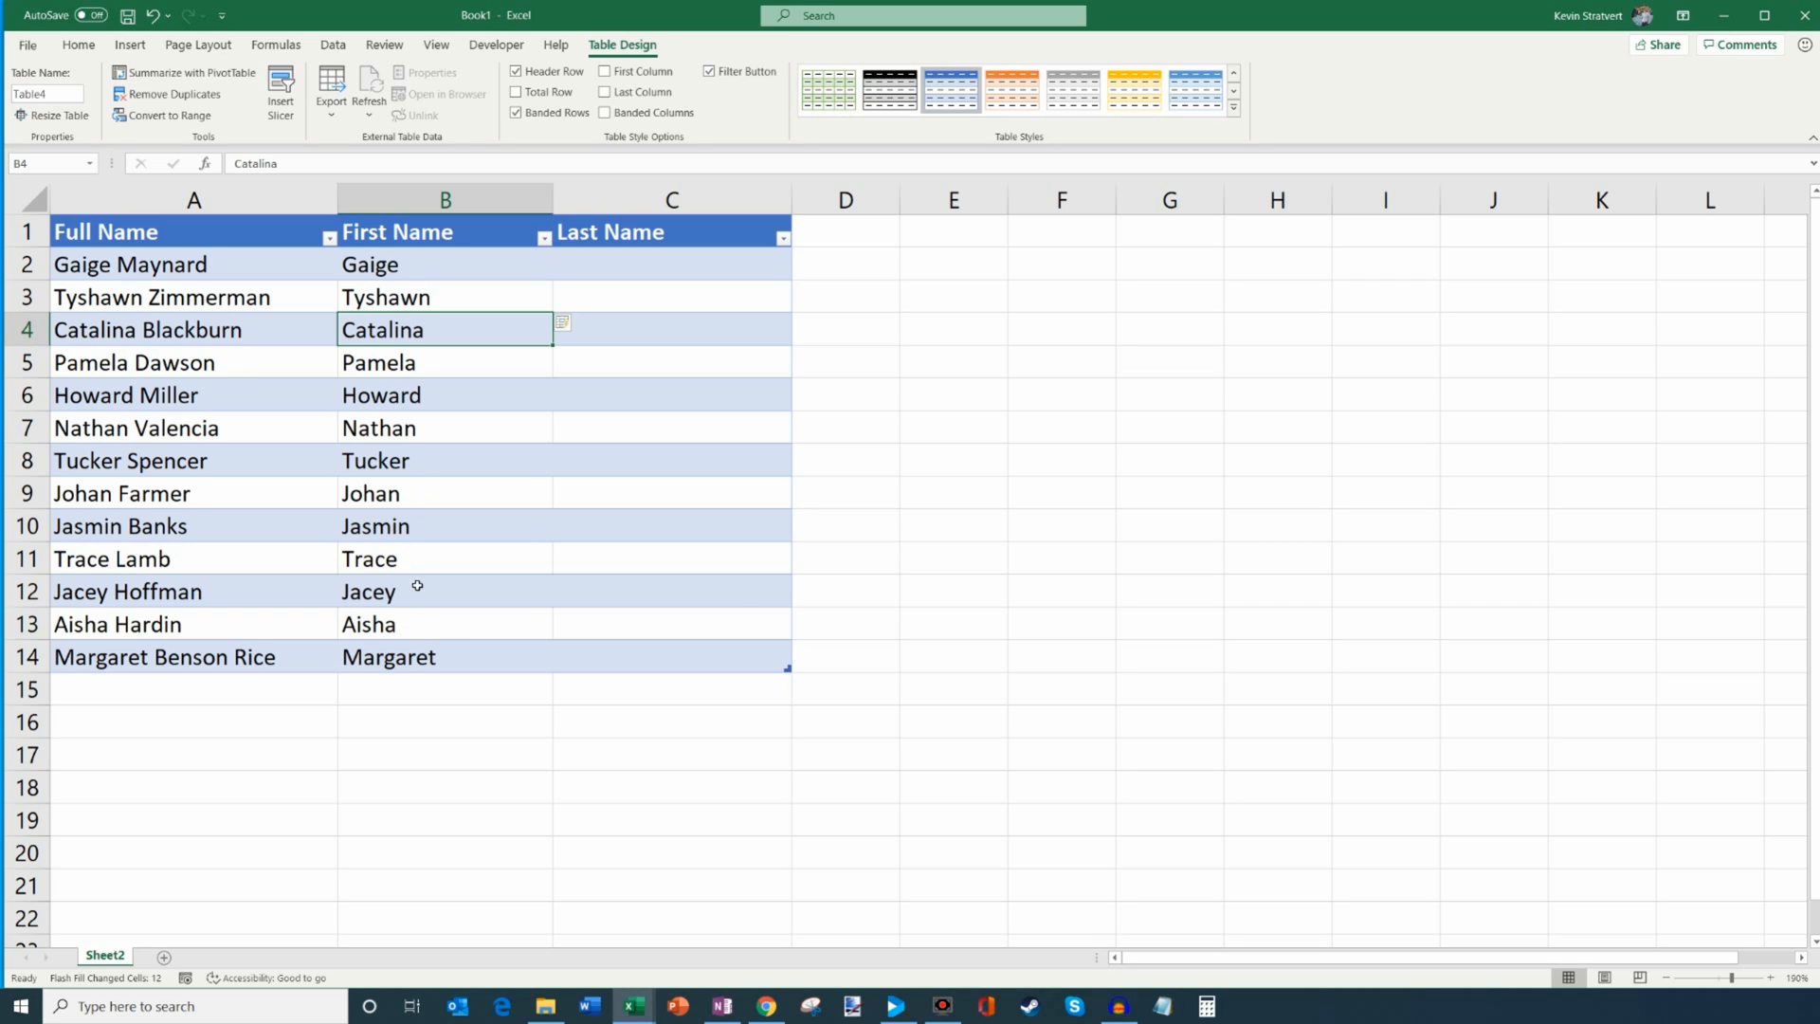
pyautogui.moveTo(626, 264)
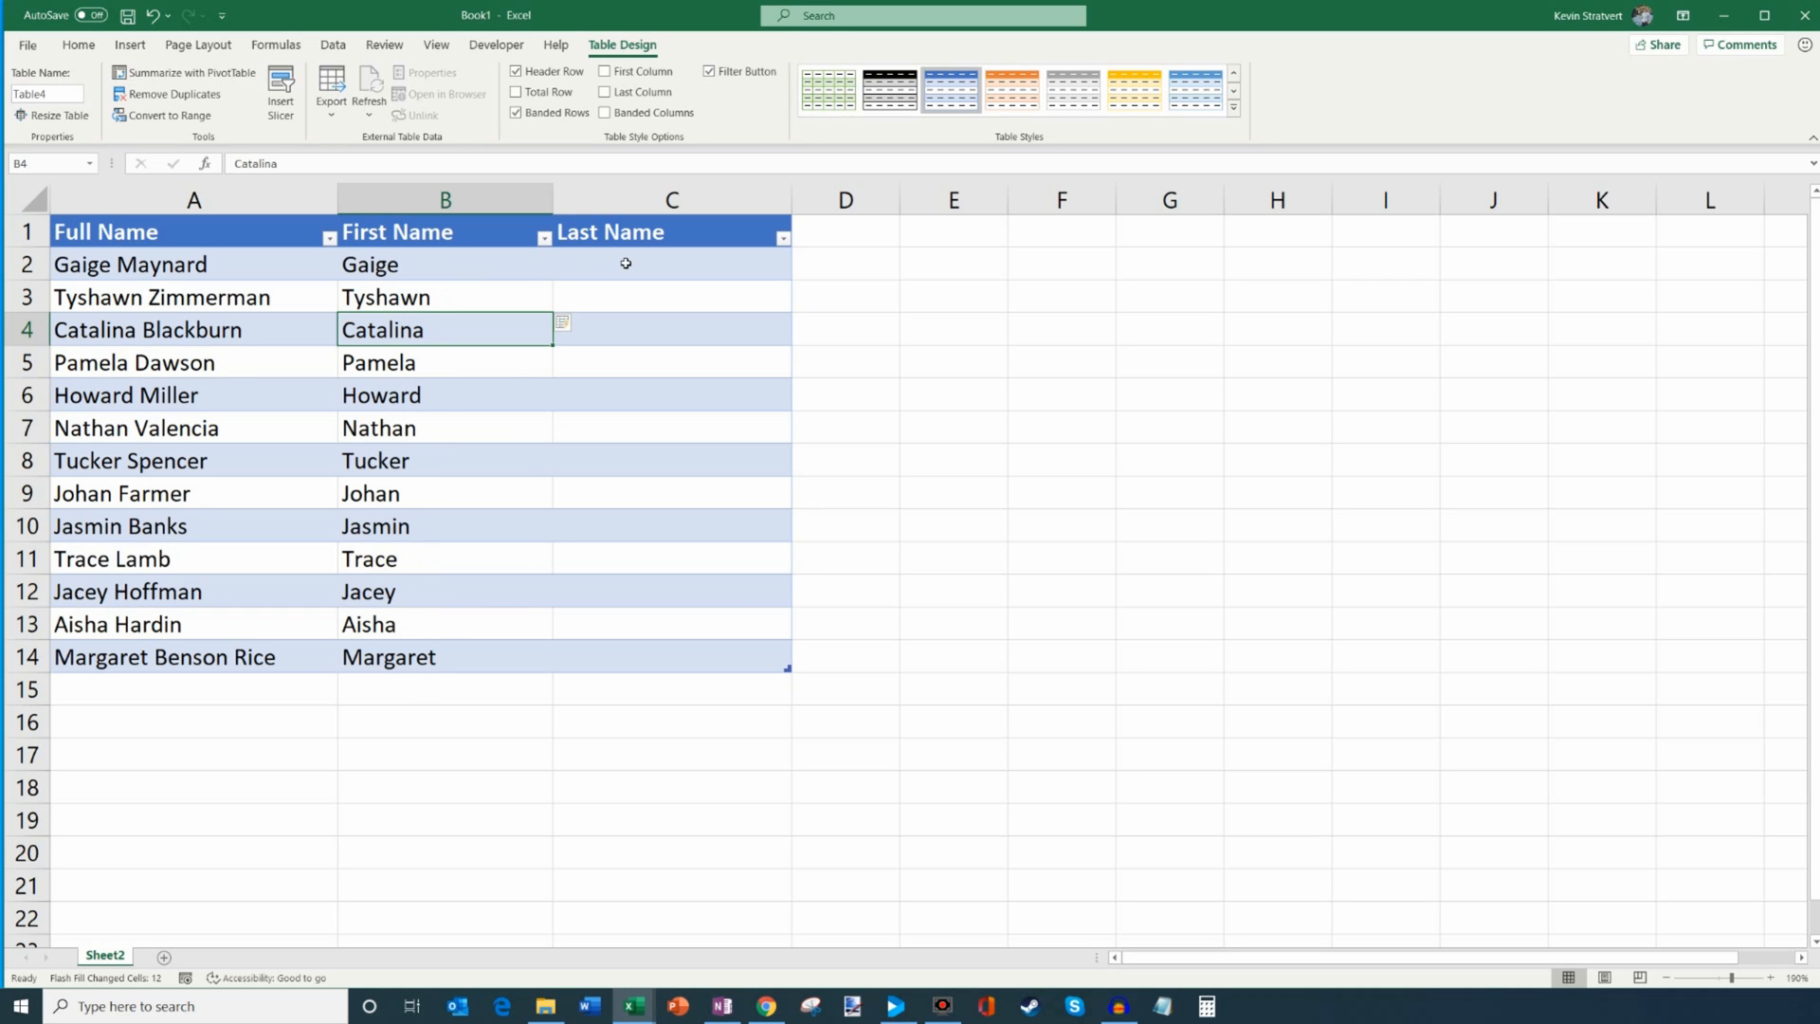
# Enter Maynard in C2, start Zimmerman, and Flash Fill the surnames down to Rice.
pyautogui.click(671, 264)
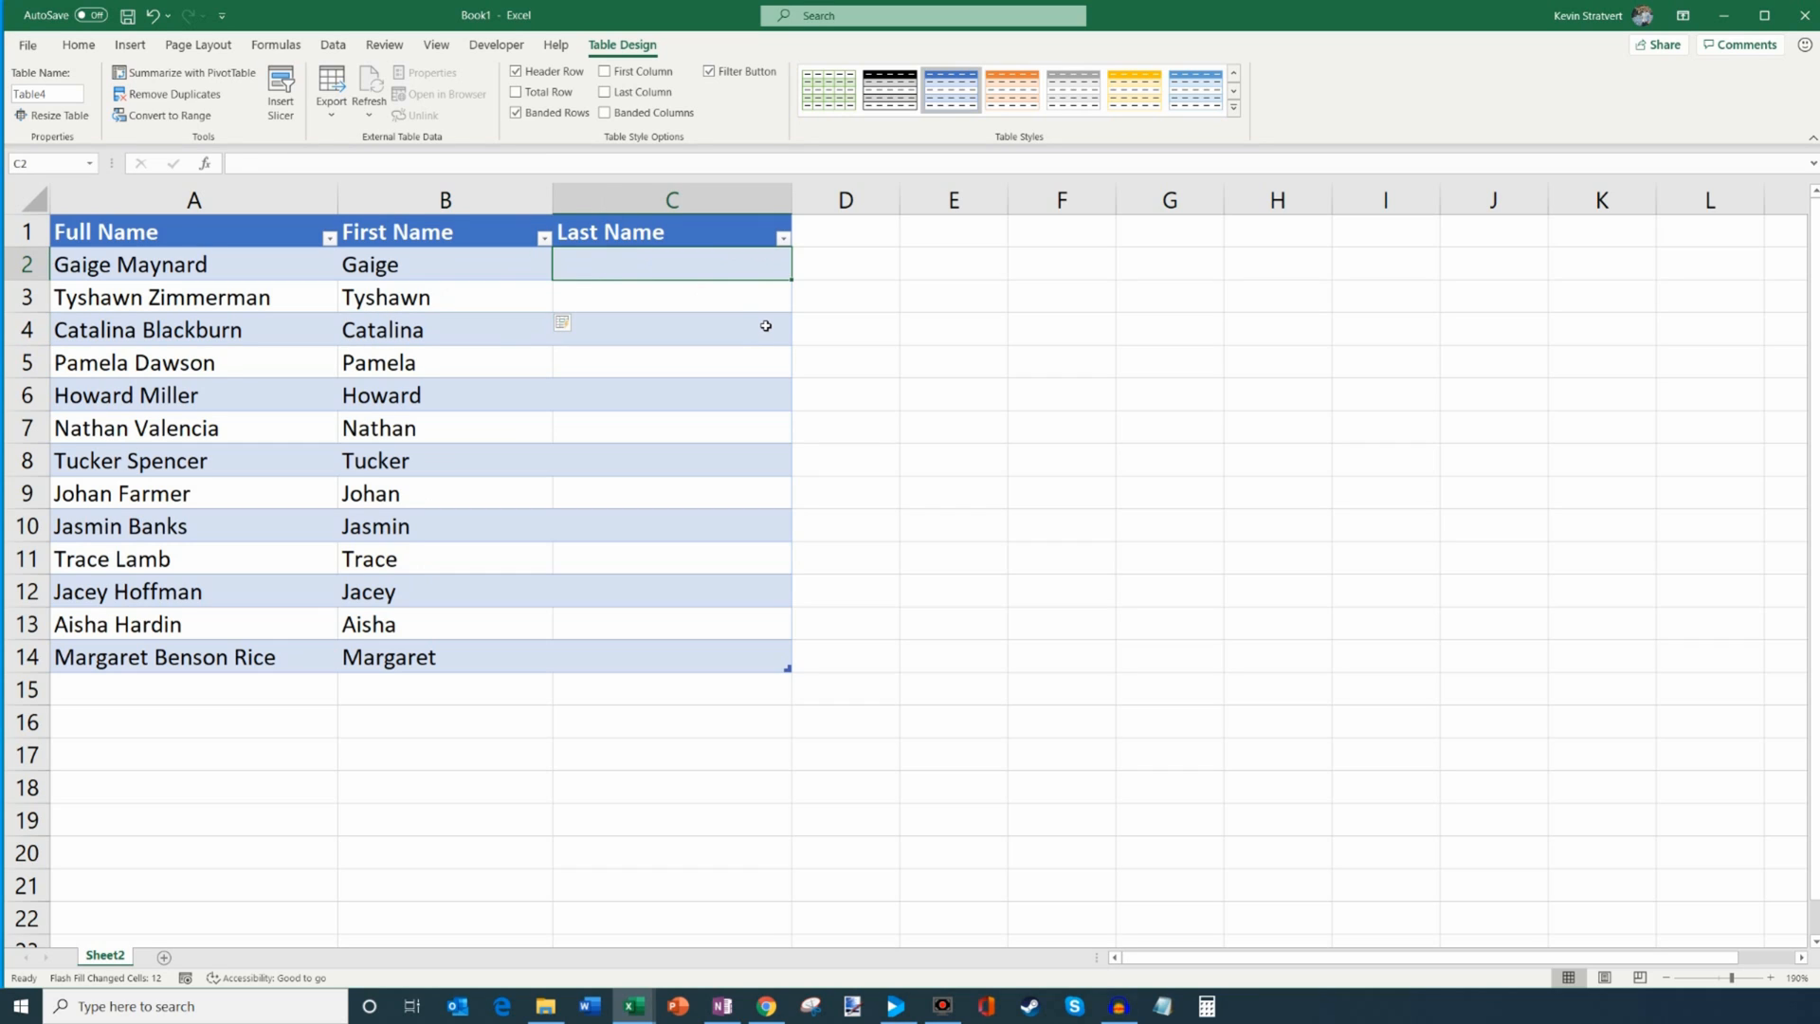
pyautogui.write('Mayna')
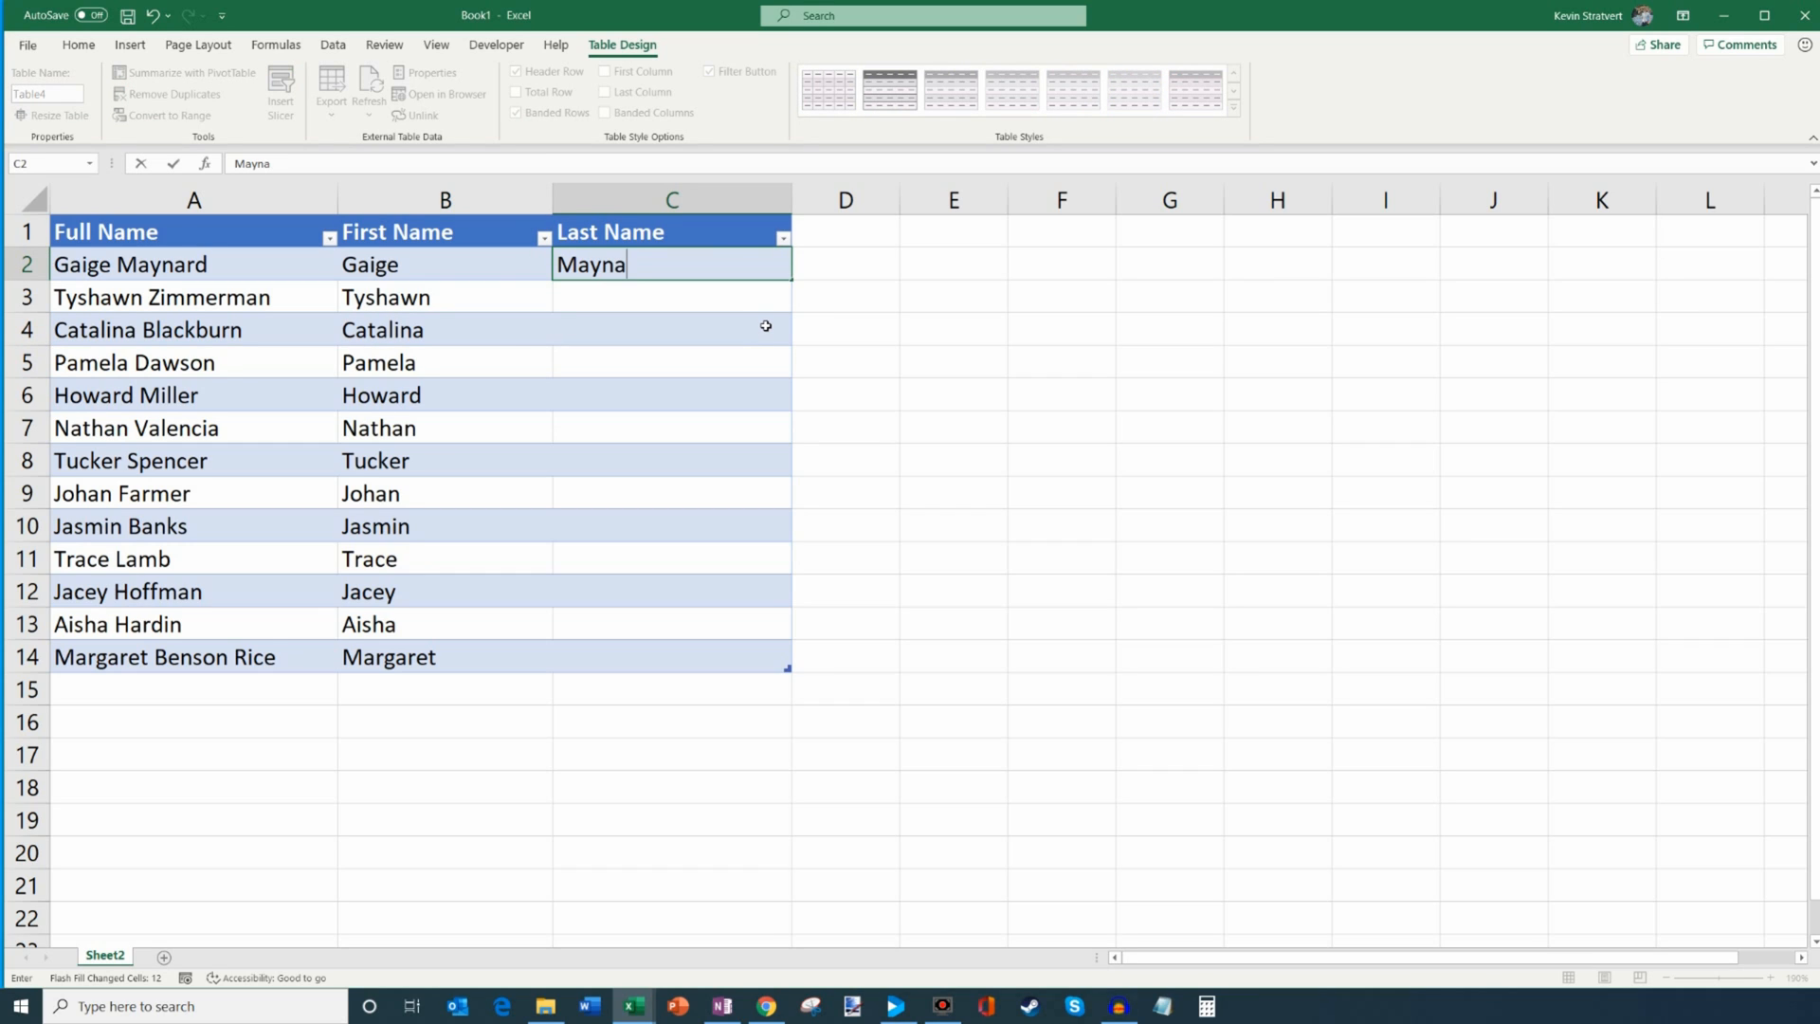
pyautogui.write('rd')
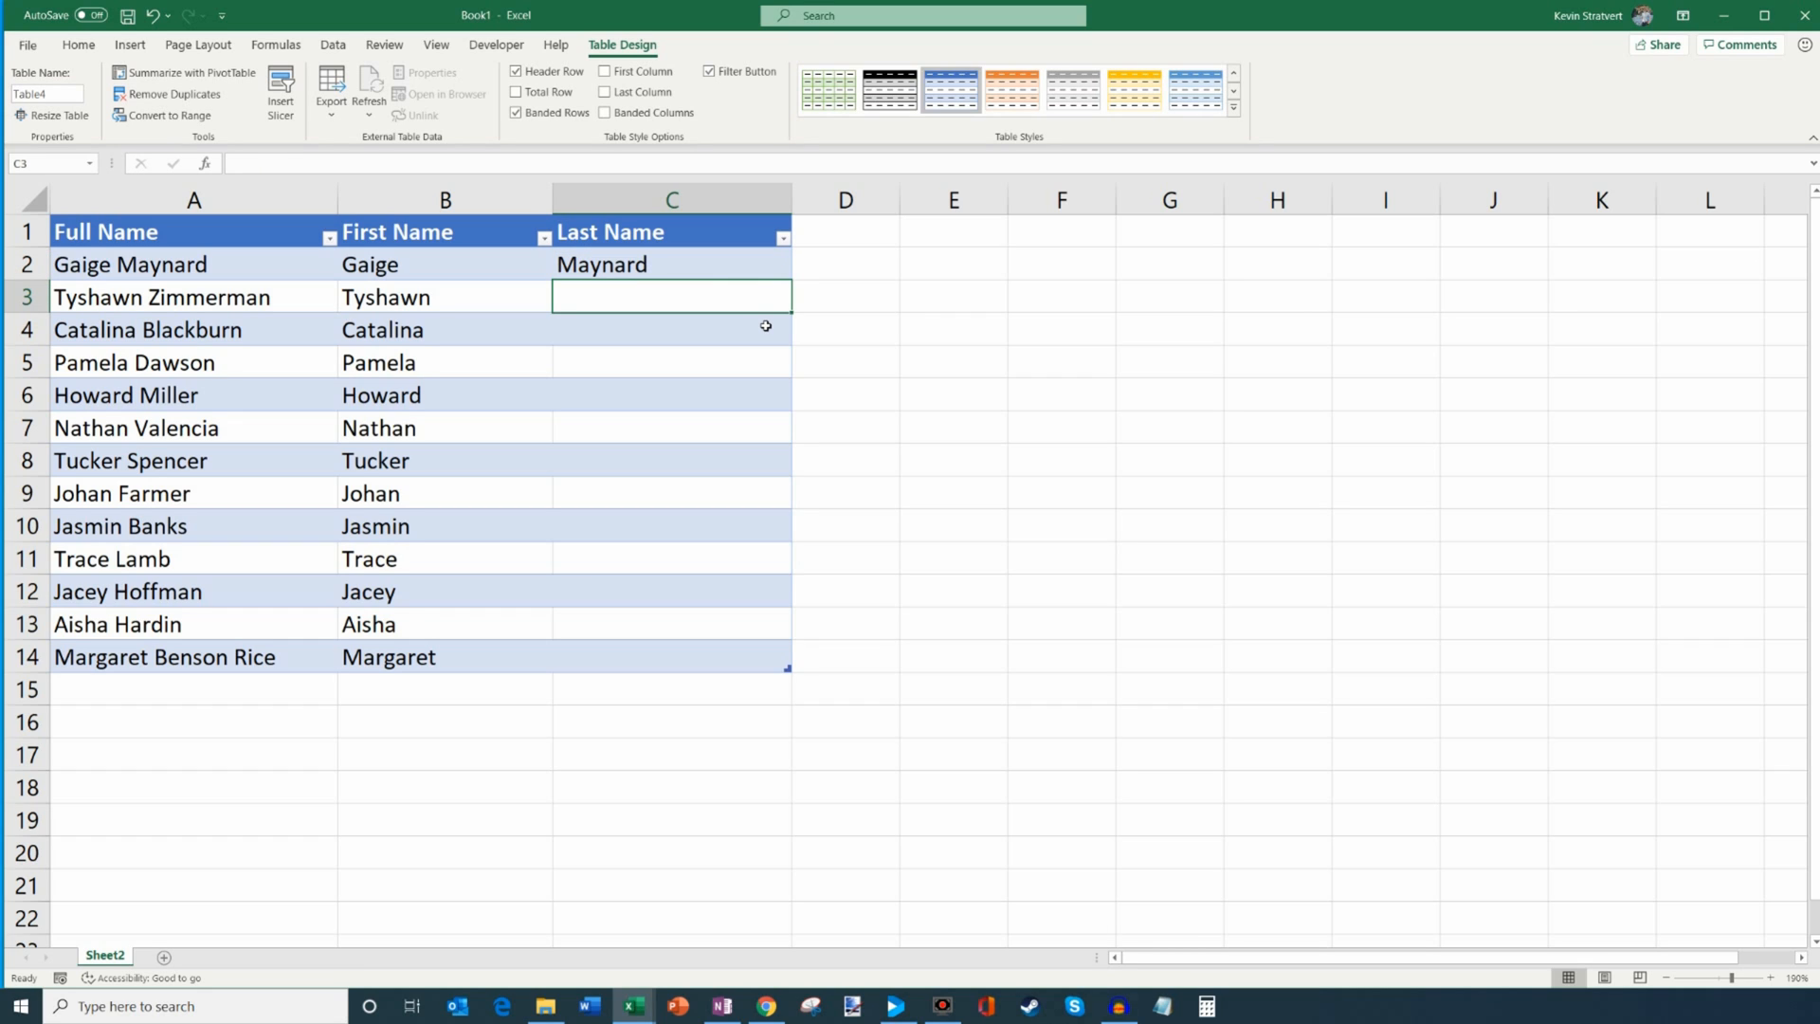
pyautogui.write('Zimmerman')
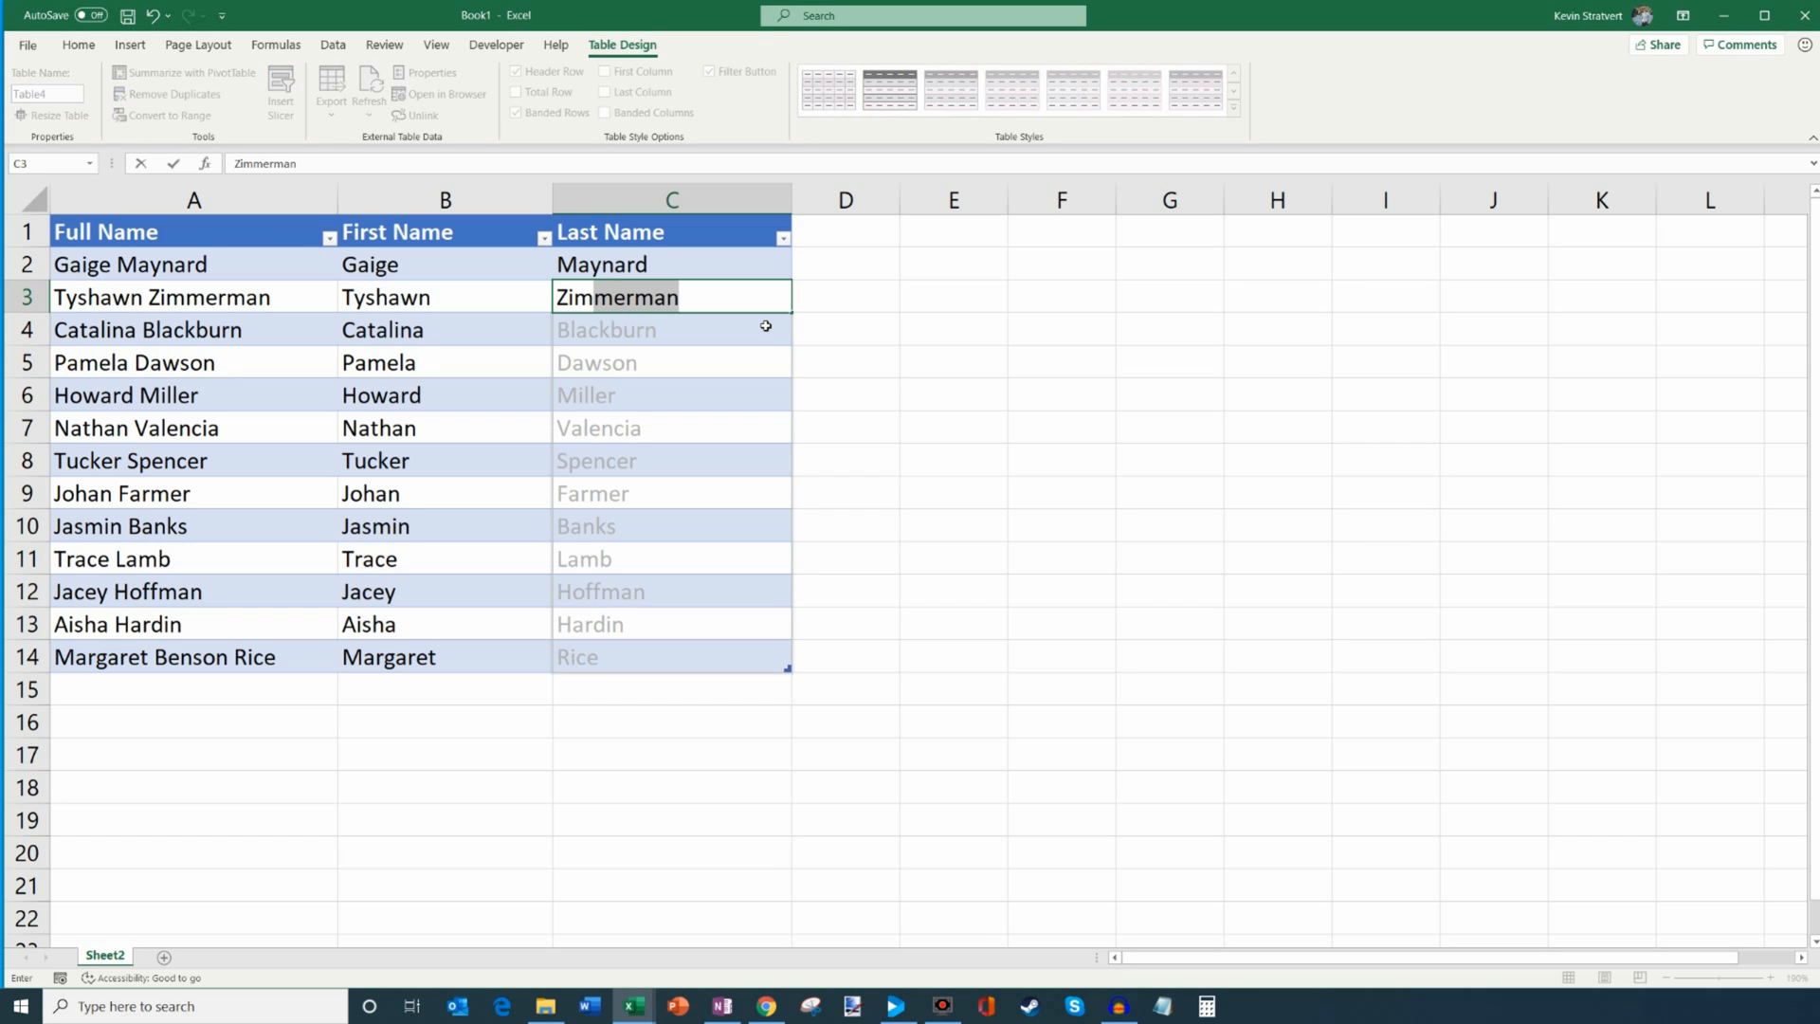
pyautogui.moveTo(219, 316)
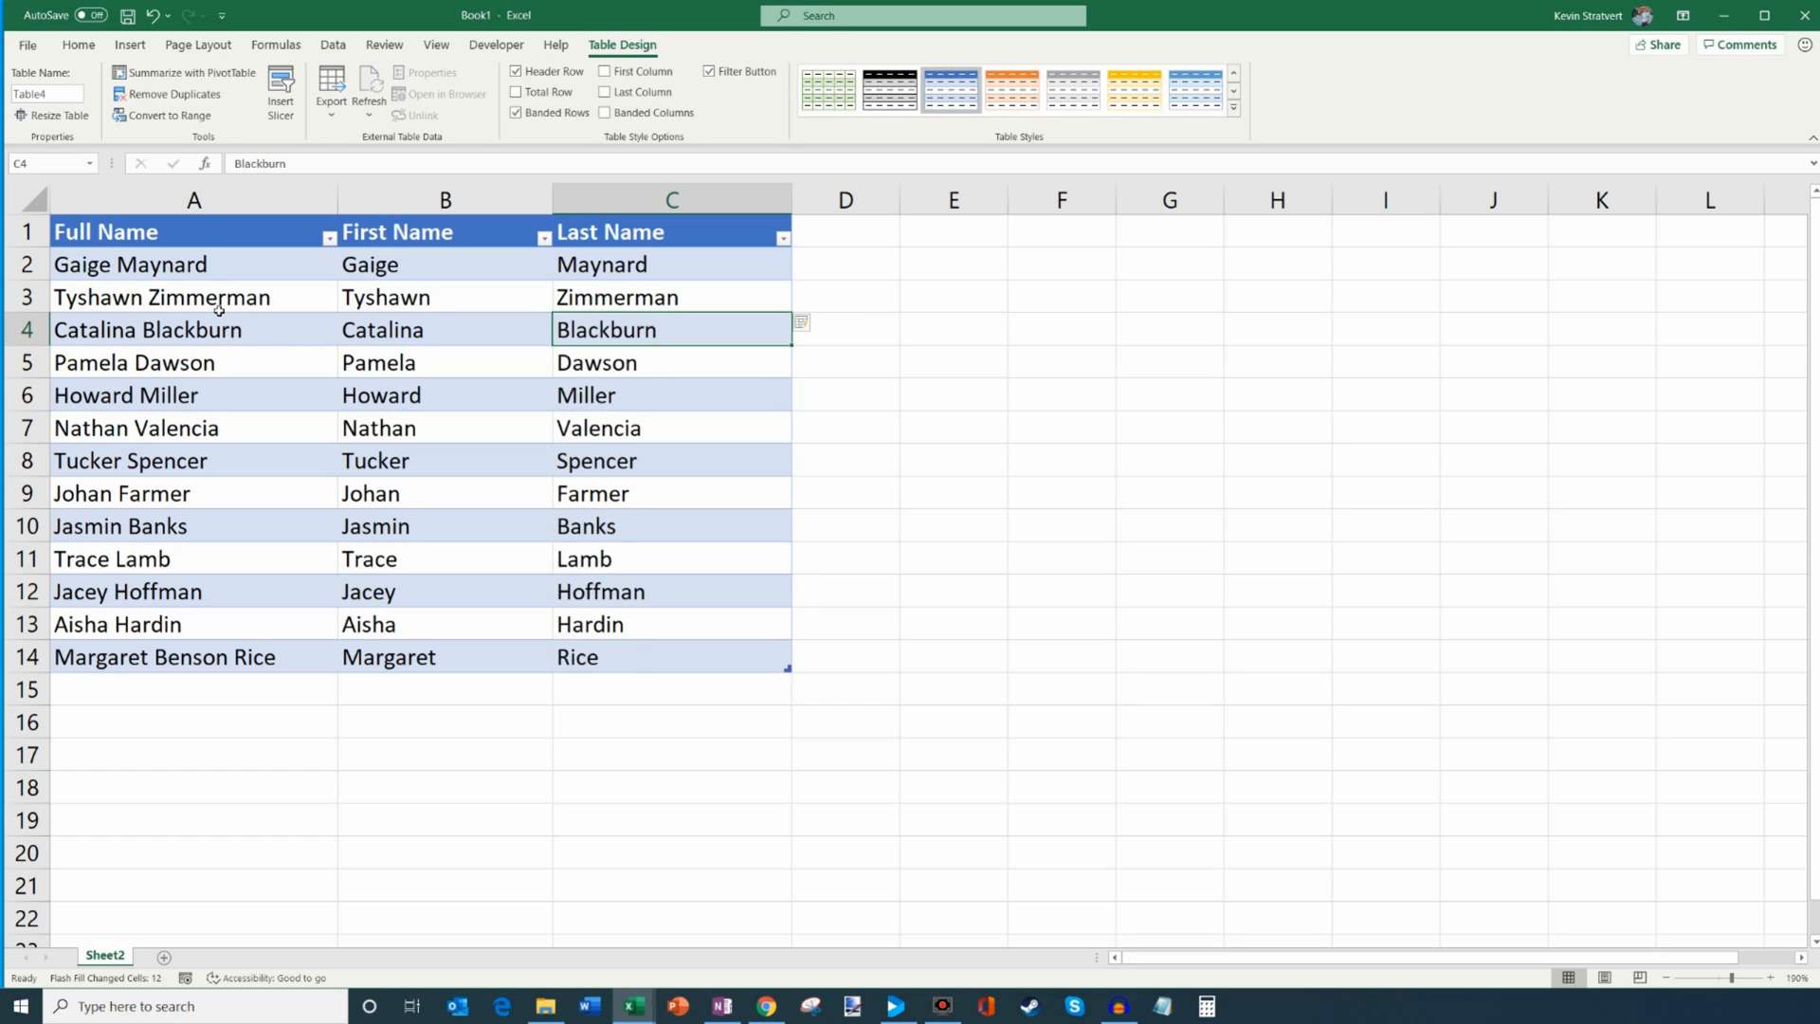
pyautogui.moveTo(687, 572)
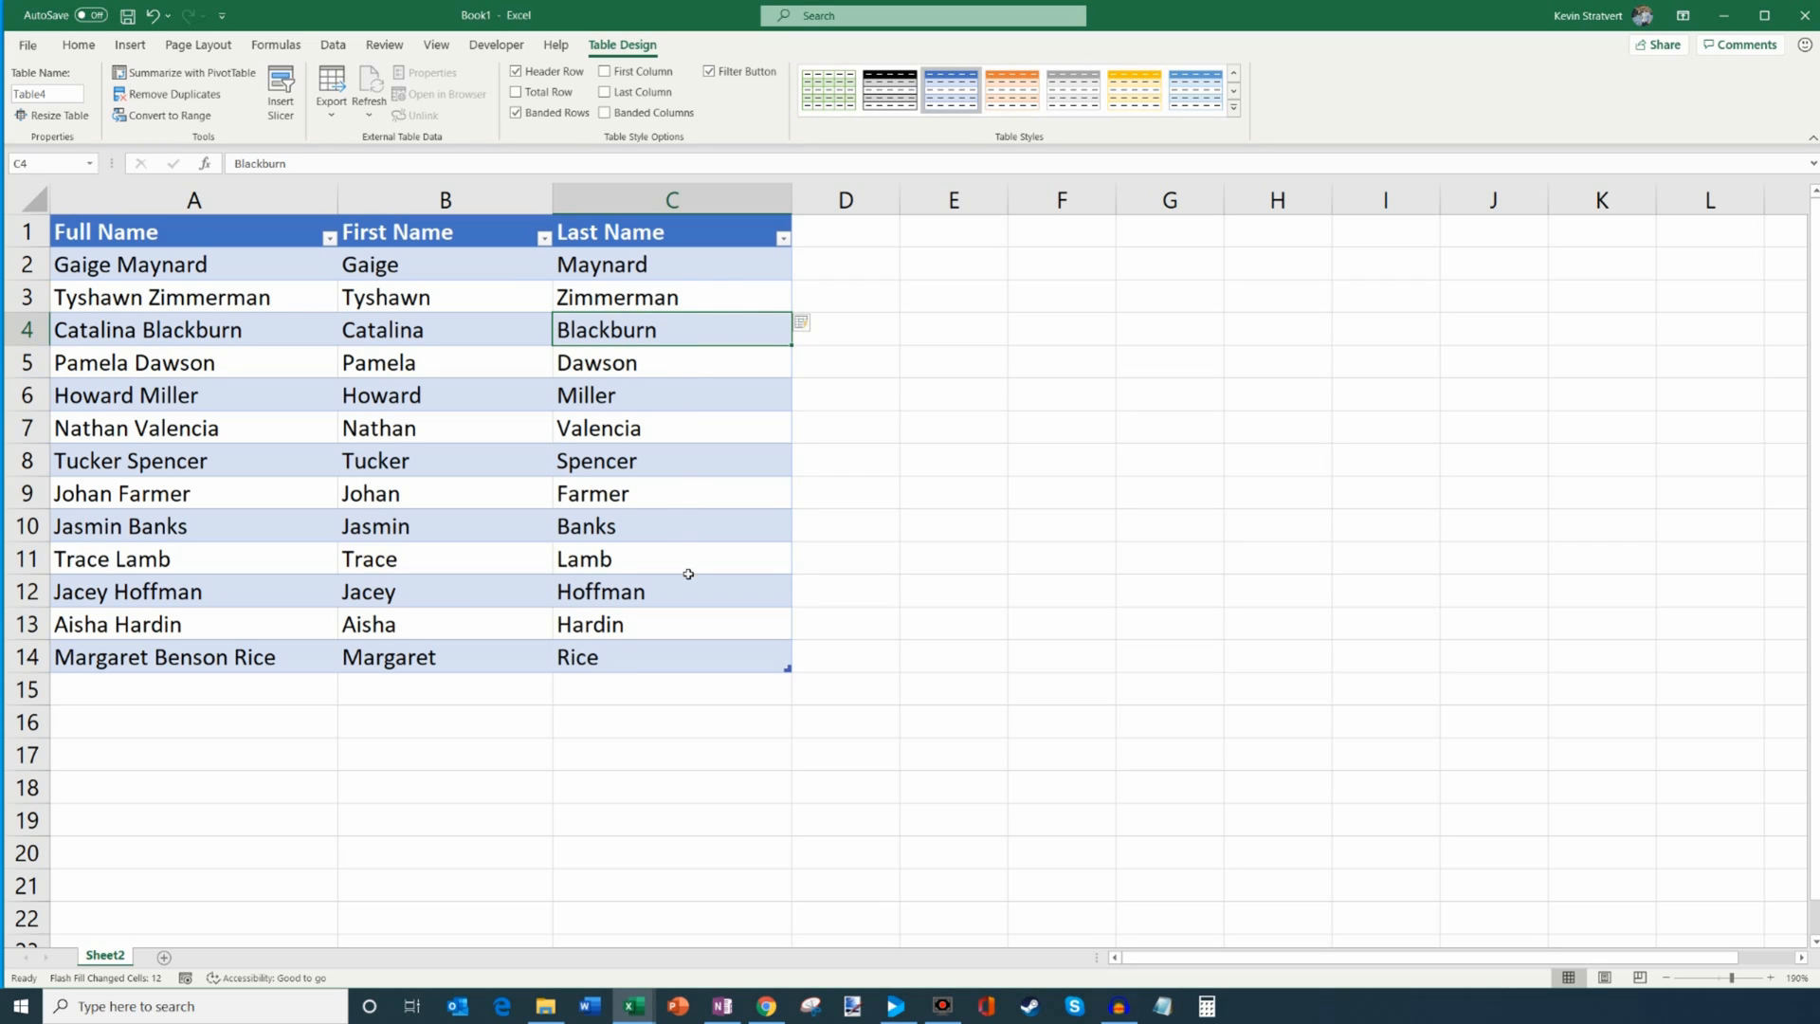
pyautogui.moveTo(694, 572)
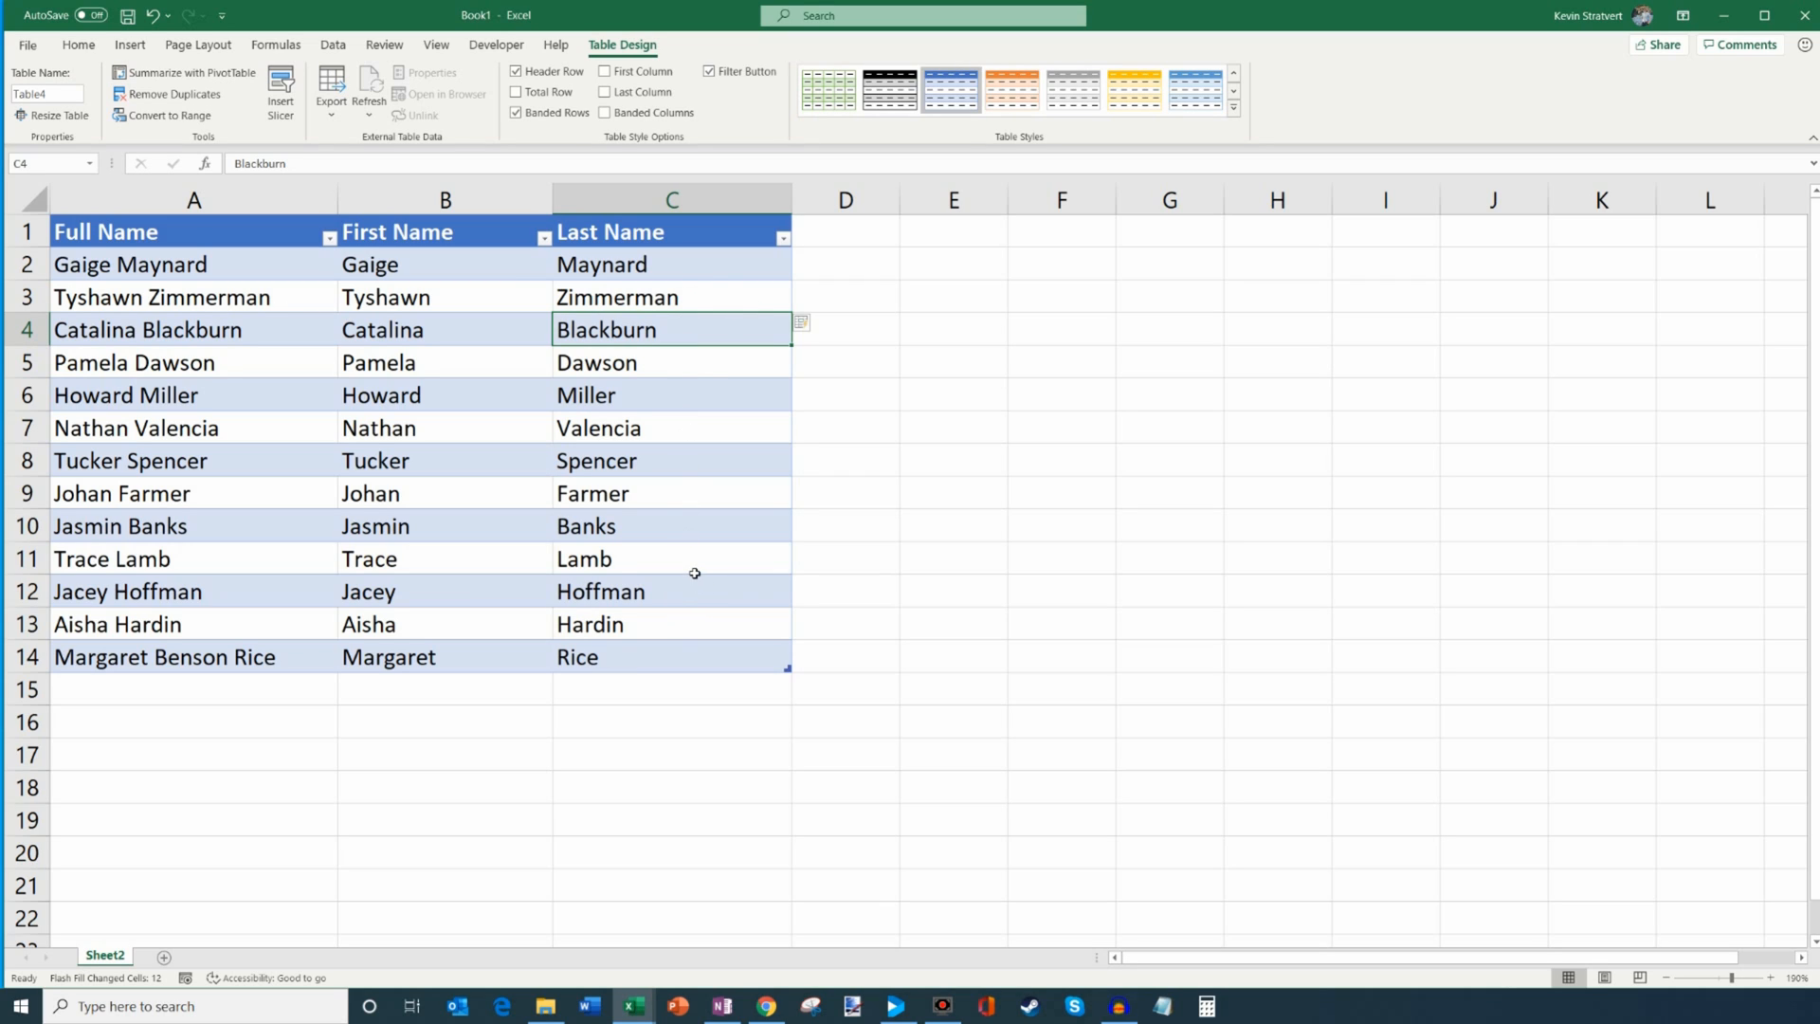
pyautogui.moveTo(618, 669)
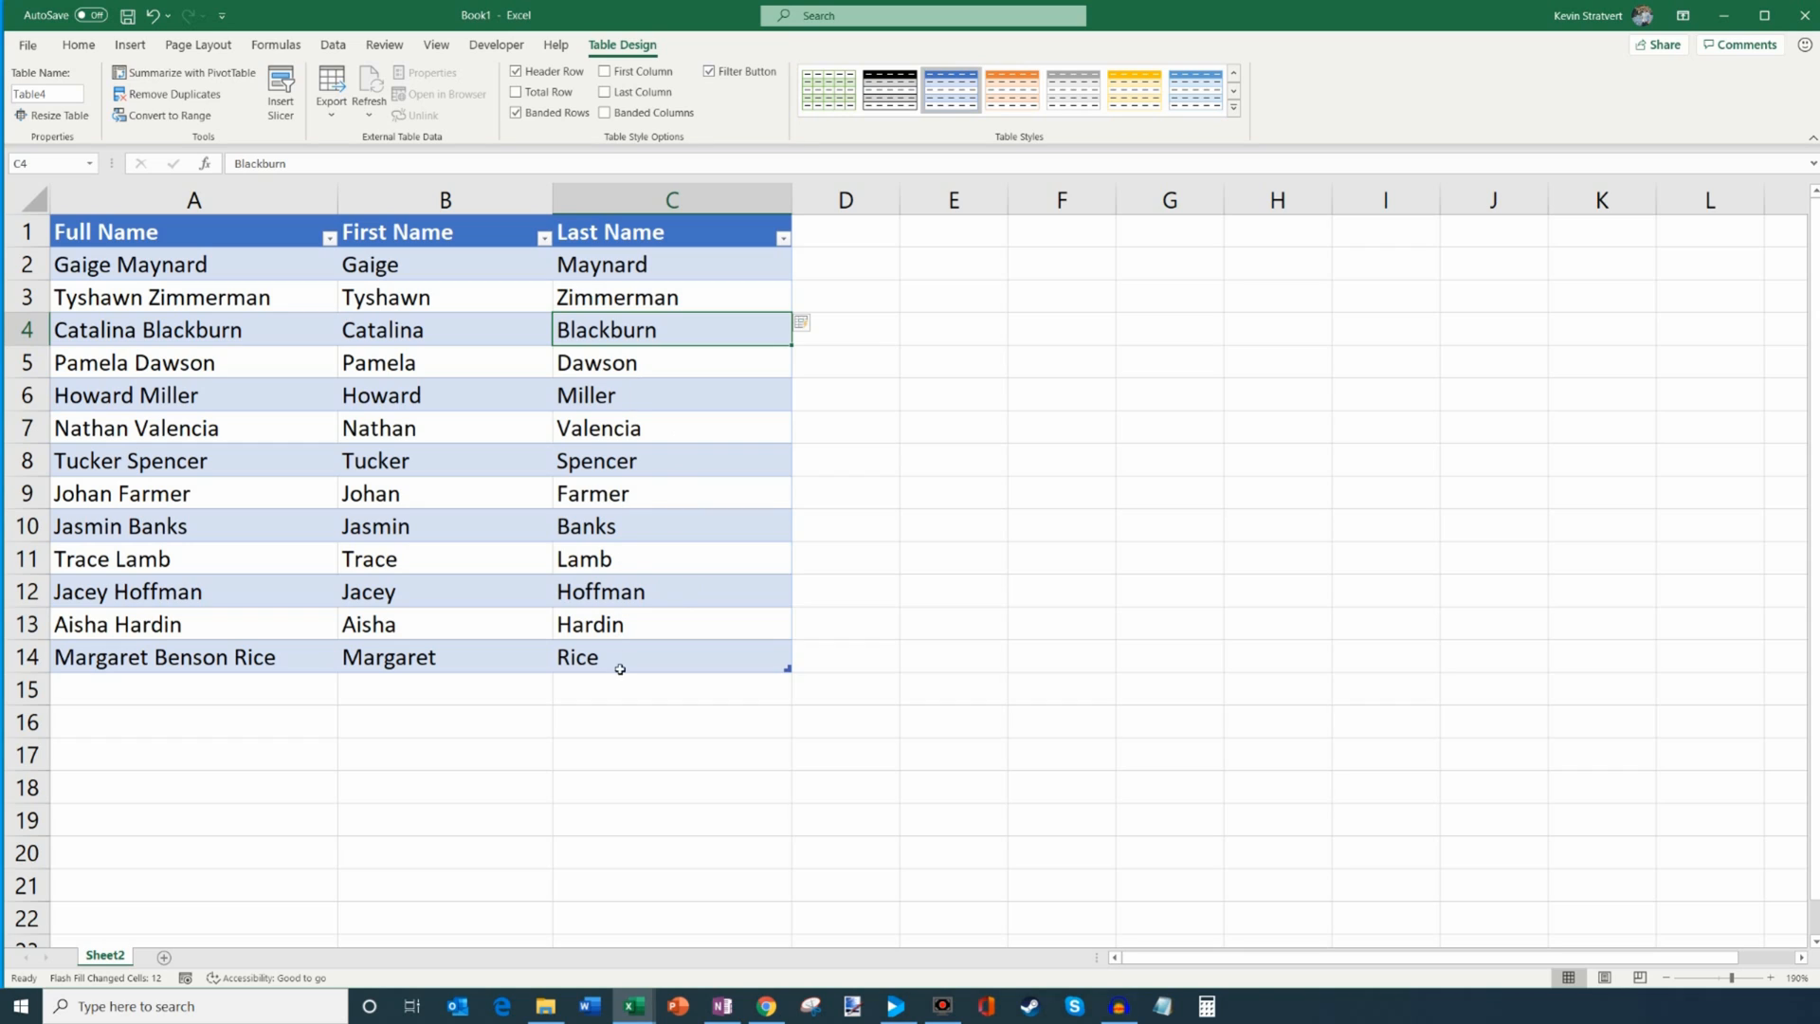
pyautogui.click(672, 656)
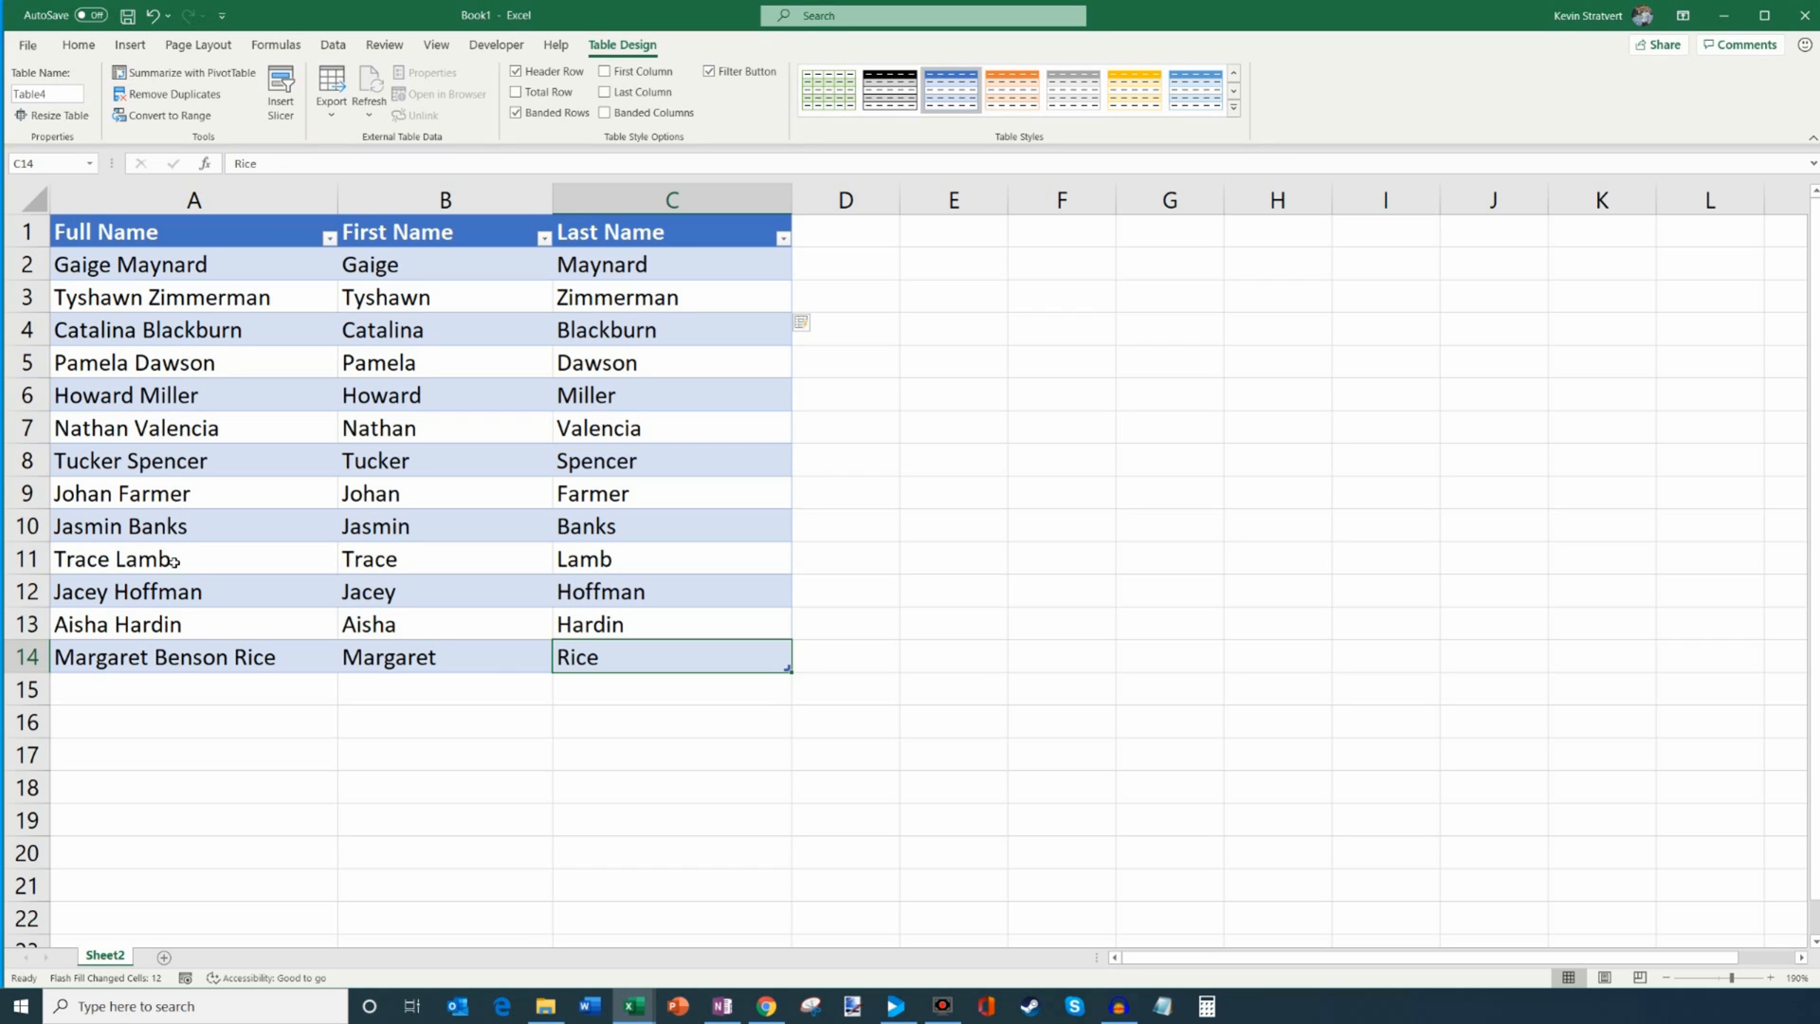
pyautogui.moveTo(474, 674)
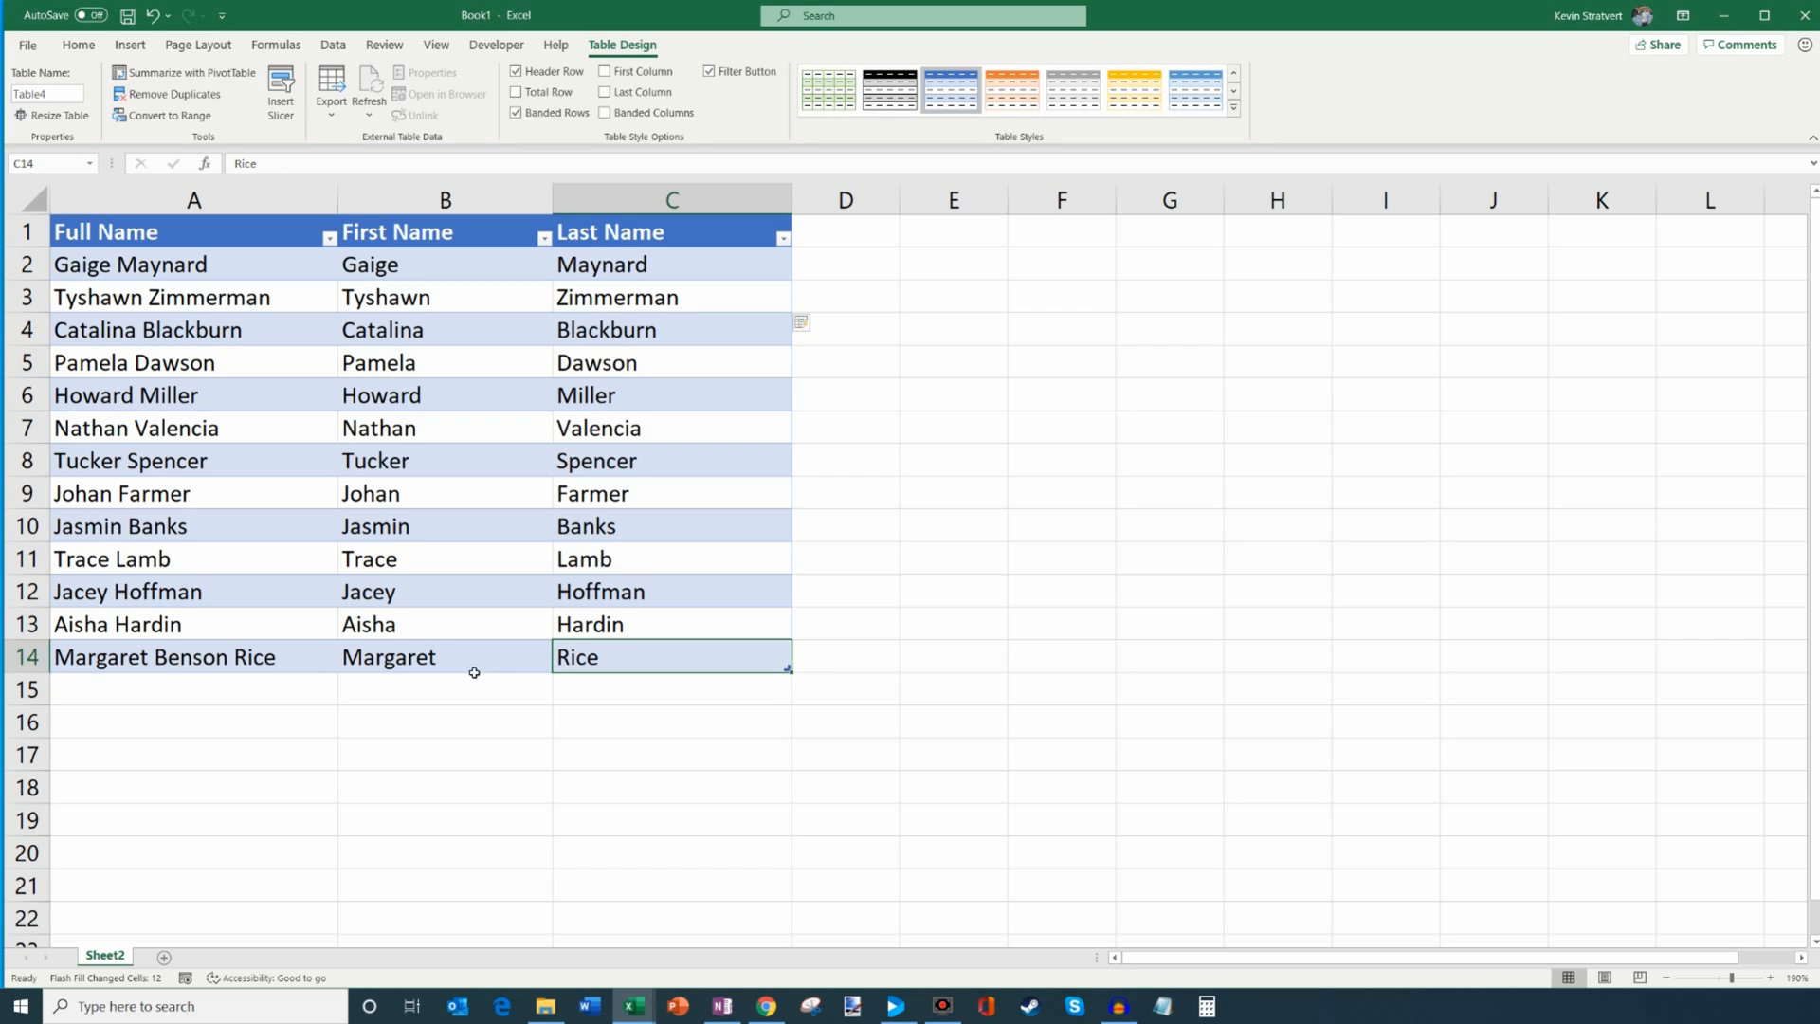
pyautogui.moveTo(448, 658)
pyautogui.write(' Miller')
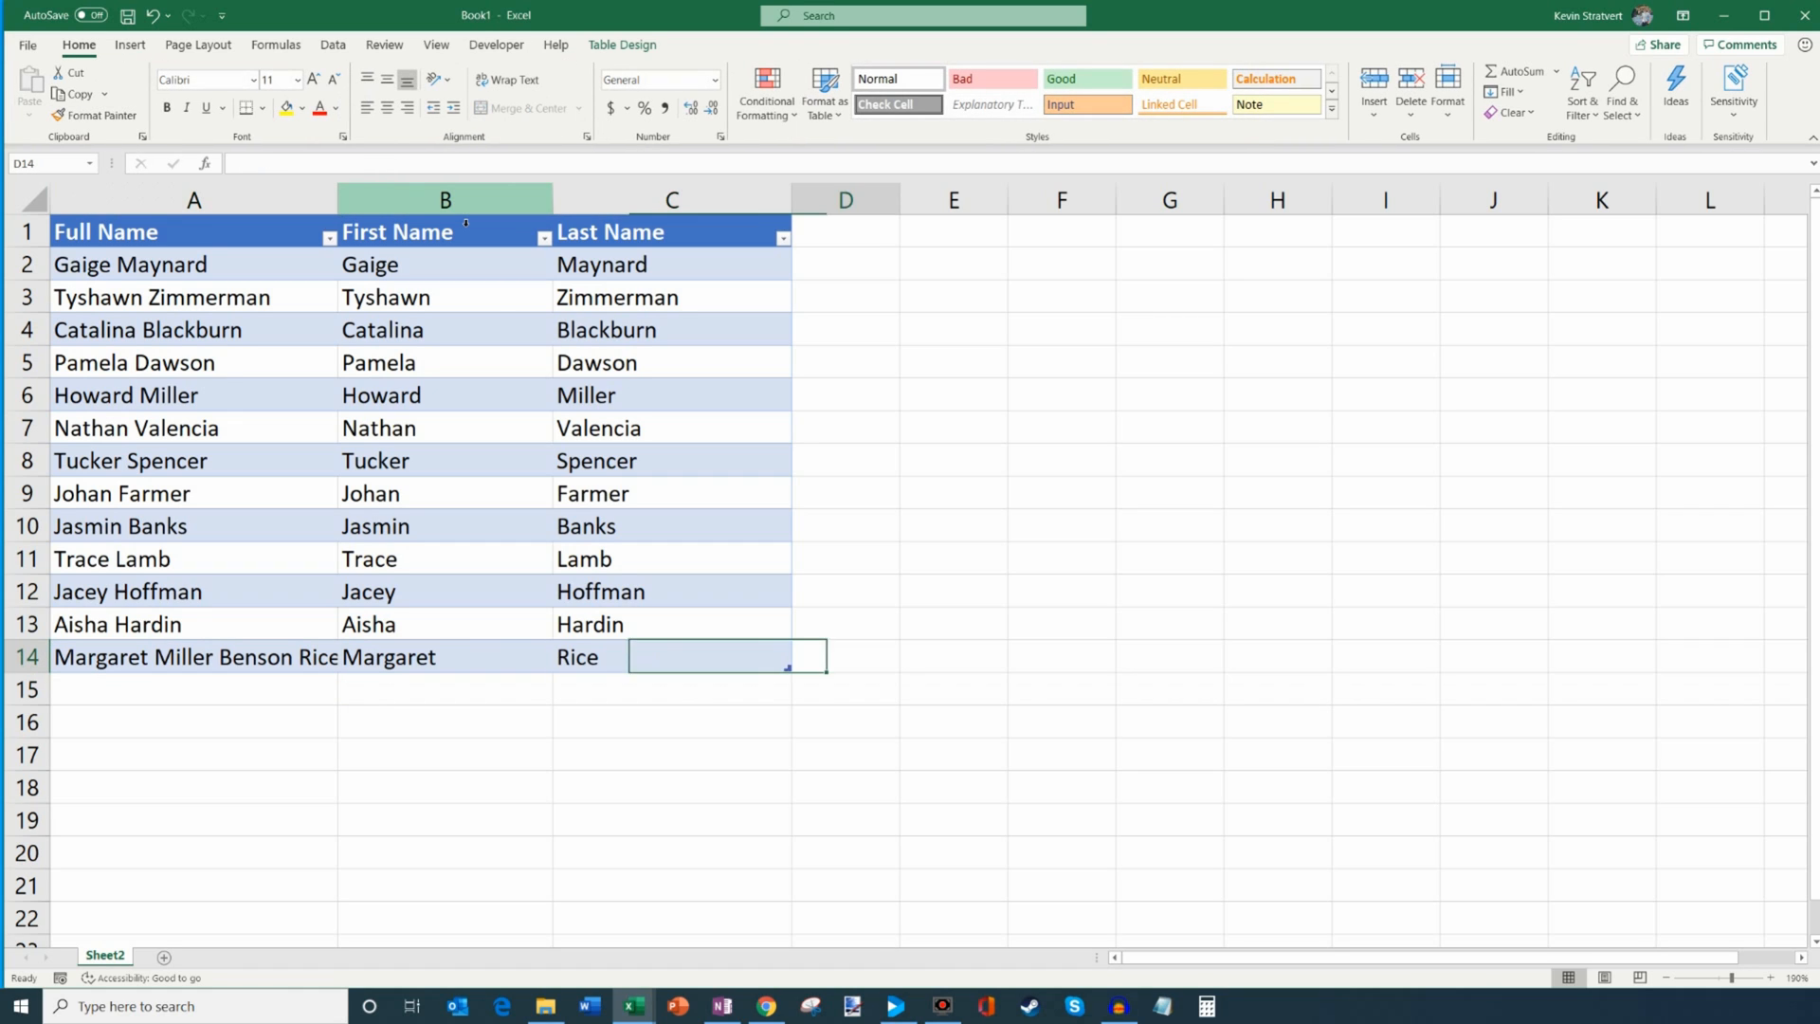
pyautogui.click(671, 656)
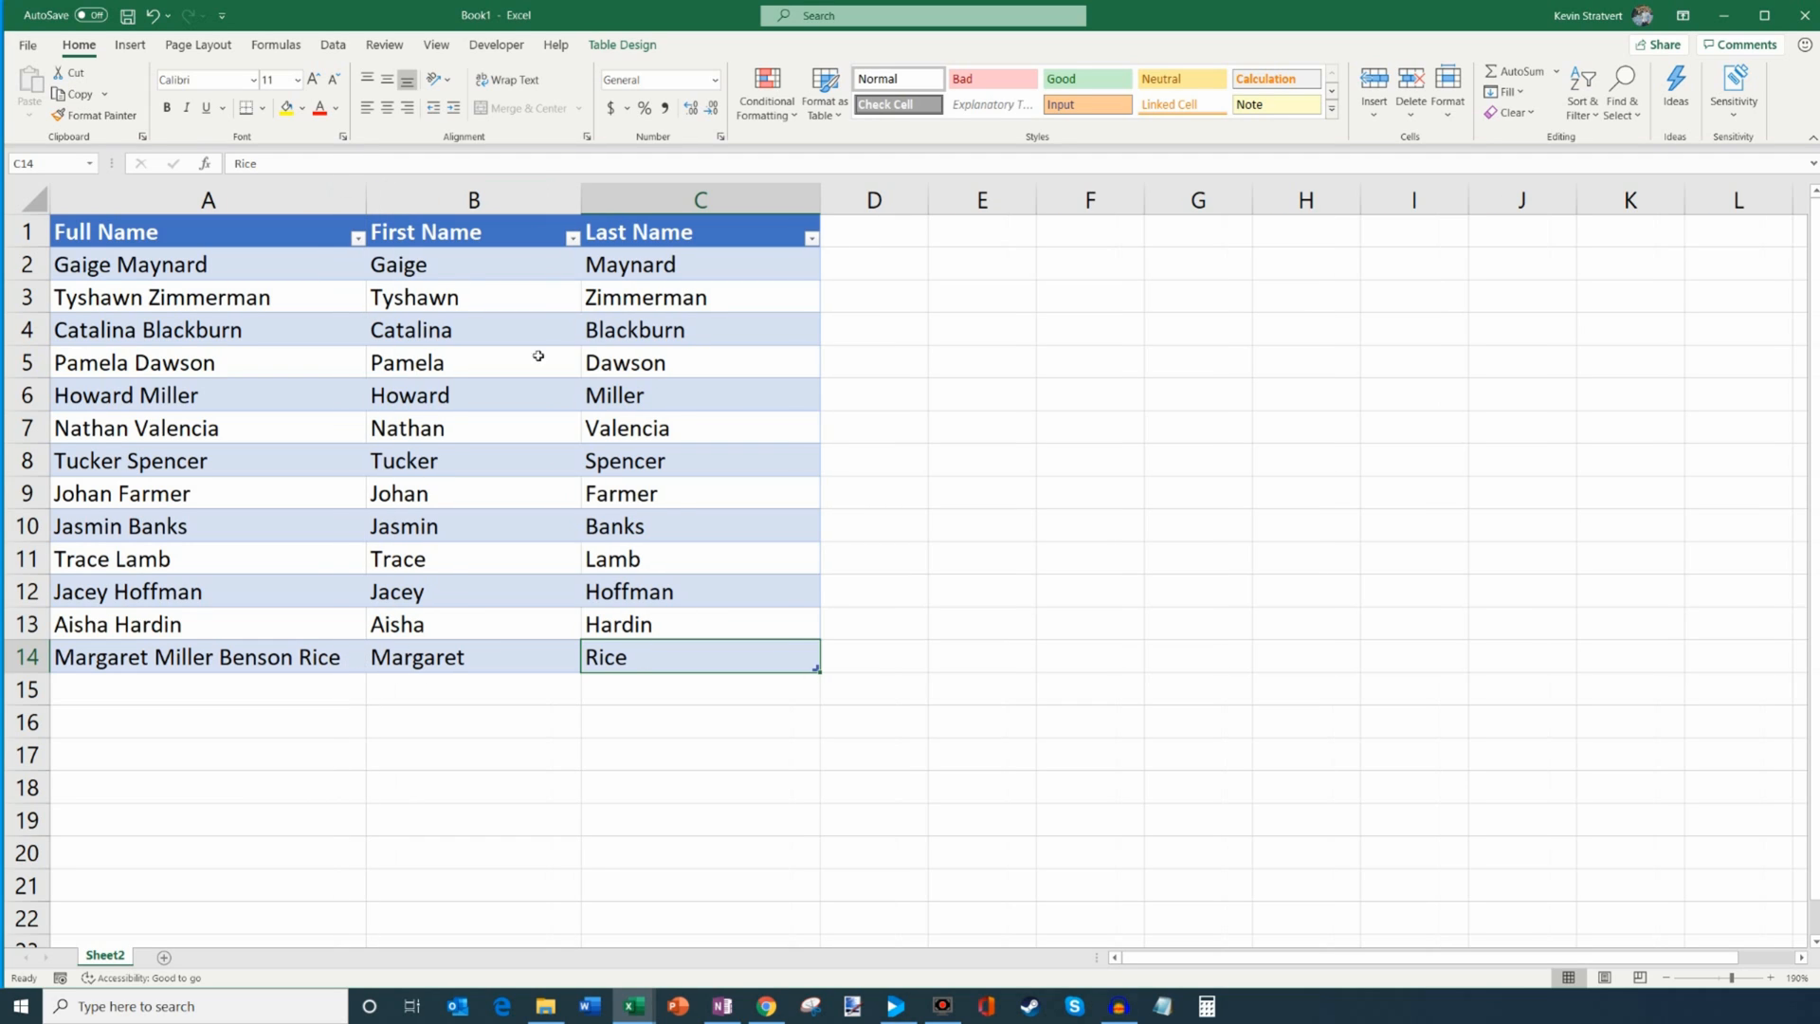
pyautogui.moveTo(510, 601)
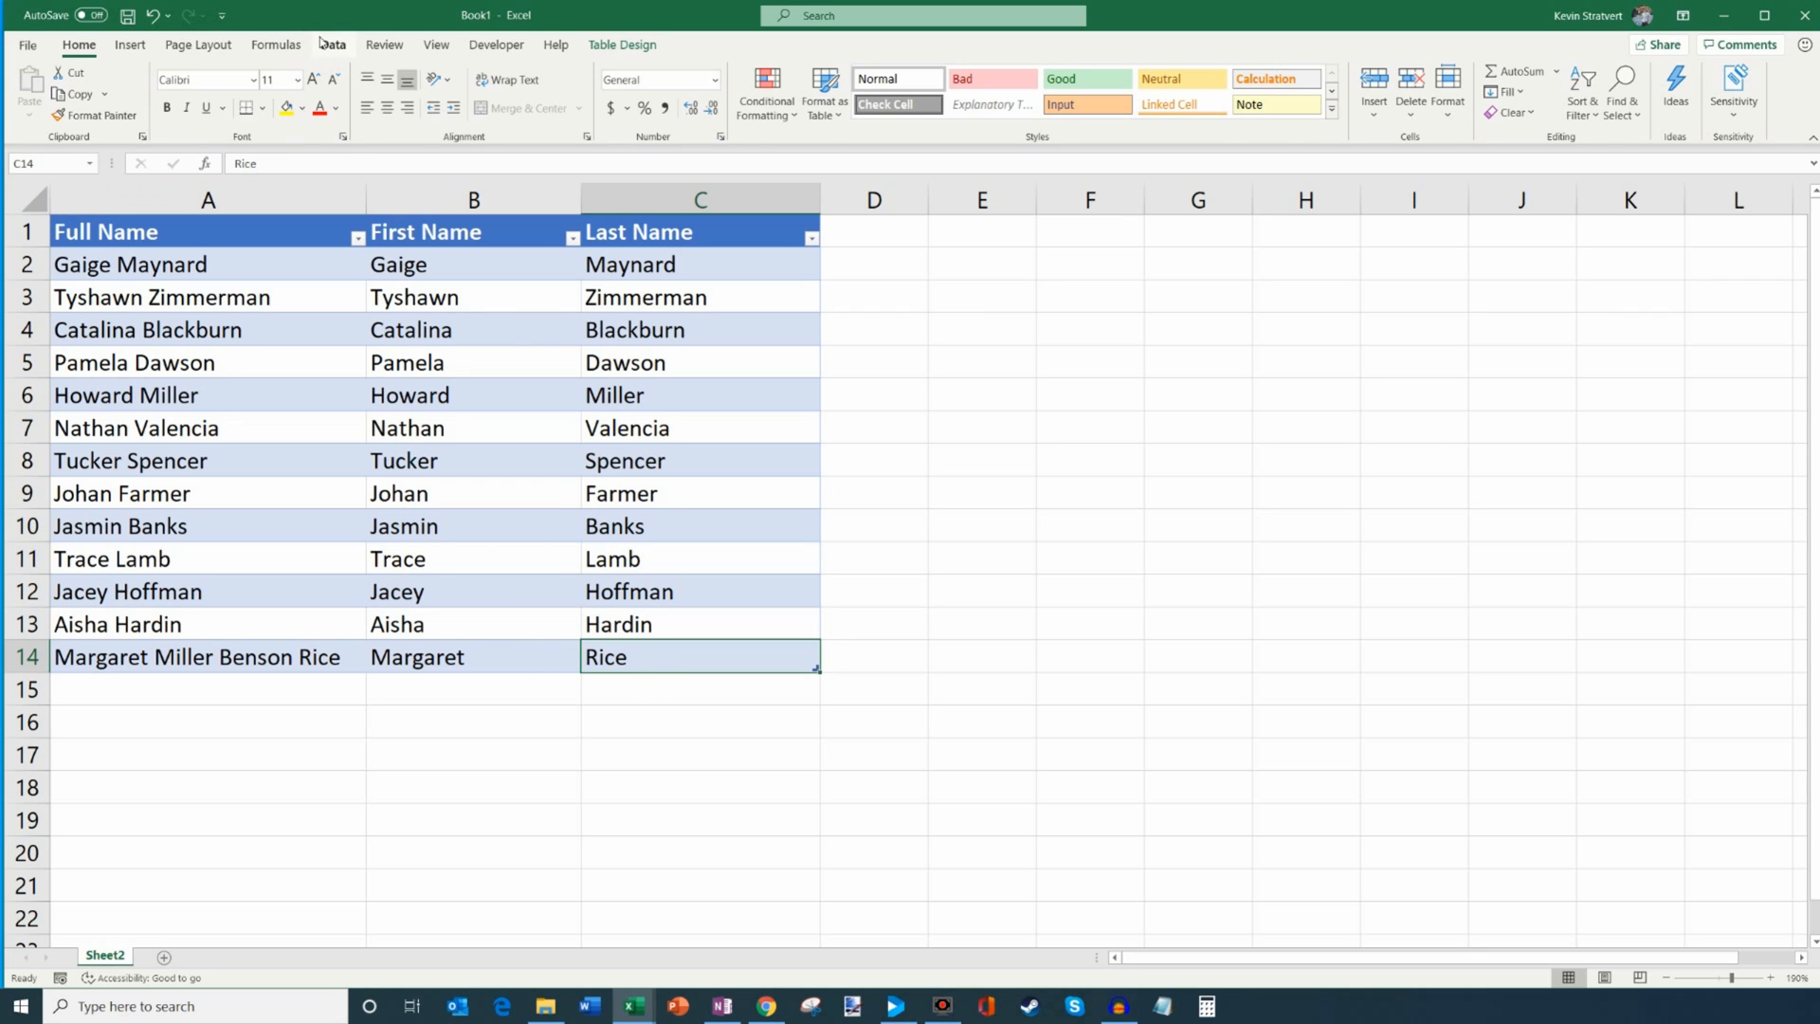
pyautogui.click(332, 44)
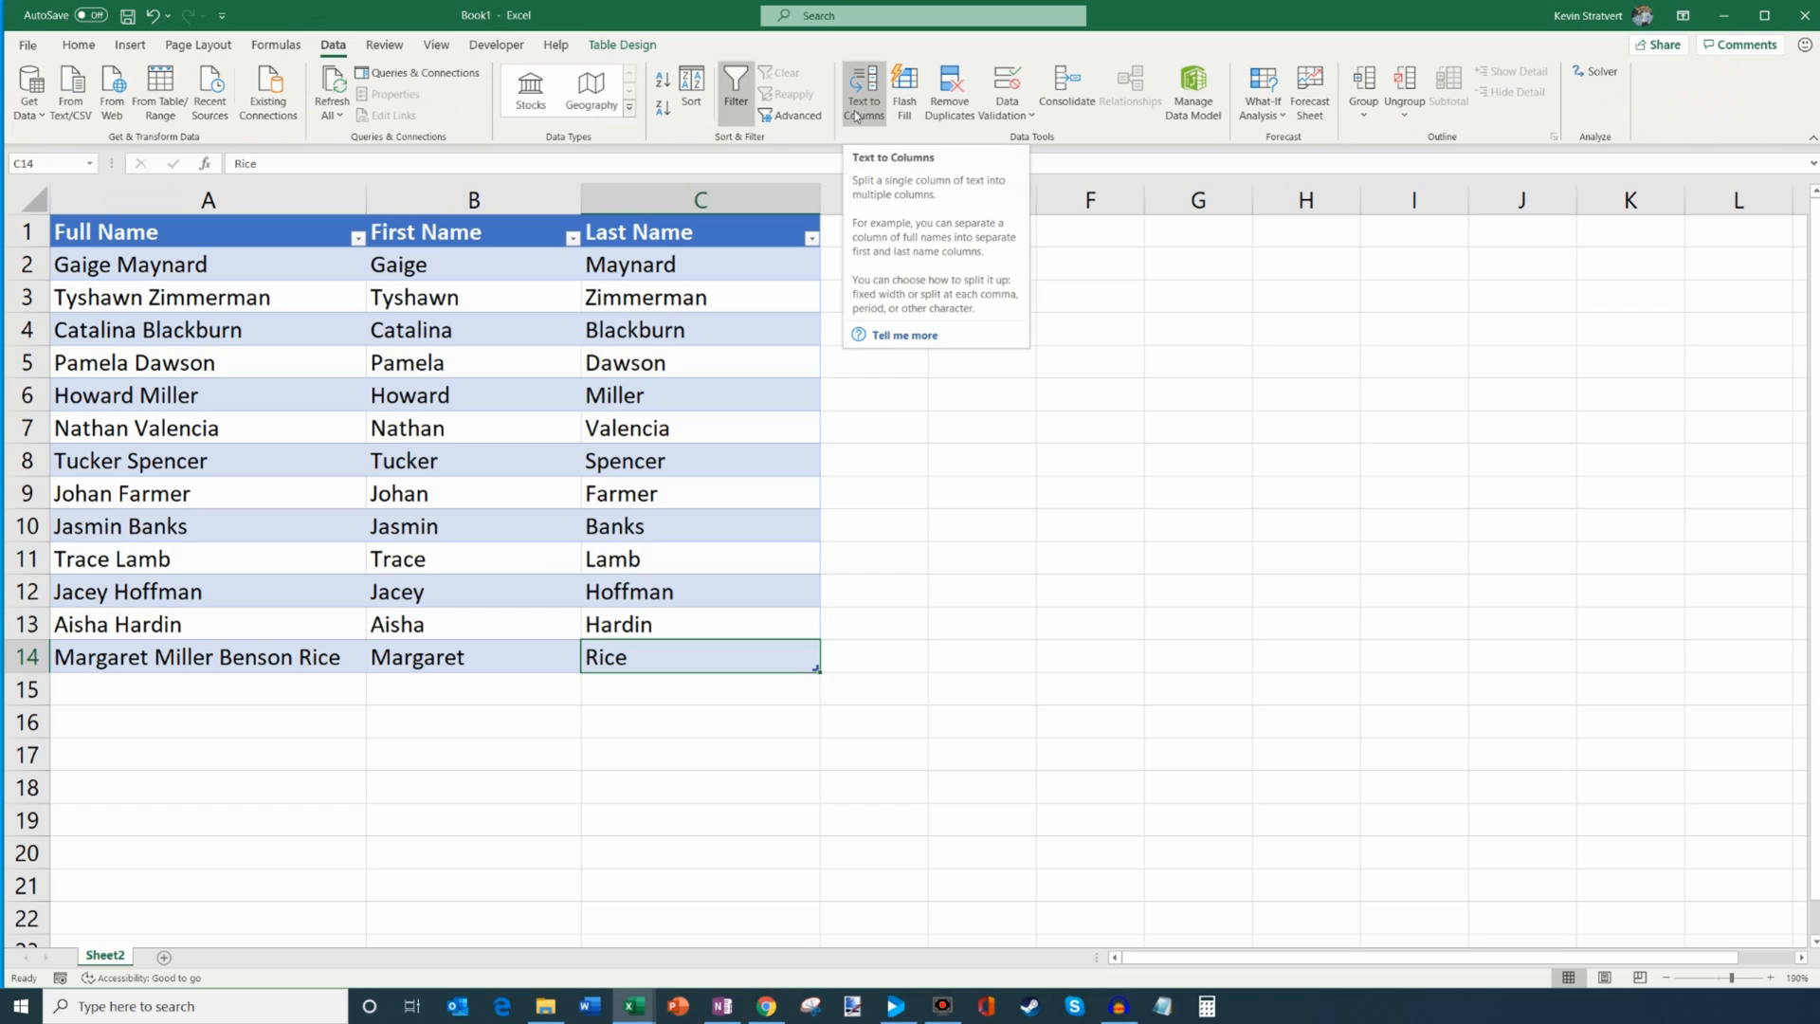
pyautogui.moveTo(762, 690)
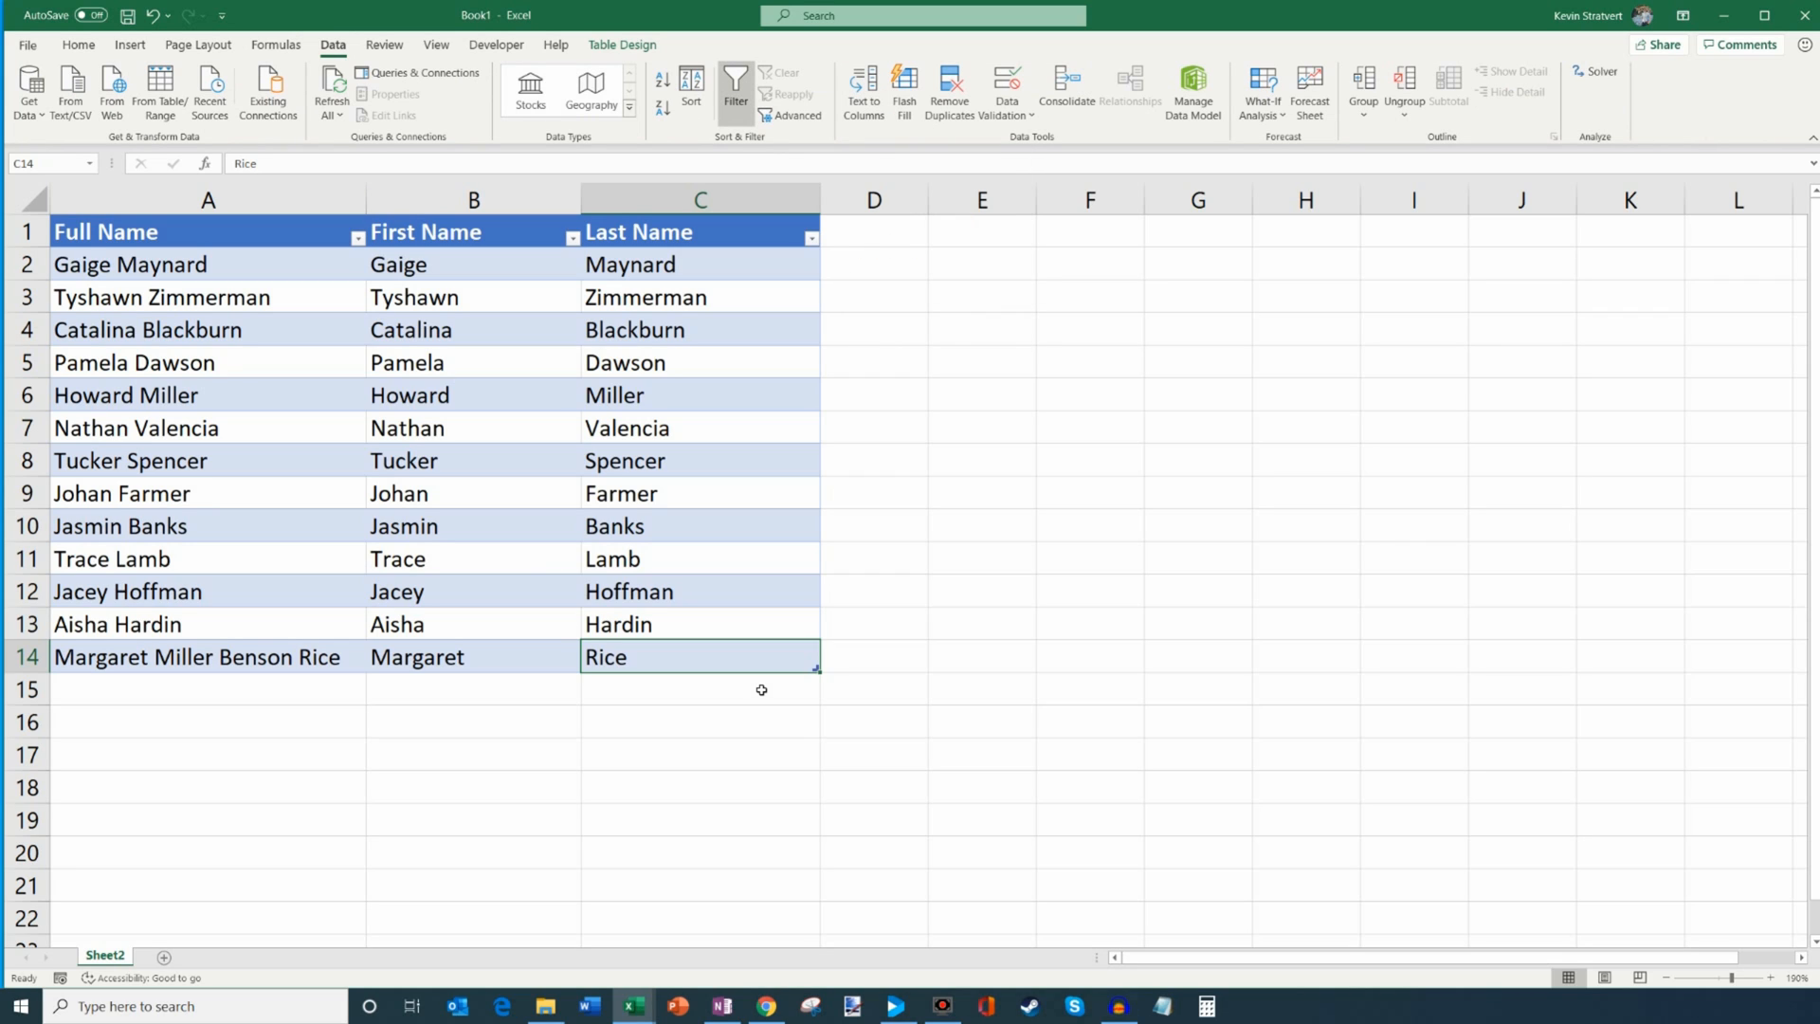
pyautogui.moveTo(459, 582)
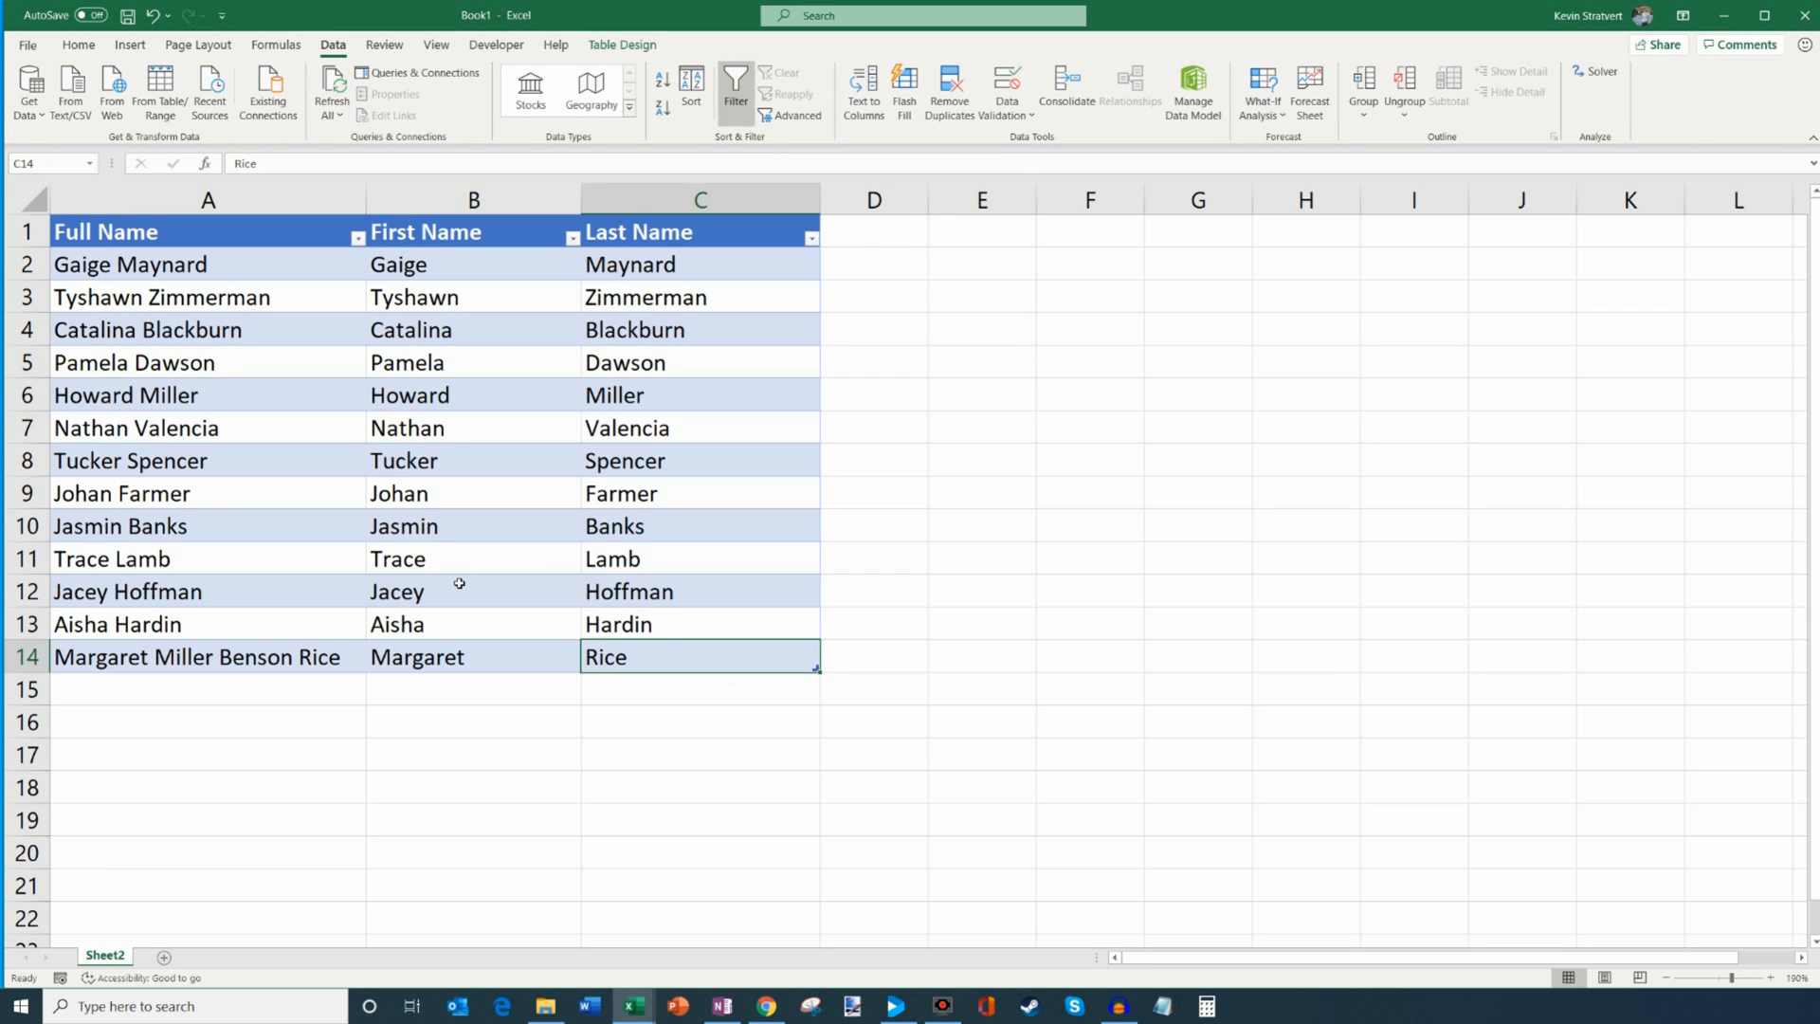
pyautogui.moveTo(715, 425)
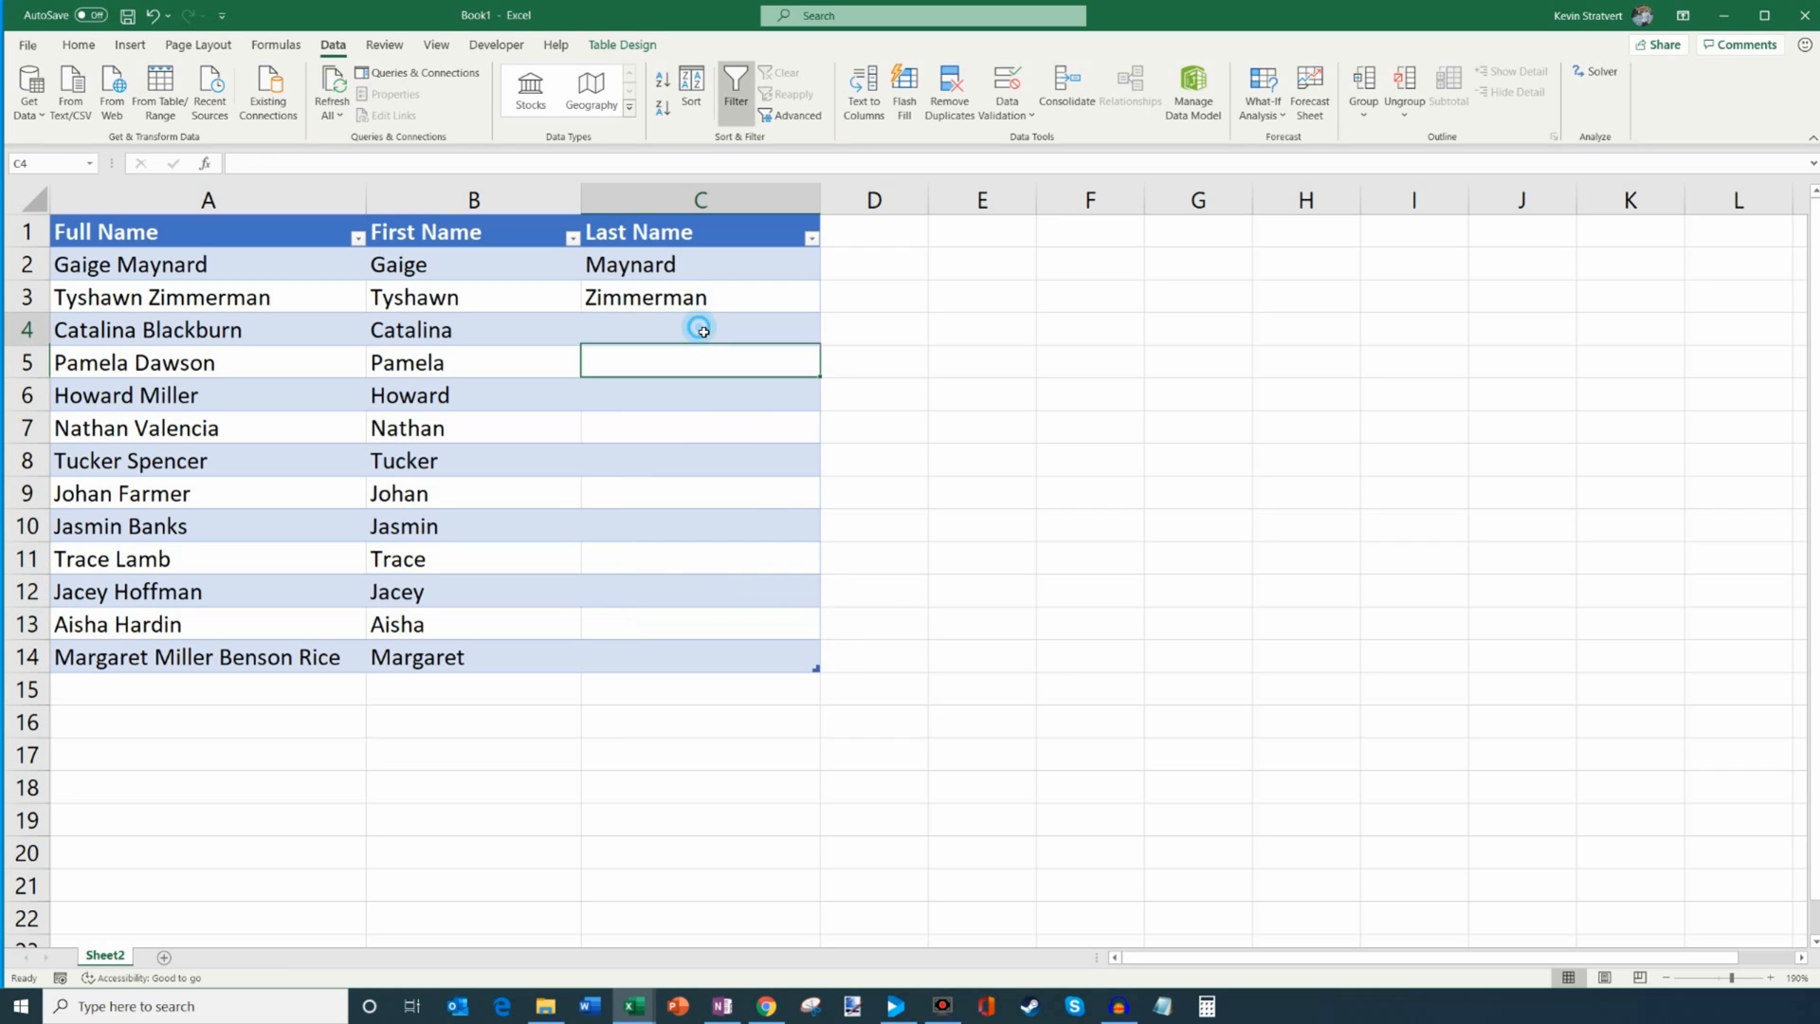
# Flash Fill the last names, then clear C4:C14 leaving only Maynard and Zimmerman.
pyautogui.press('Enter')
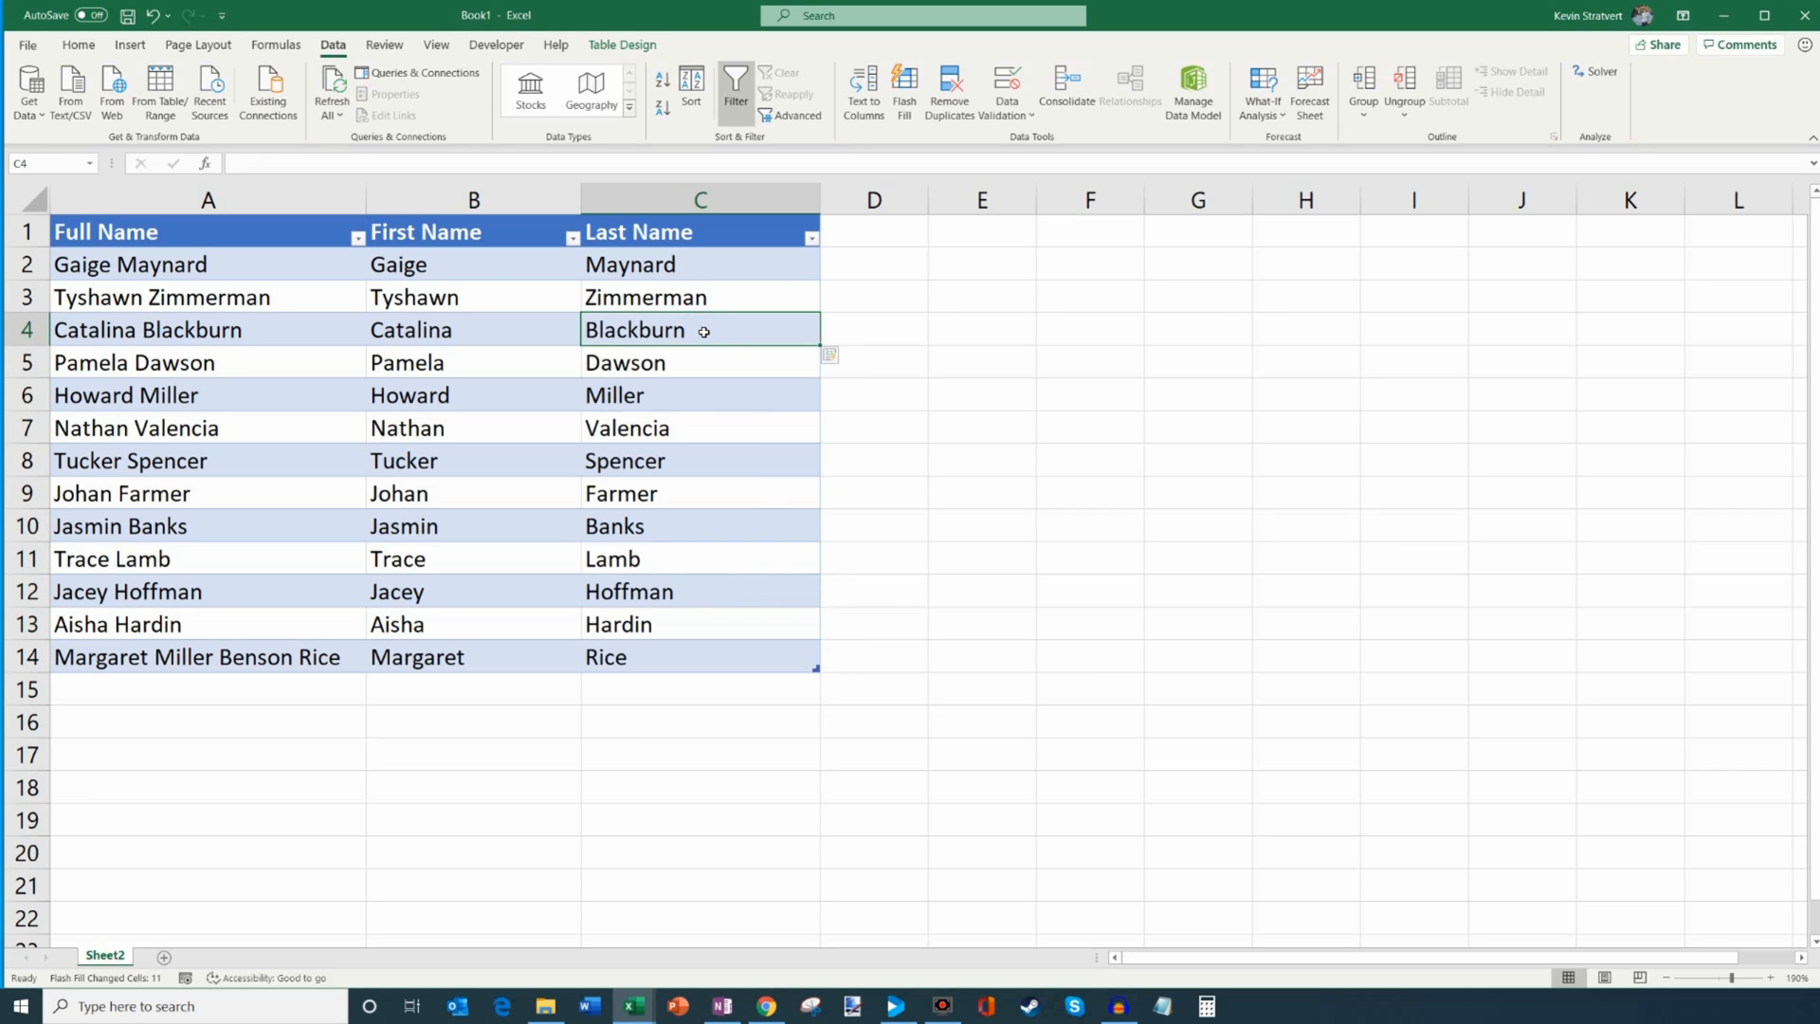
pyautogui.moveTo(700, 330); pyautogui.dragTo(700, 362)
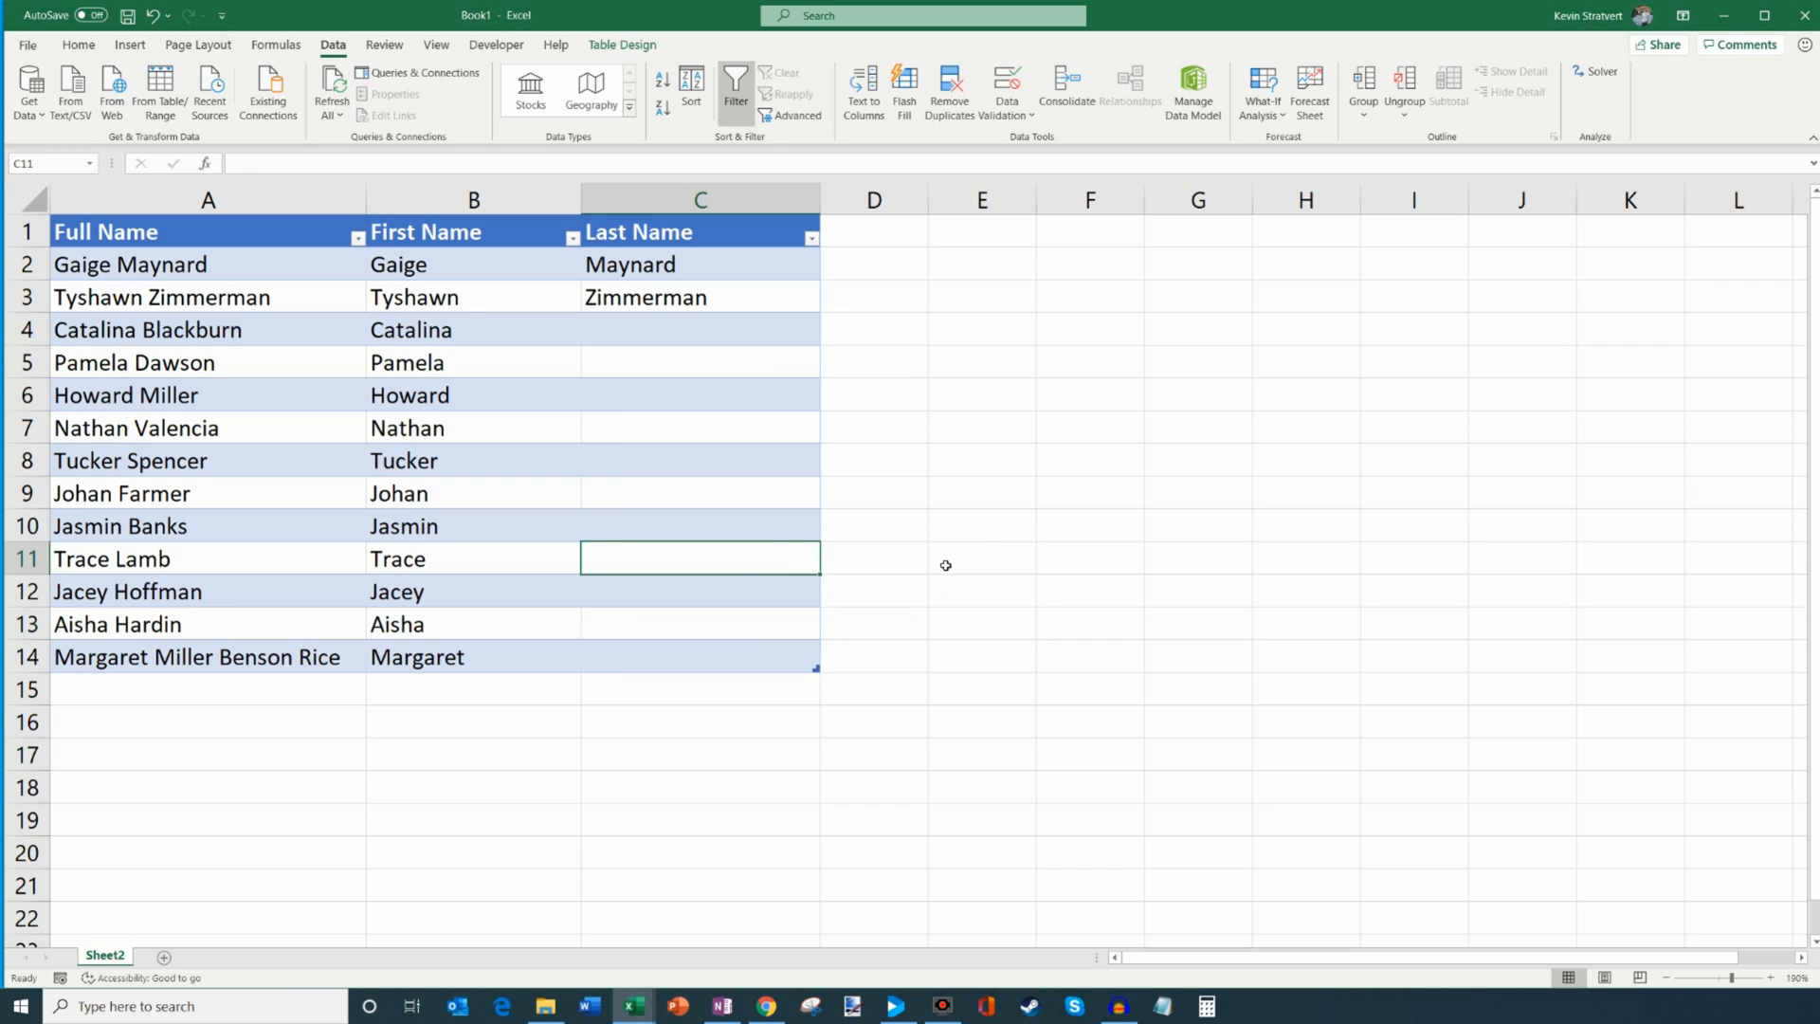
pyautogui.click(699, 328)
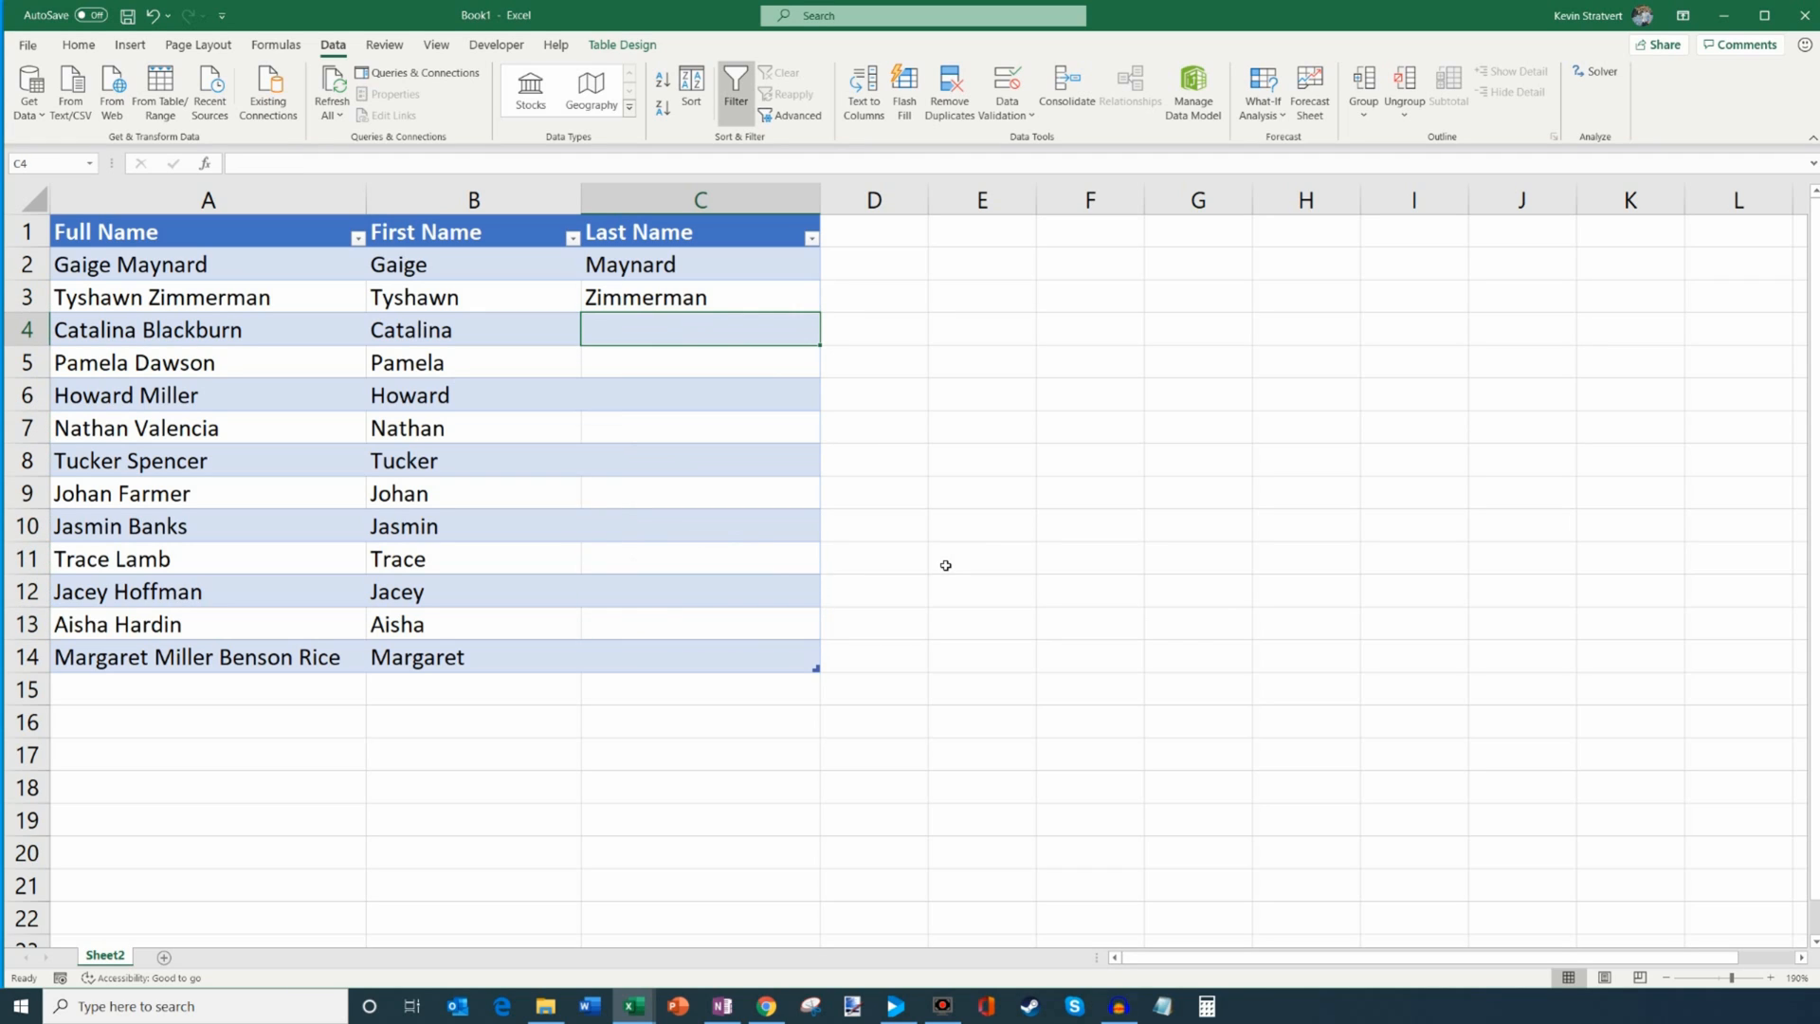